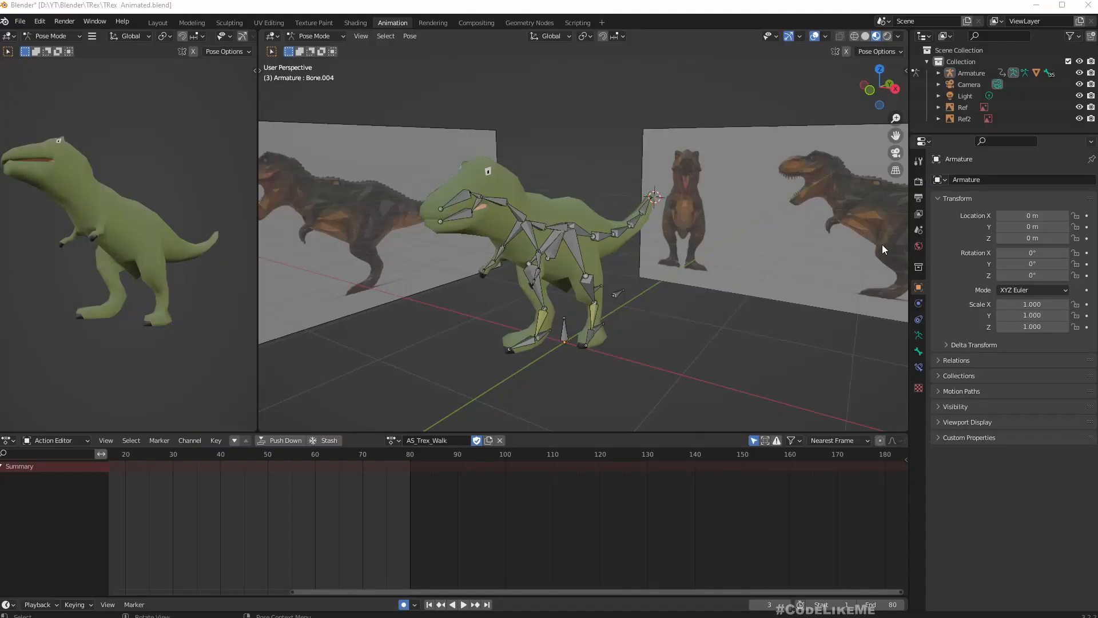
pyautogui.moveTo(327, 512)
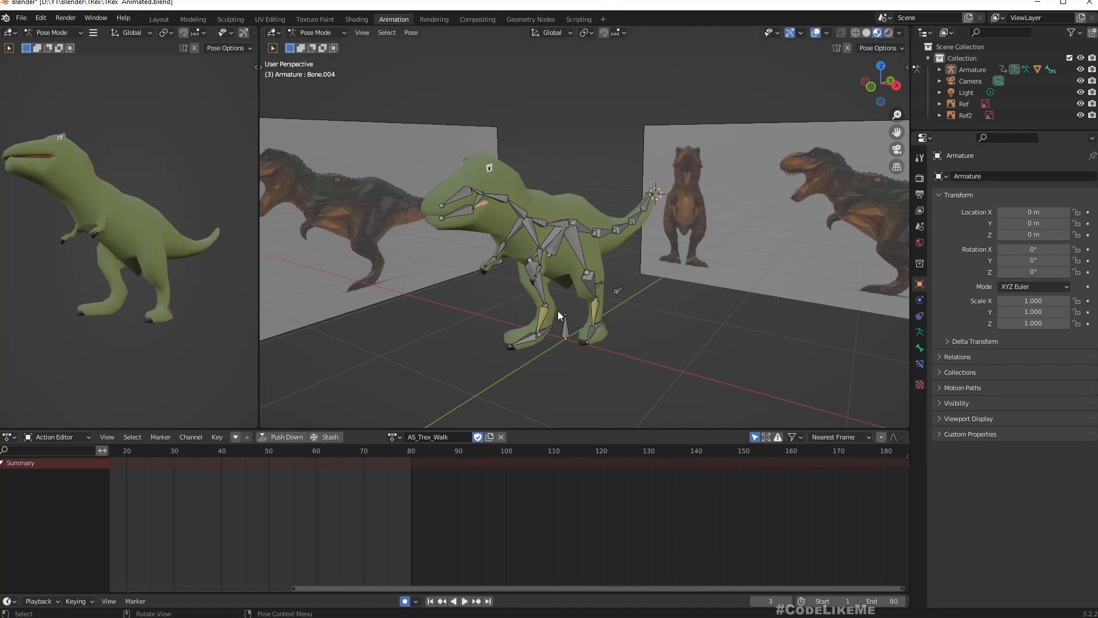
# Step: Jump to the last frame of the T-Rex walk cycle in Blender
pyautogui.click(350, 451)
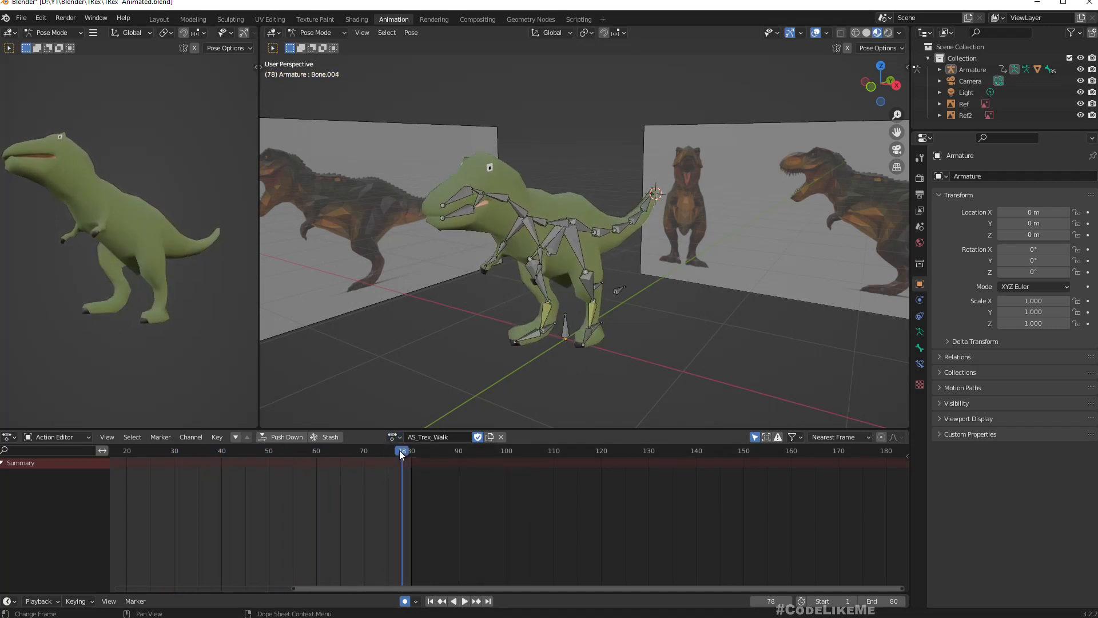
pyautogui.click(465, 601)
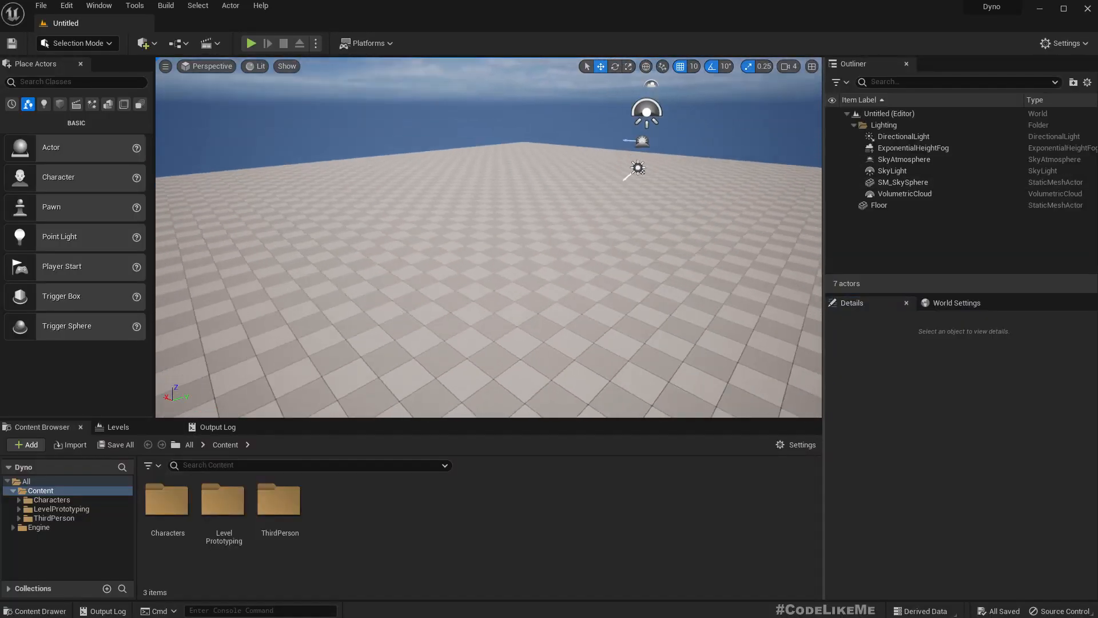
# Step: Set the level's GameMode Override to BP_ThirdPersonGameMode in World Settings
pyautogui.click(957, 302)
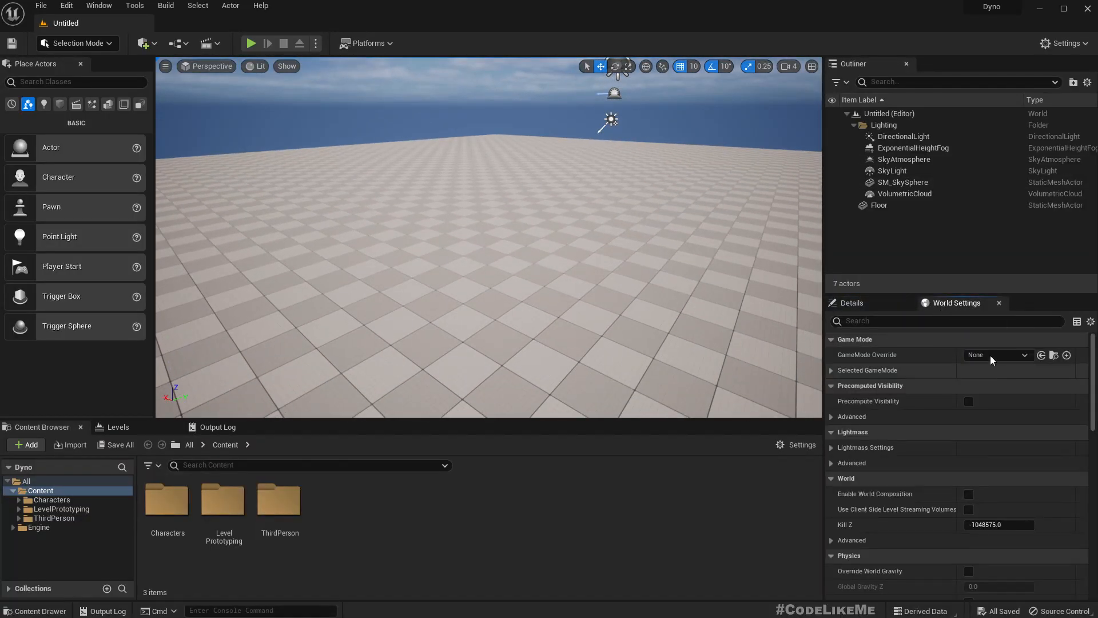
pyautogui.click(1023, 355)
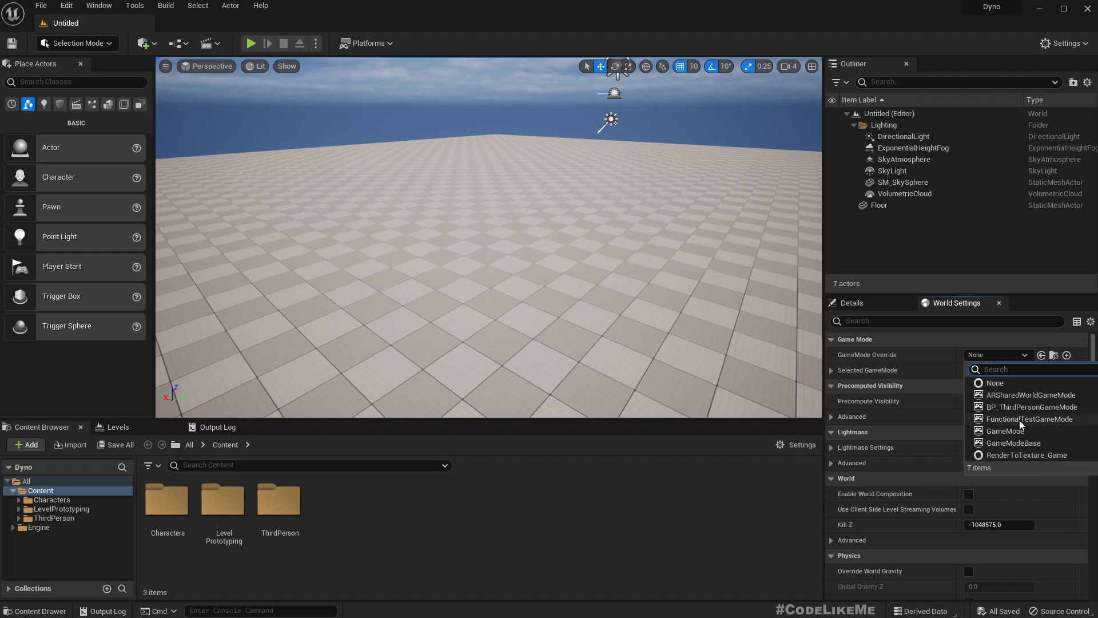
pyautogui.click(1032, 408)
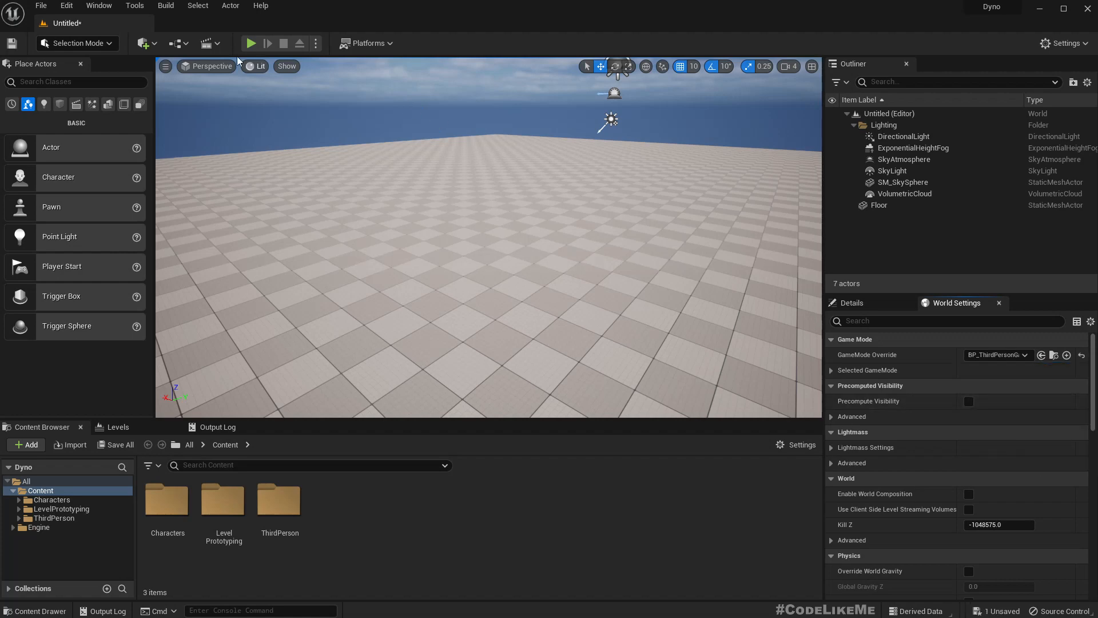
# Step: Play the level to test it with the default mannequin, then stop the session
pyautogui.click(251, 43)
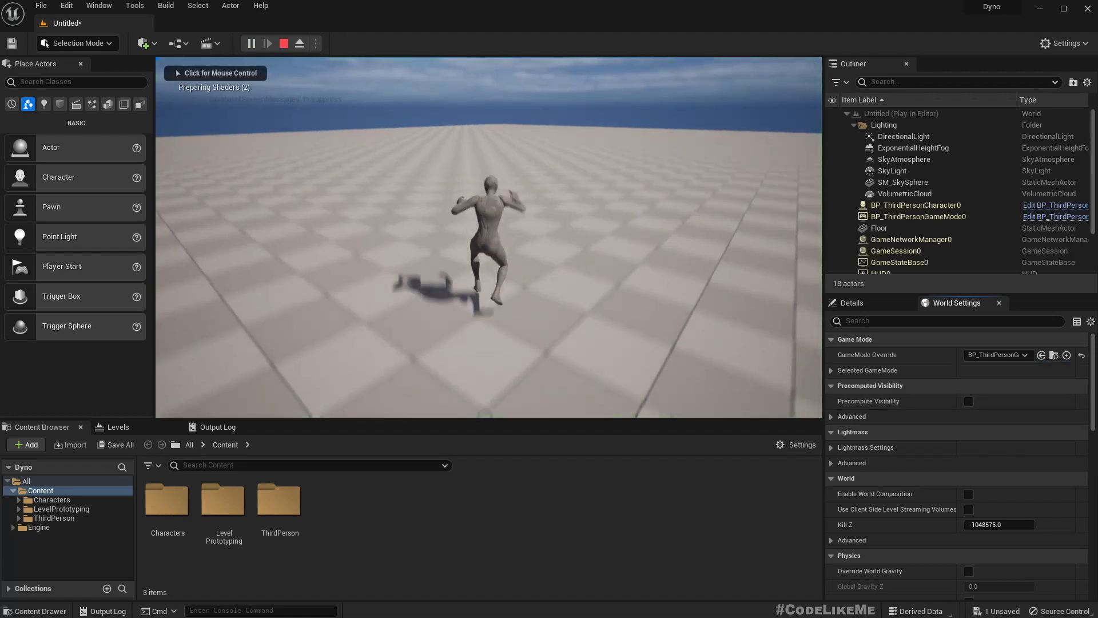
pyautogui.click(282, 43)
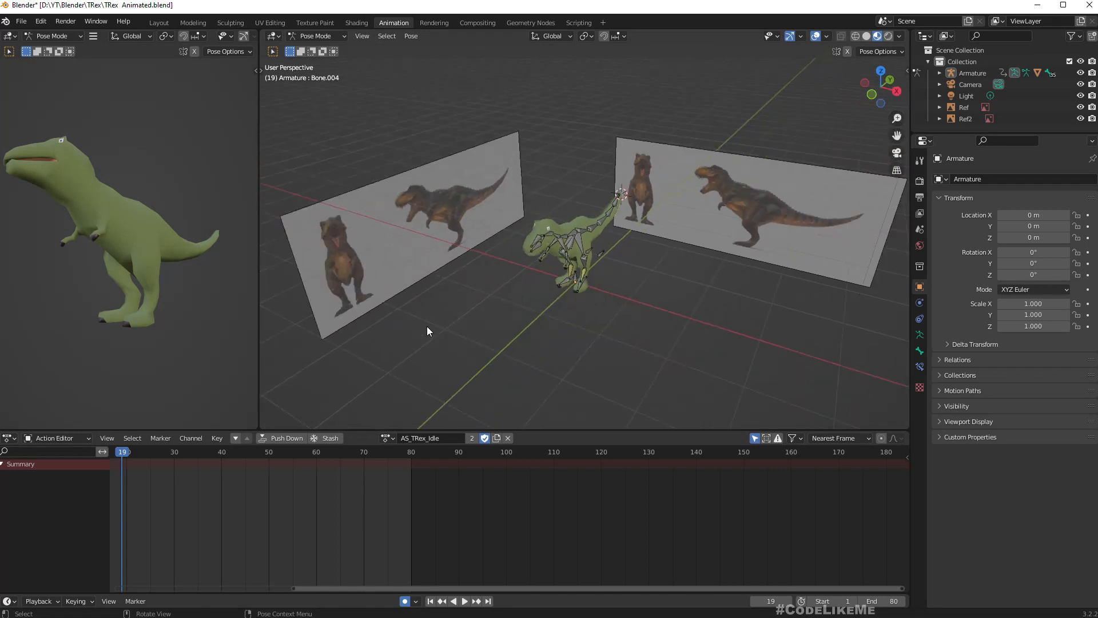
pyautogui.click(21, 20)
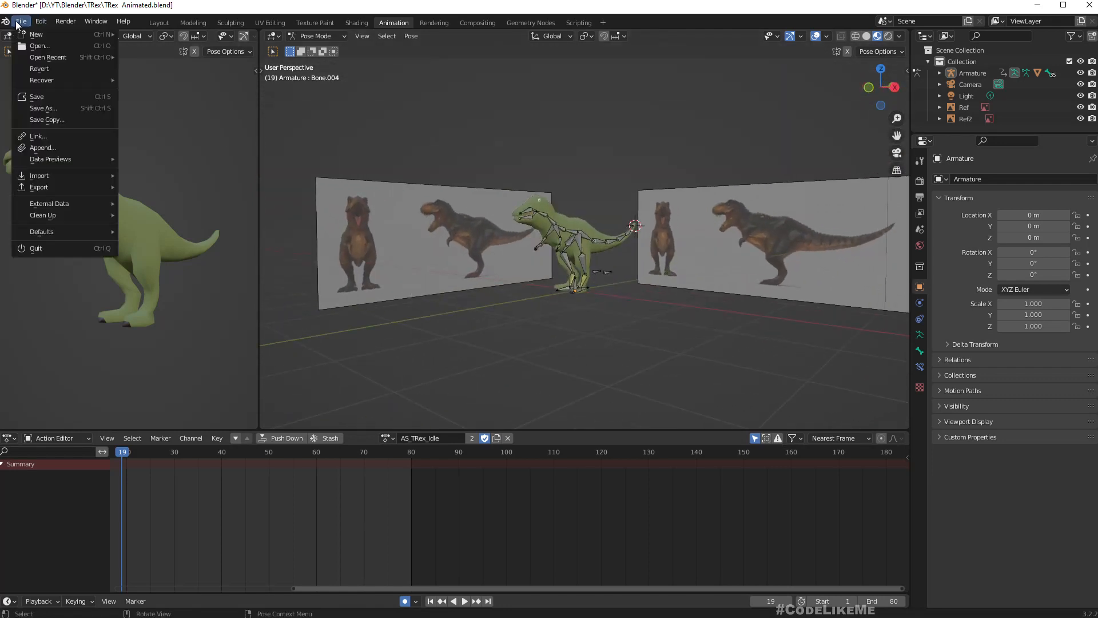
pyautogui.click(38, 186)
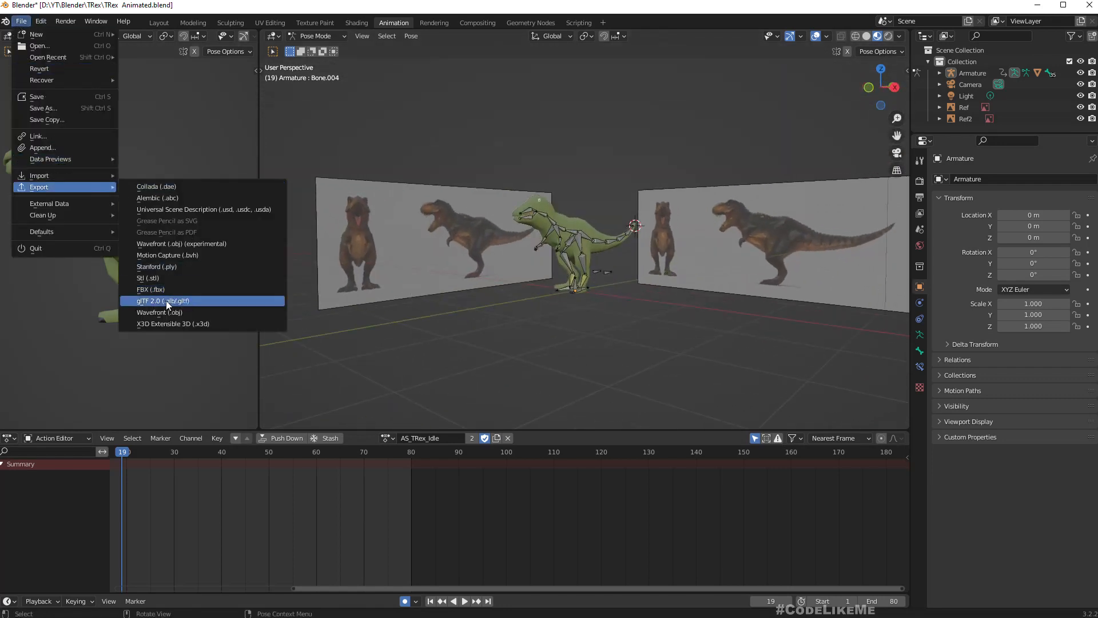
pyautogui.click(151, 289)
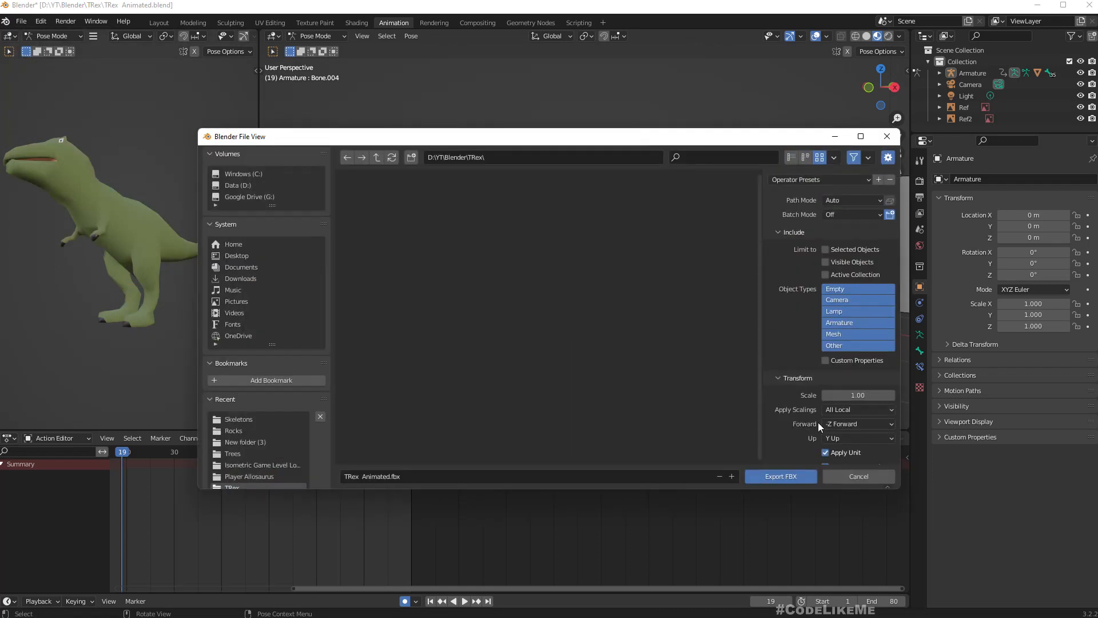
pyautogui.click(857, 423)
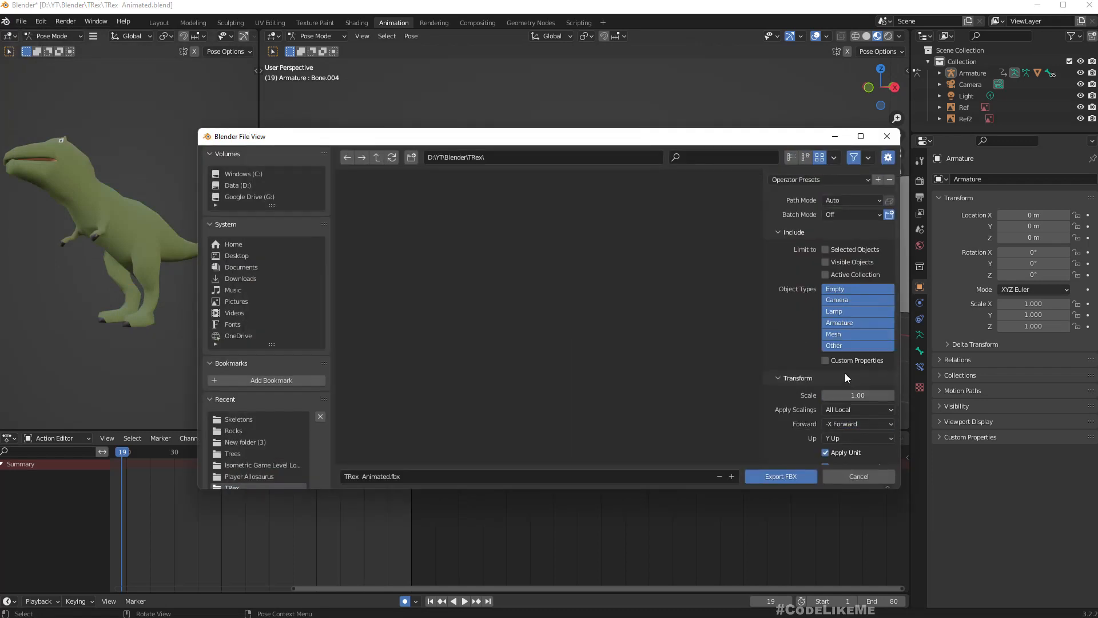
pyautogui.click(857, 438)
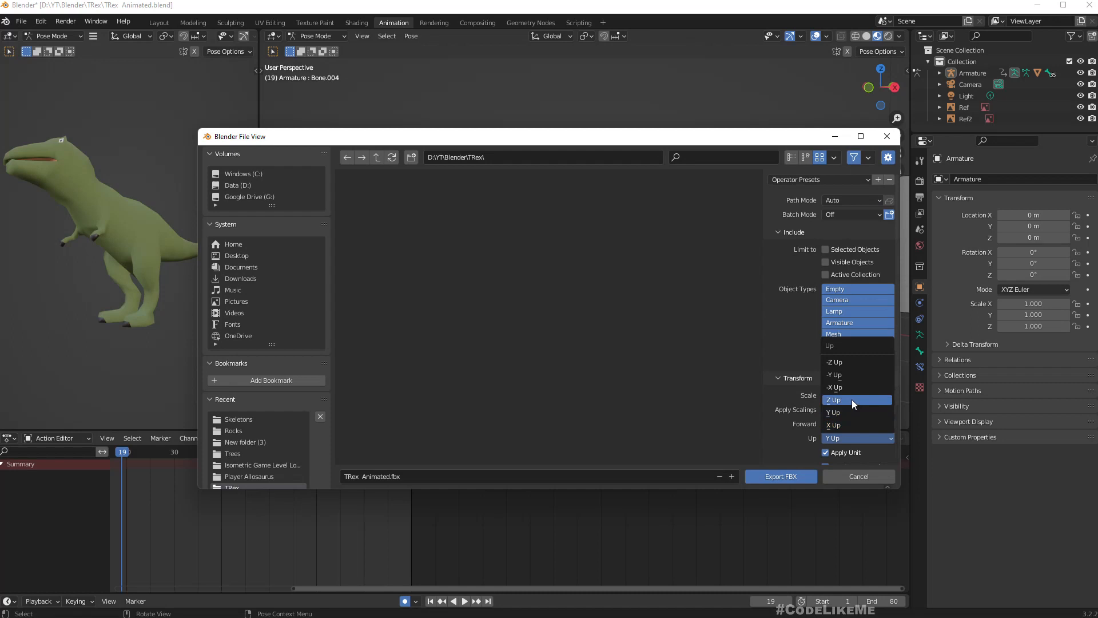
pyautogui.click(834, 401)
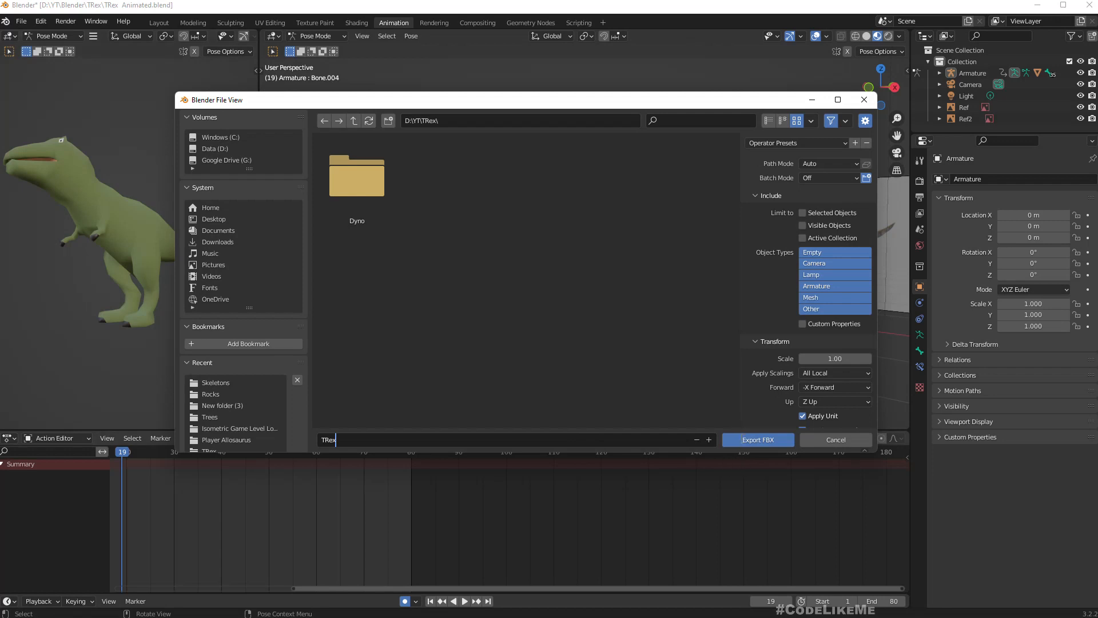
pyautogui.moveTo(859, 401)
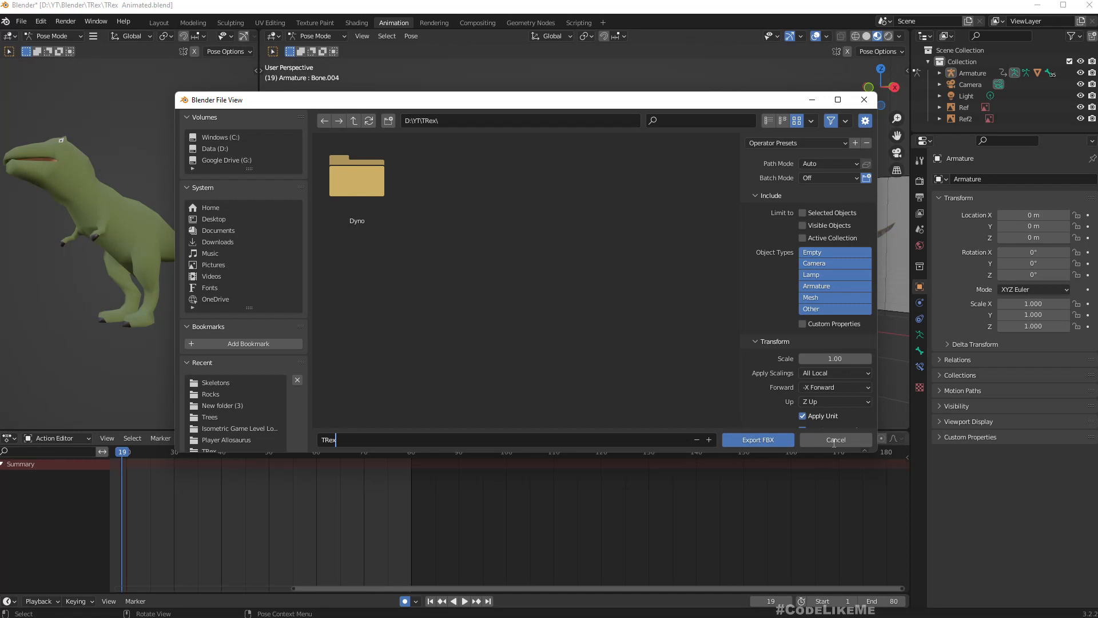
pyautogui.click(835, 439)
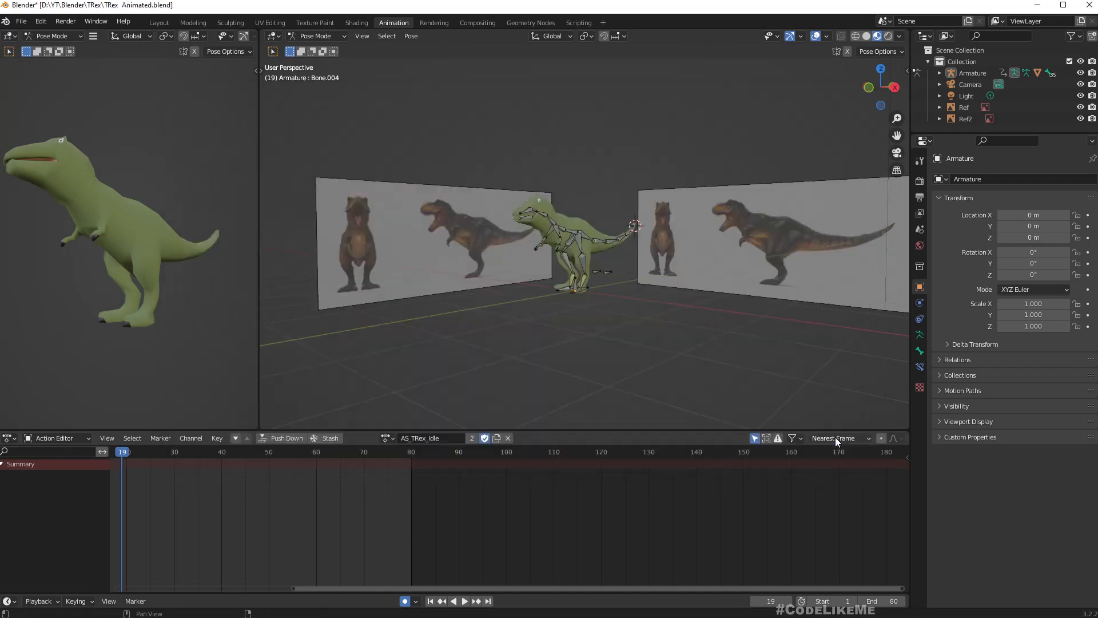
# Step: Rename the Armature object in the Outliner to TRex.001
pyautogui.click(939, 73)
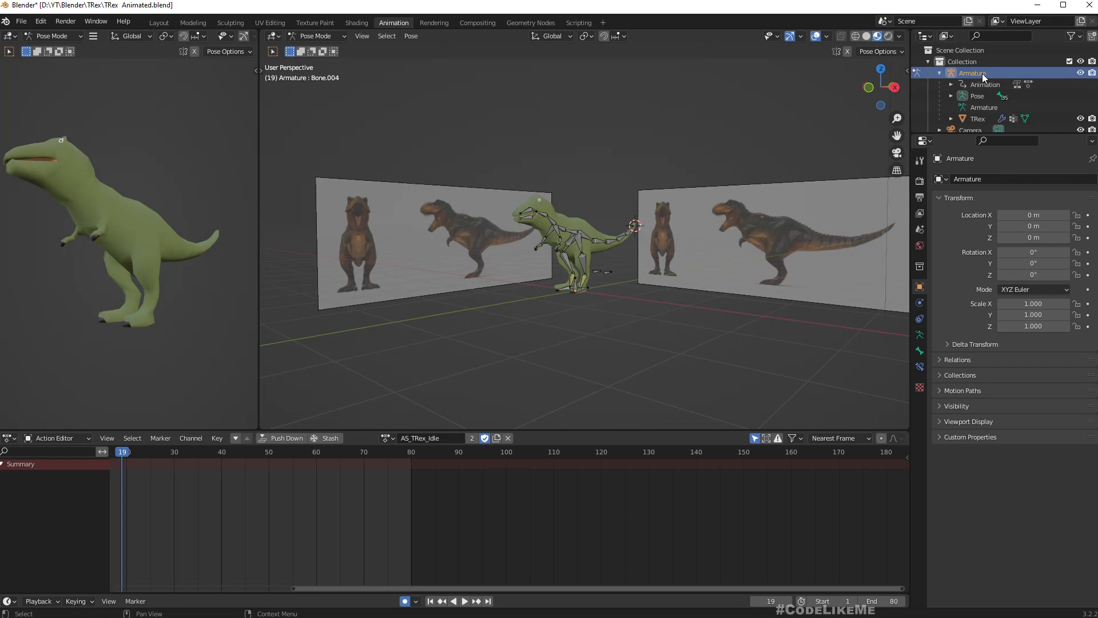
pyautogui.scroll(-3)
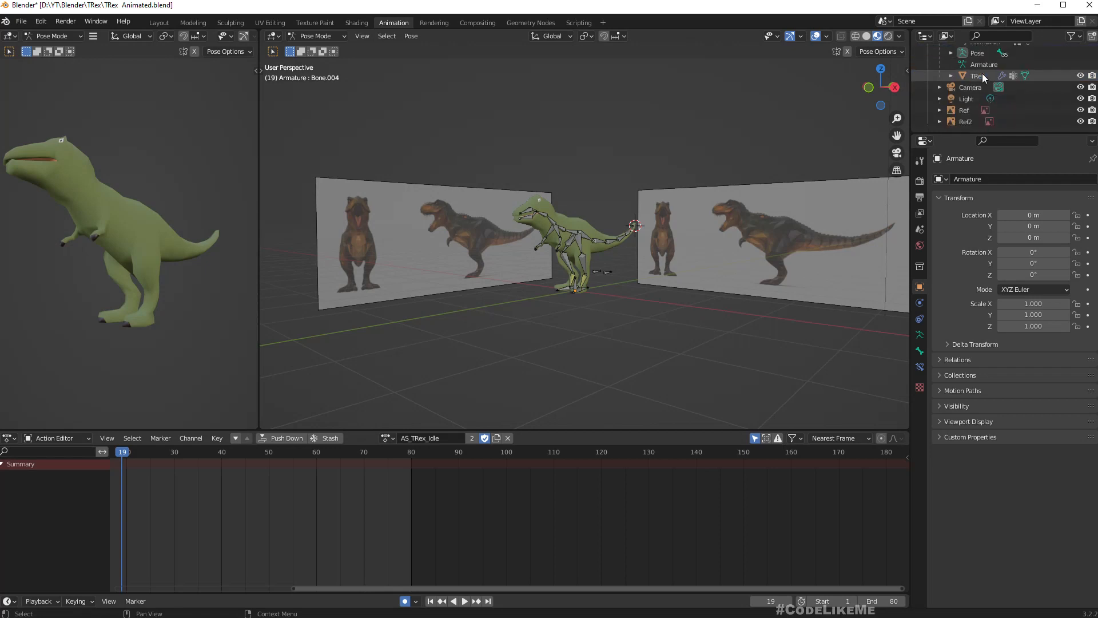
pyautogui.doubleClick(972, 72)
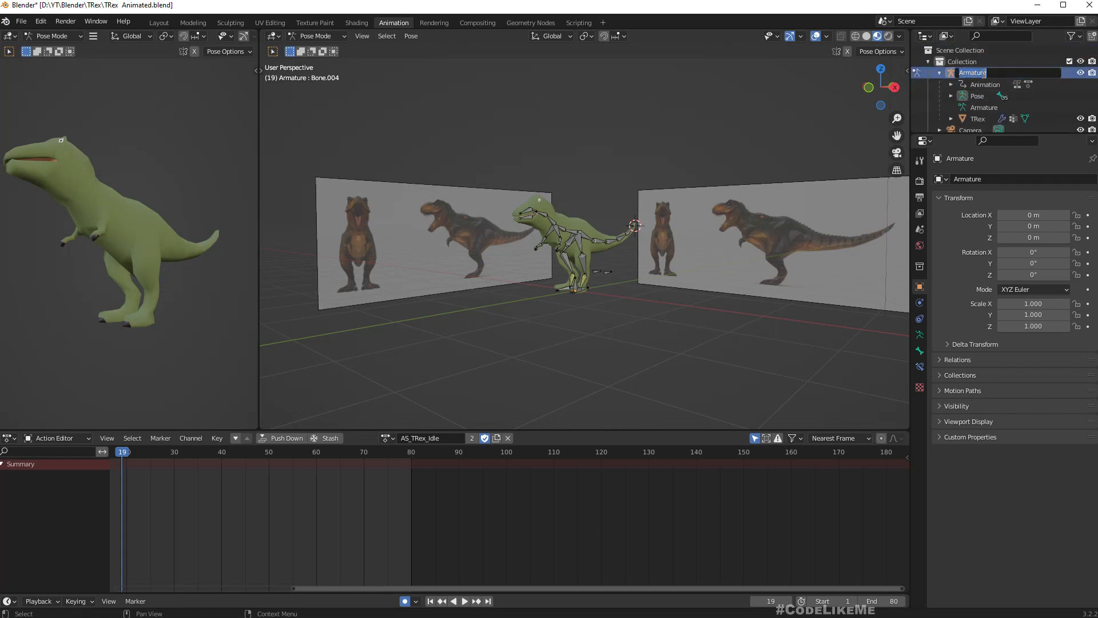
pyautogui.doubleClick(973, 73)
pyautogui.write('TRex.001')
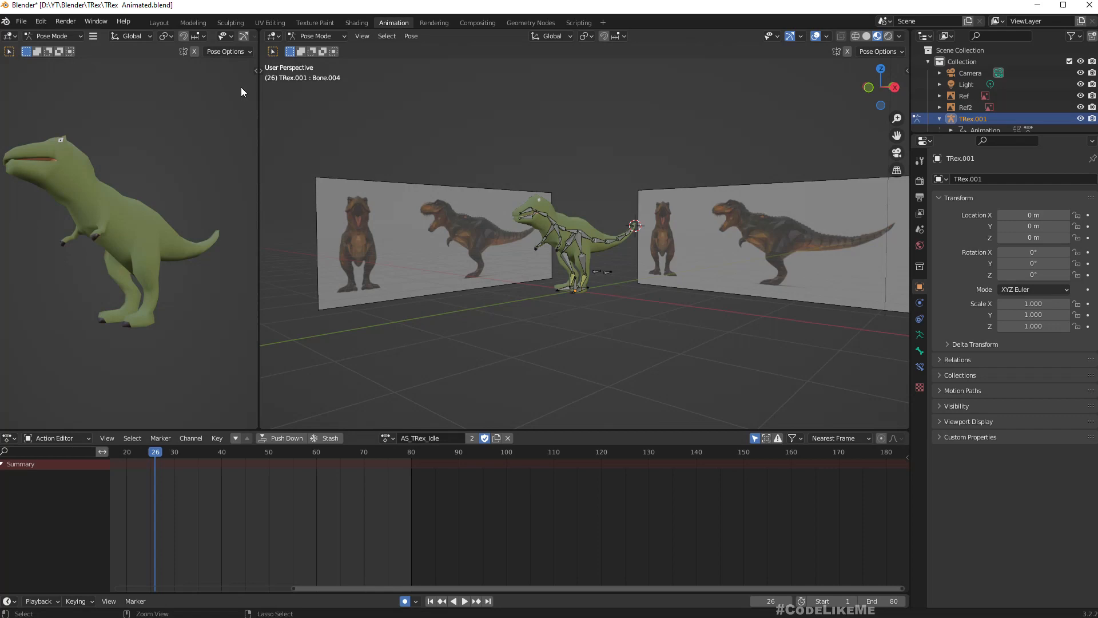
pyautogui.click(21, 22)
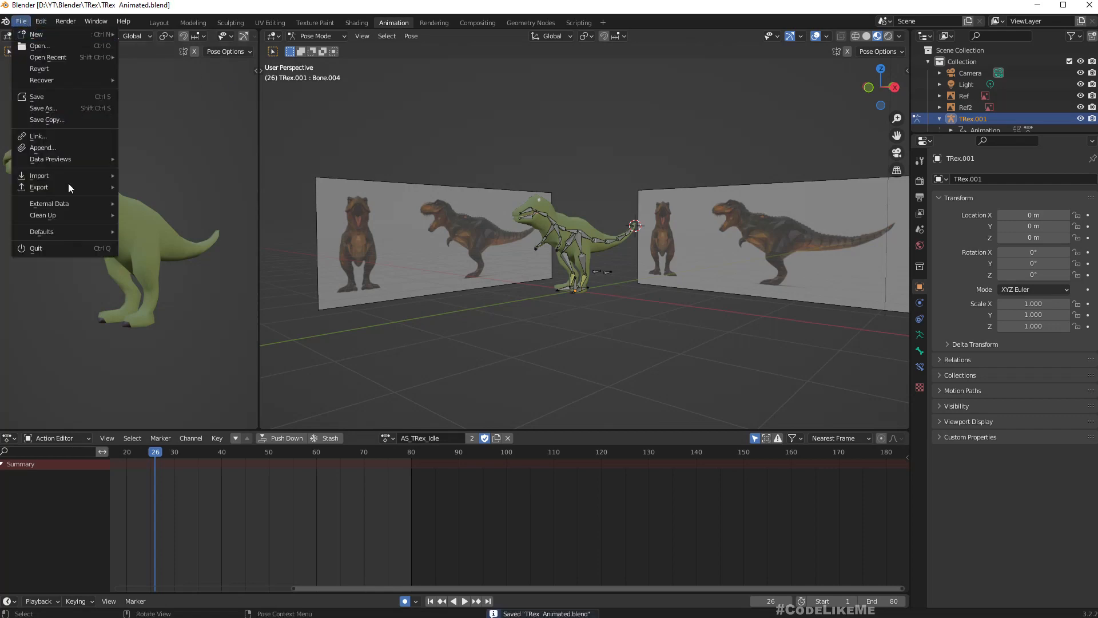
# Step: Export the rig as Trex.fbx with forward axis X and up axis Z
pyautogui.click(39, 186)
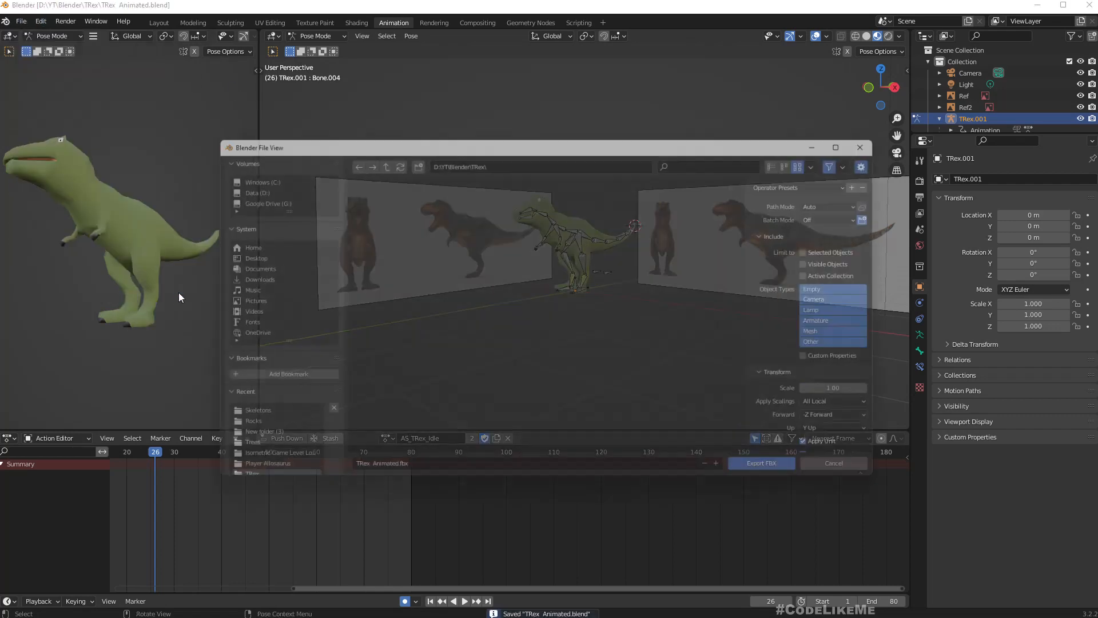
pyautogui.click(841, 423)
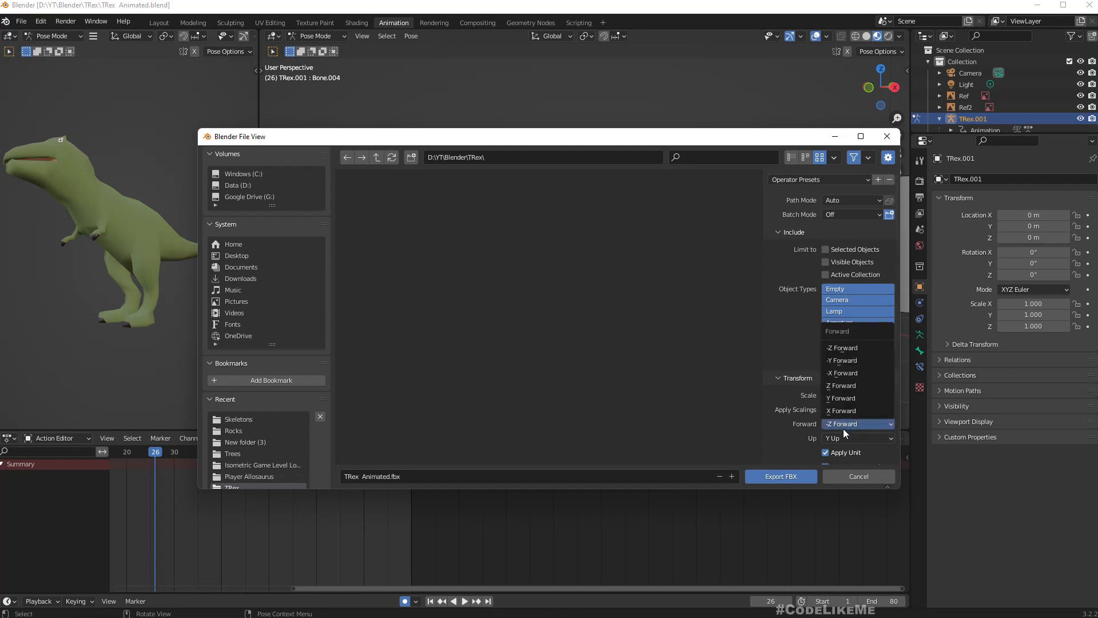
pyautogui.click(857, 438)
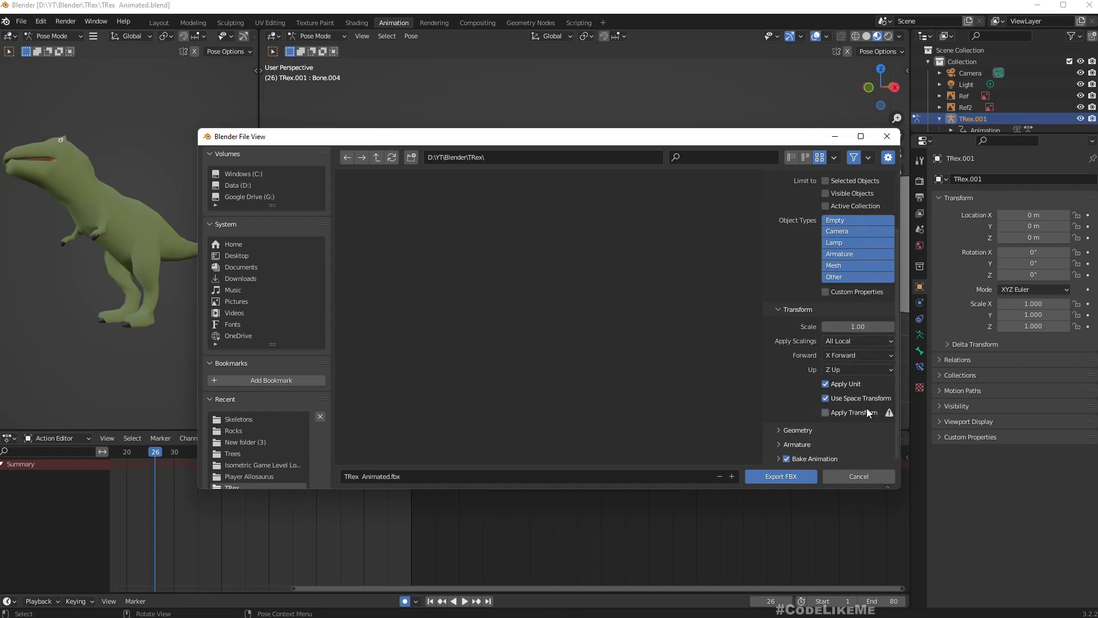
pyautogui.scroll(3)
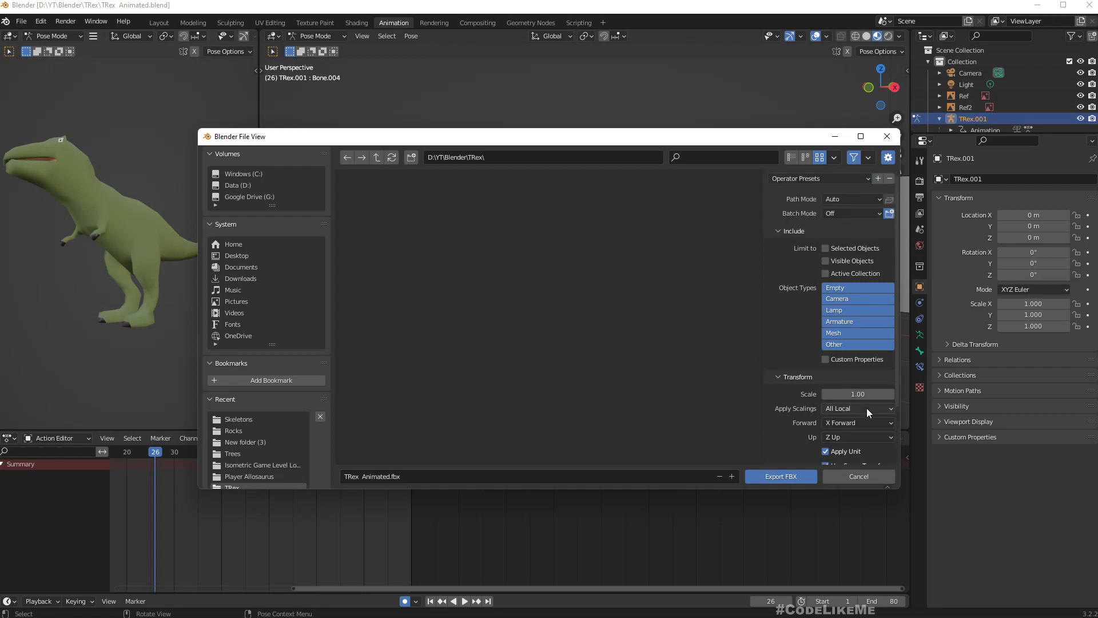
pyautogui.scroll(-3)
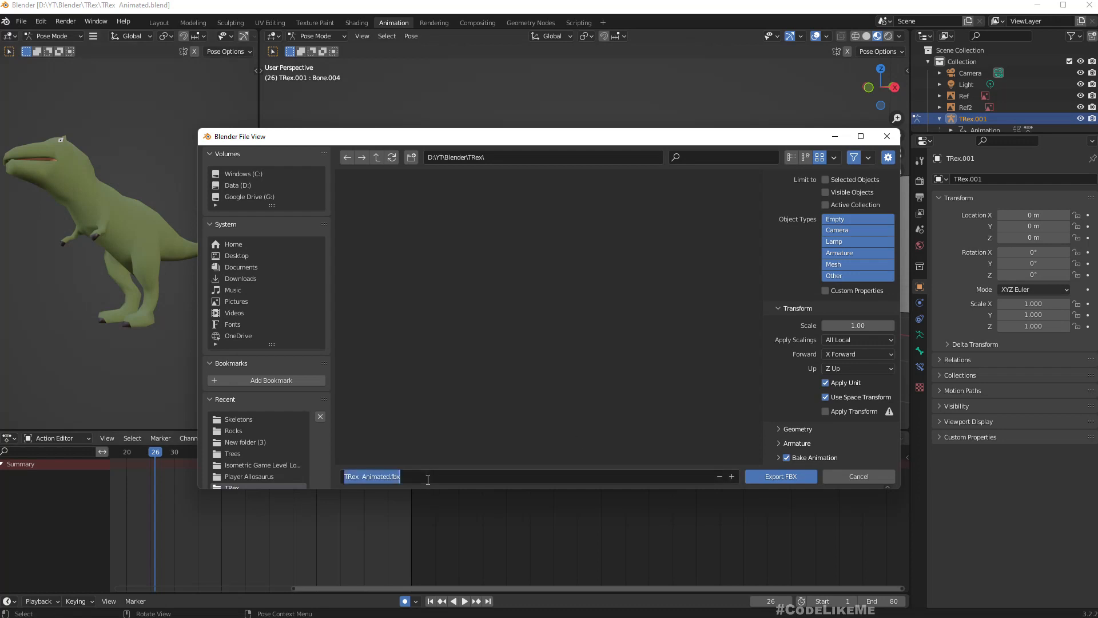
pyautogui.write('Trex.fbx')
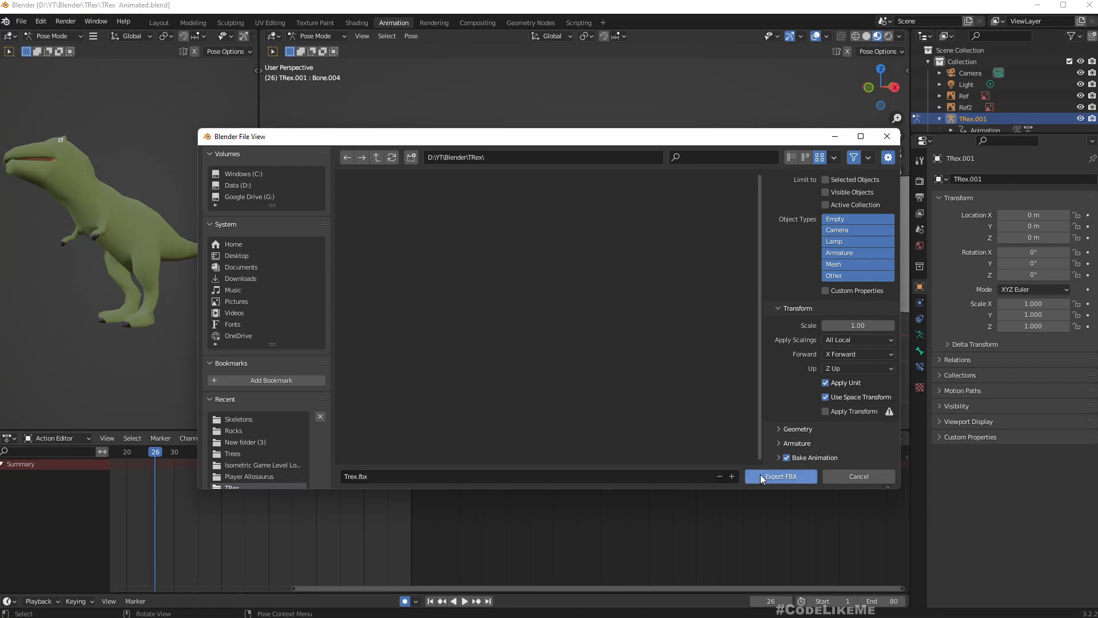
pyautogui.click(524, 156)
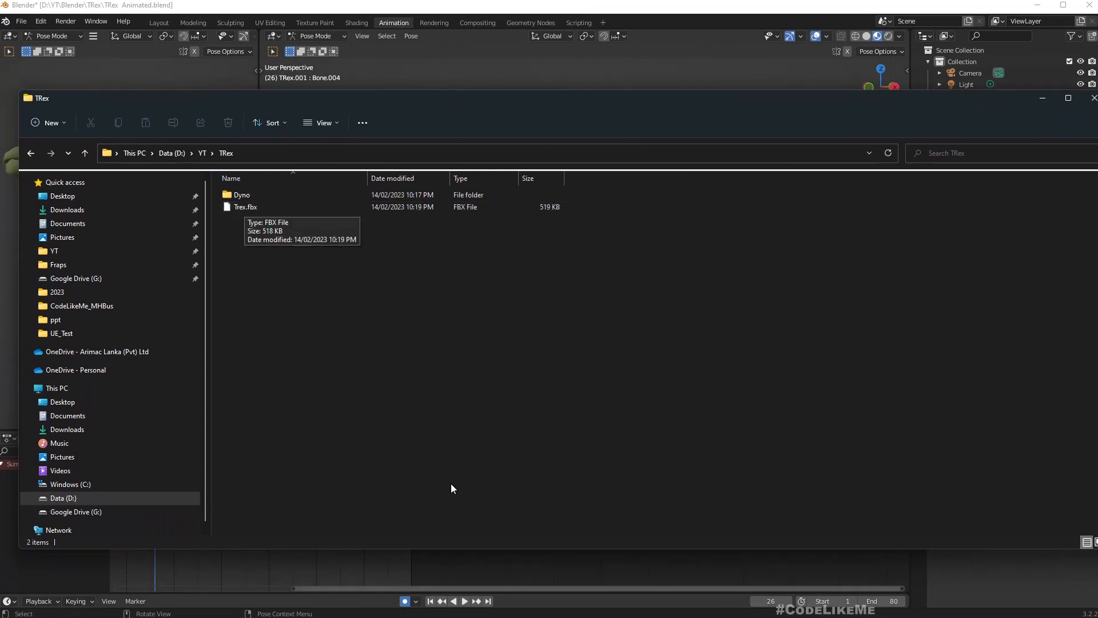
pyautogui.moveTo(423, 275)
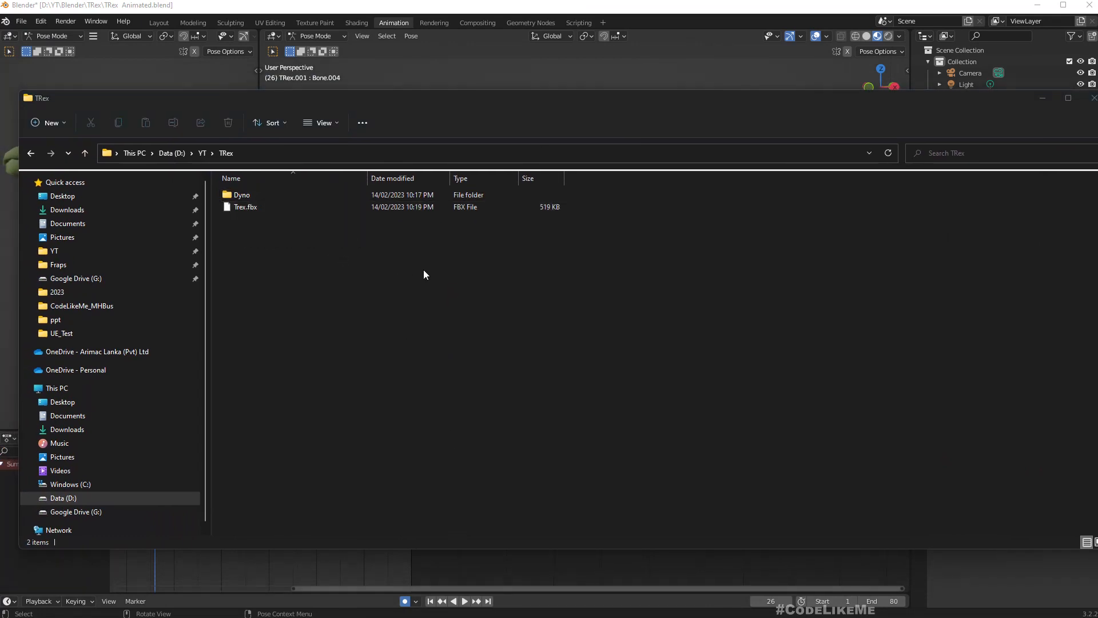
pyautogui.moveTo(488, 345)
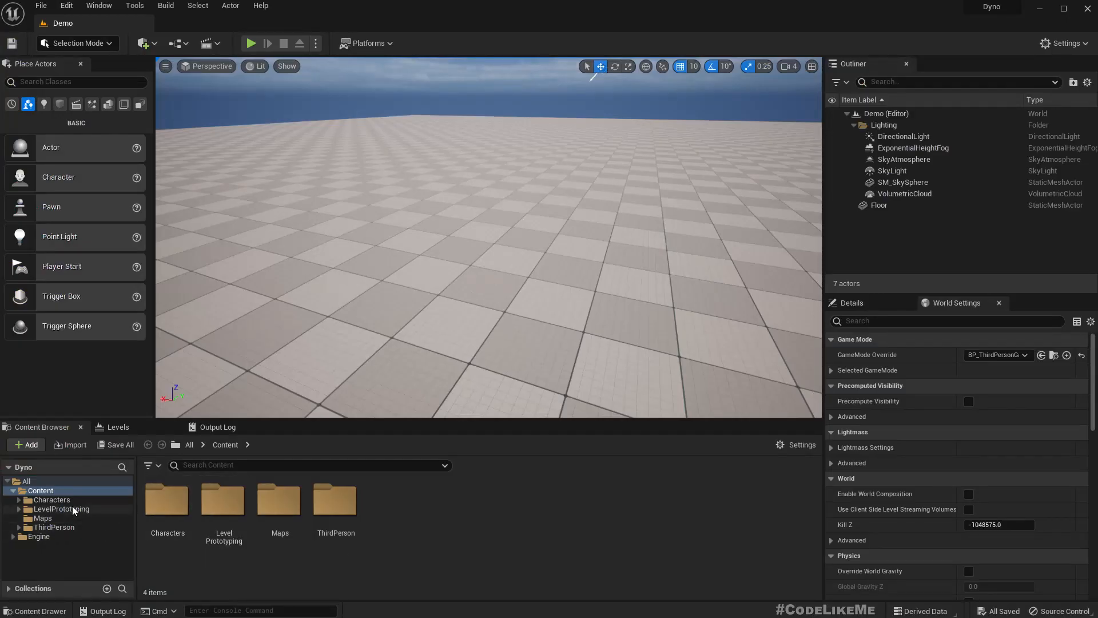
# Step: Create a TRex folder inside the Characters content folder
pyautogui.doubleClick(167, 499)
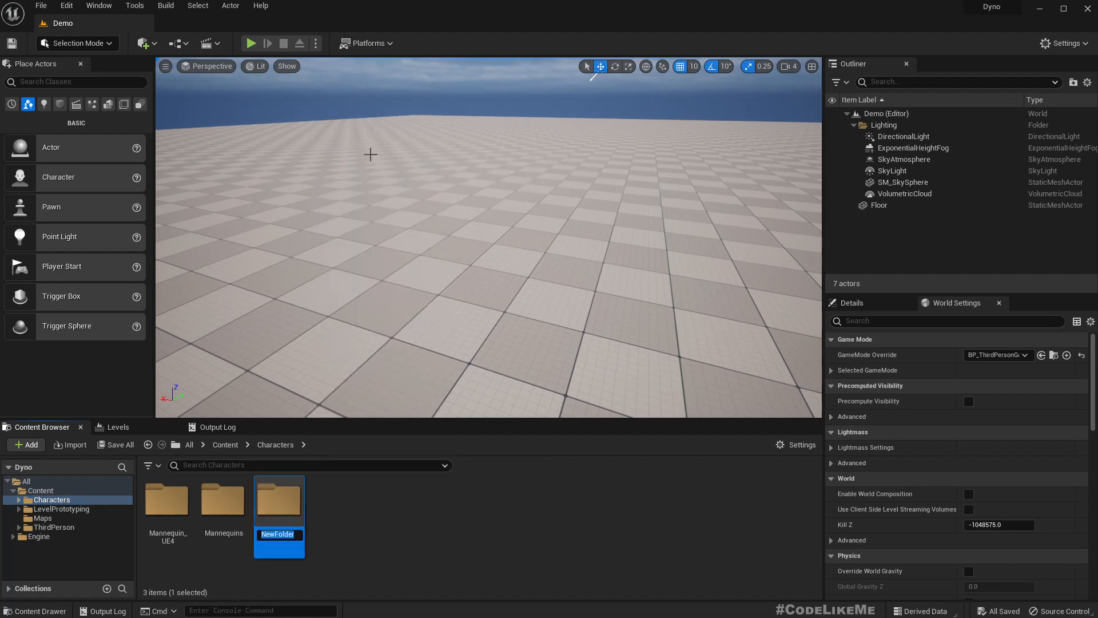
pyautogui.write('TRex')
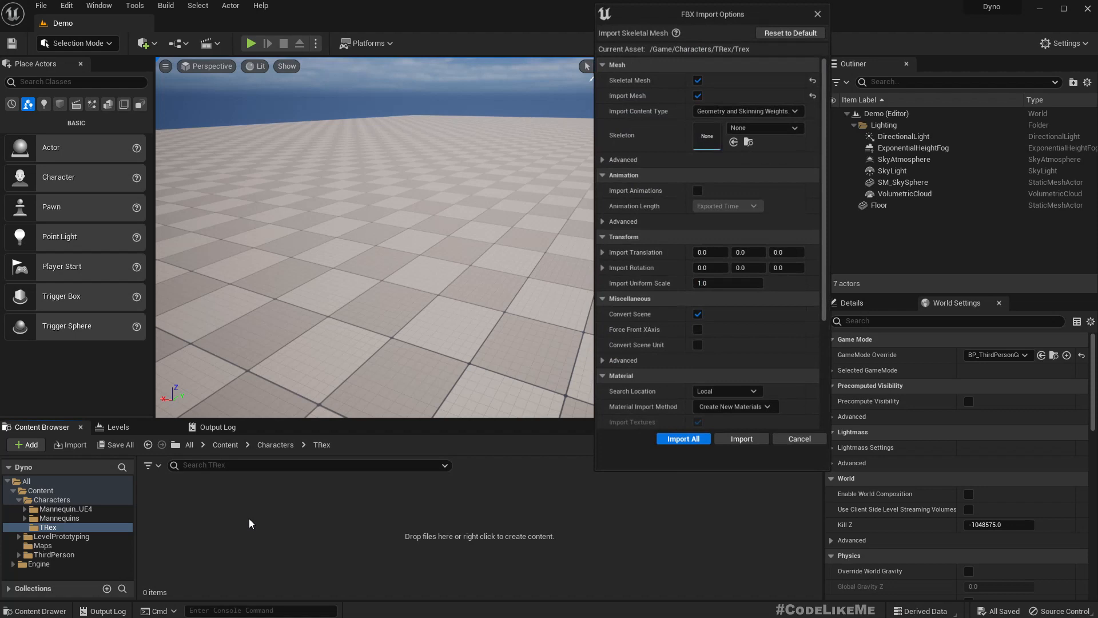
pyautogui.moveTo(685, 105)
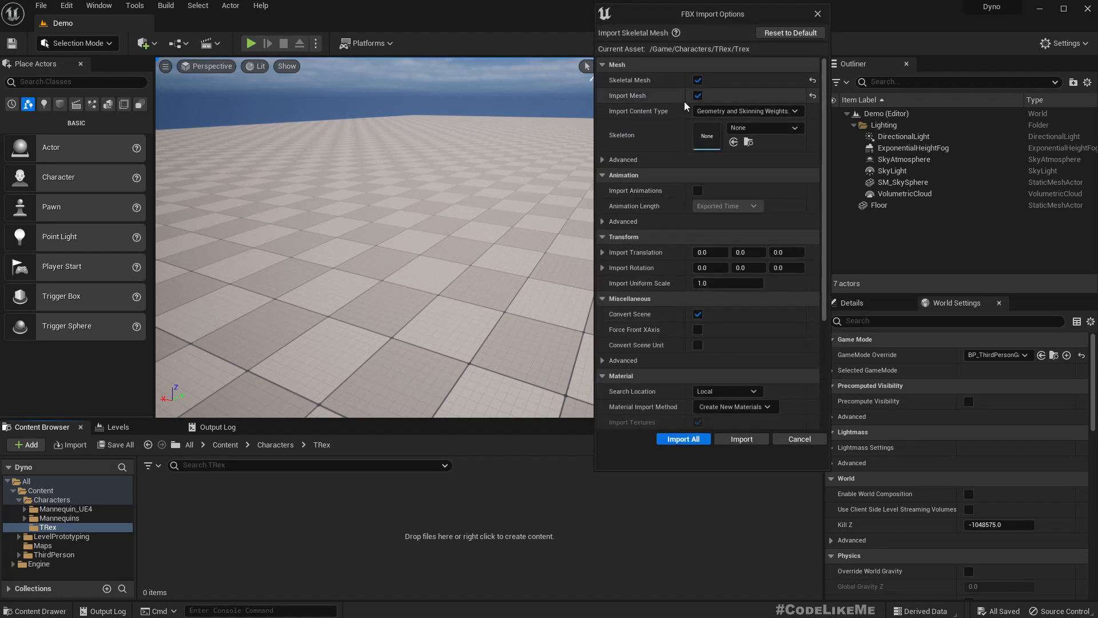
# Step: Set the T-Rex FBX import to include animations with Animated Time as animation length
pyautogui.click(697, 190)
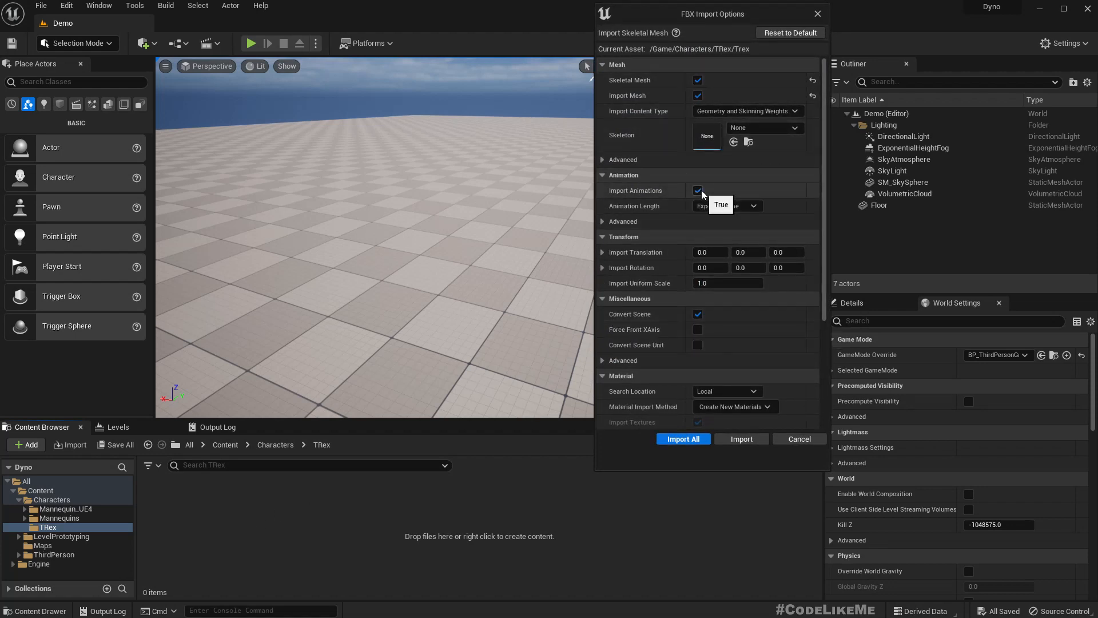
pyautogui.click(728, 206)
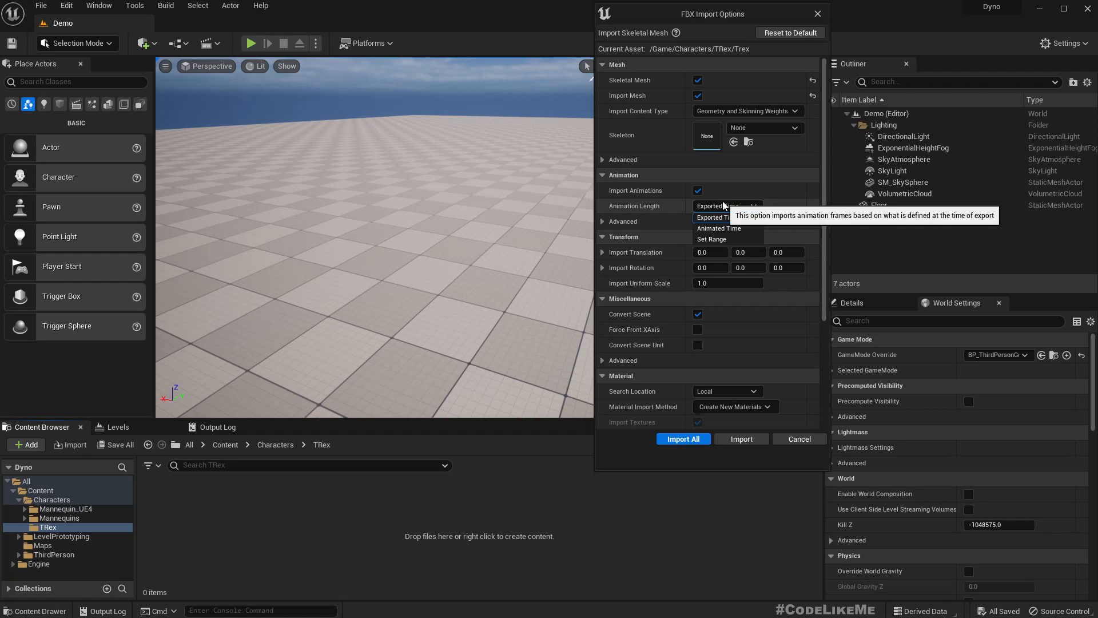
pyautogui.click(712, 218)
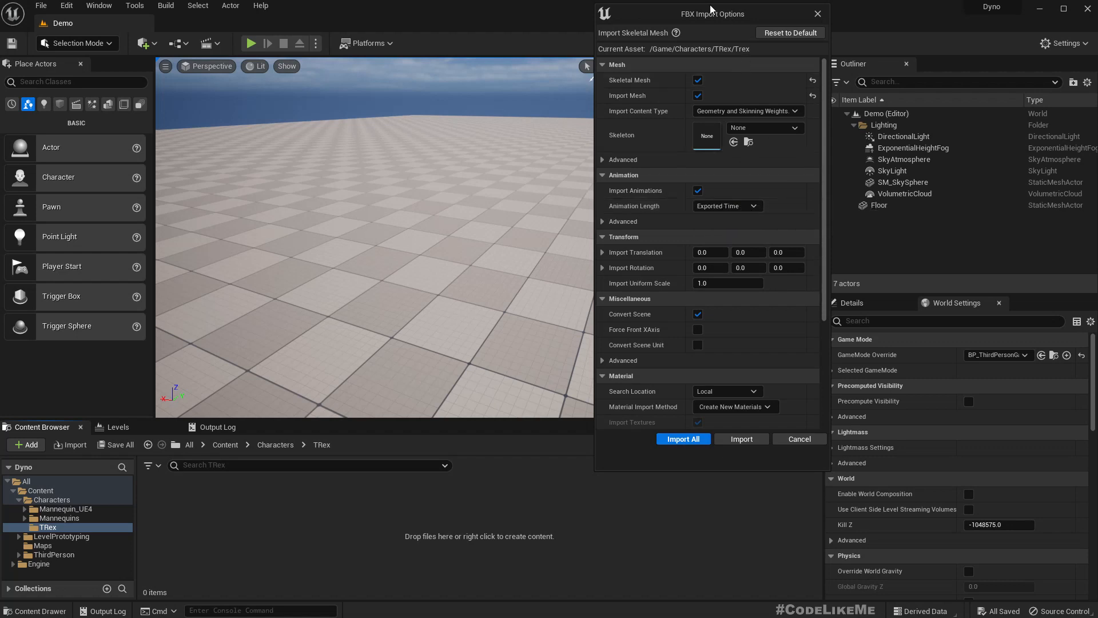
pyautogui.click(725, 205)
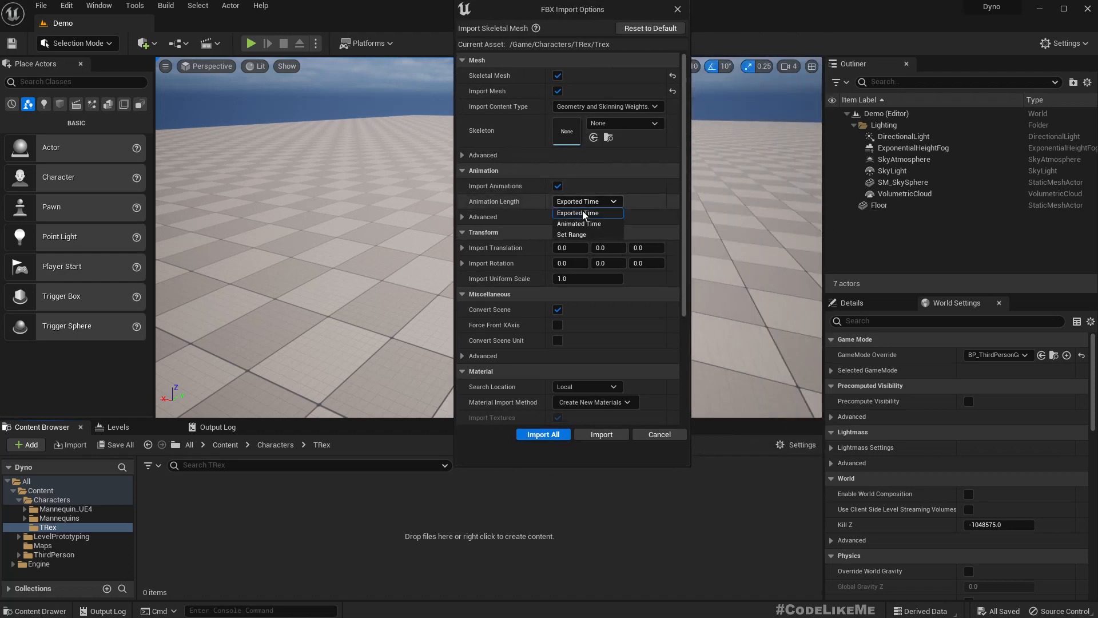
pyautogui.moveTo(579, 223)
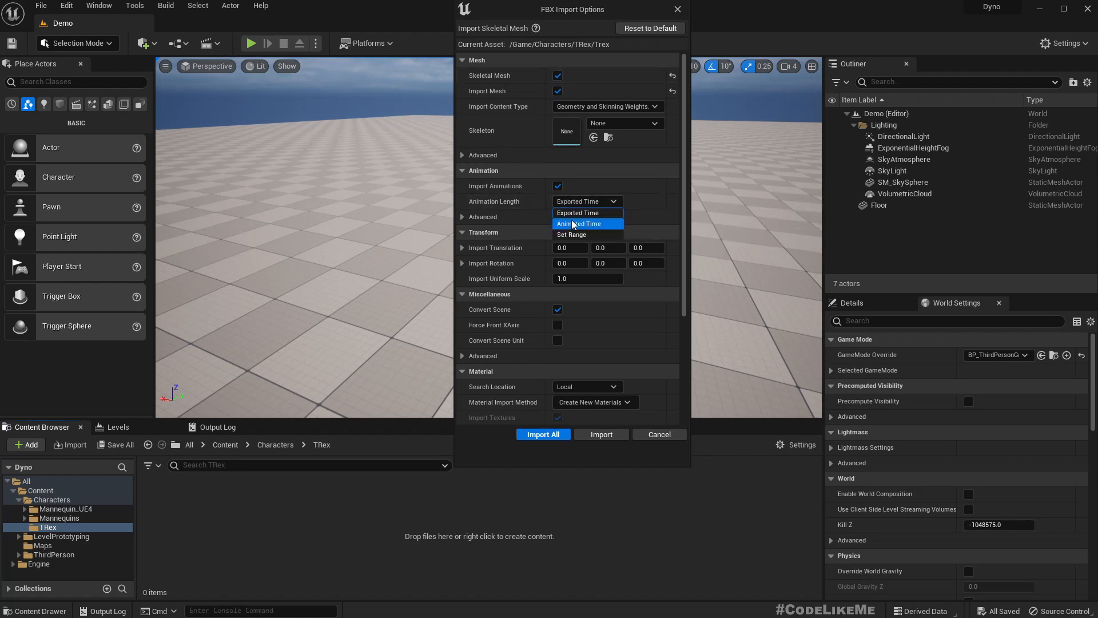
pyautogui.click(579, 223)
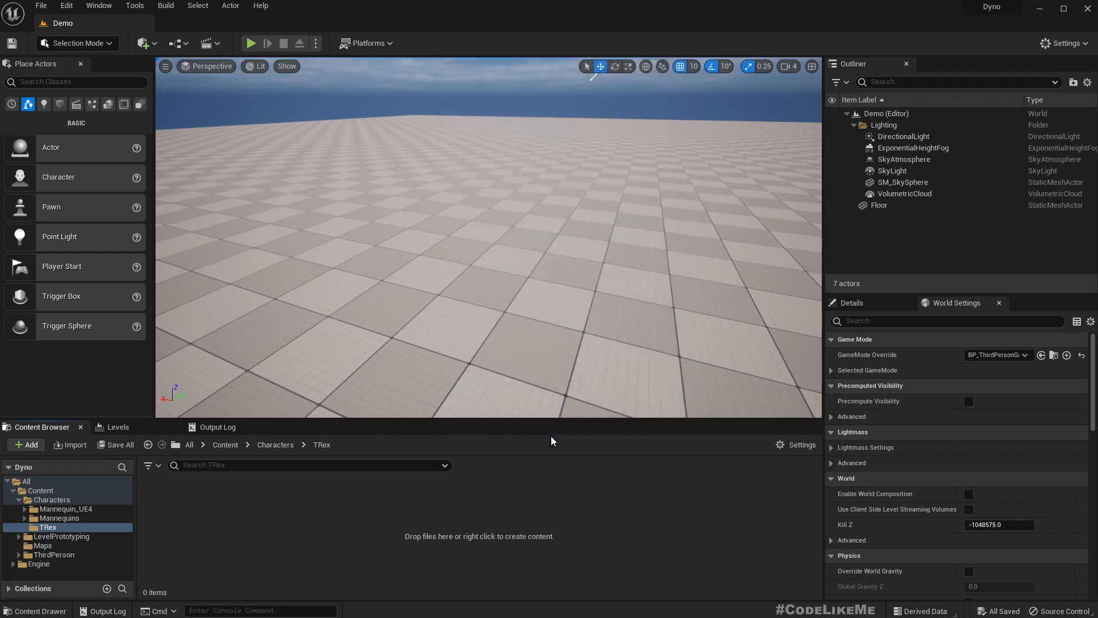
# Step: Inspect the imported T-Rex assets and preview the idle animation
pyautogui.click(48, 526)
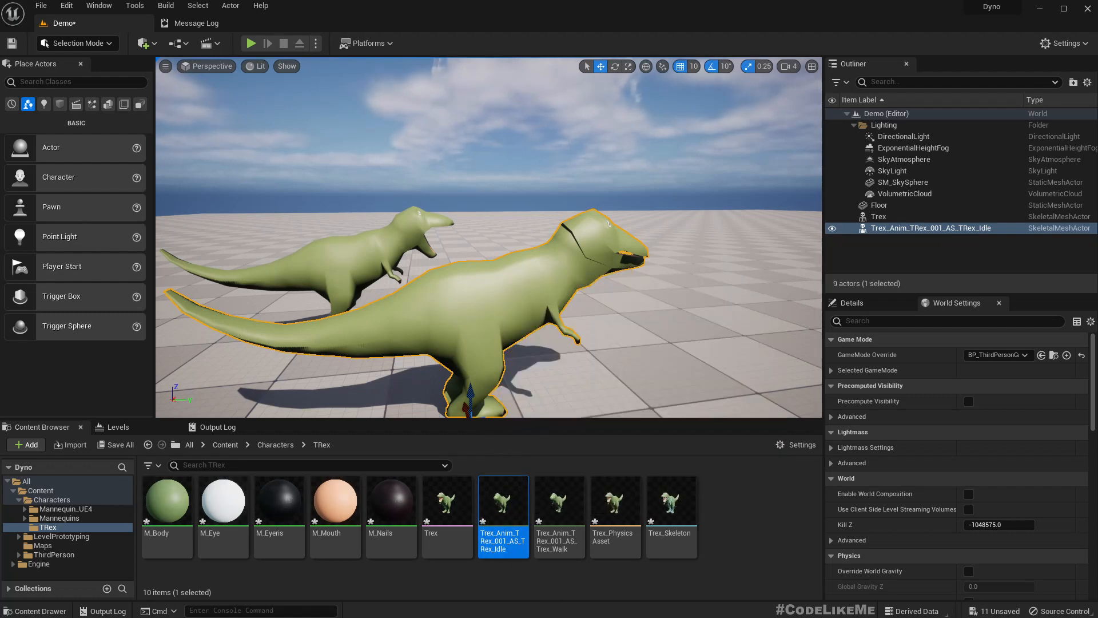
pyautogui.doubleClick(503, 500)
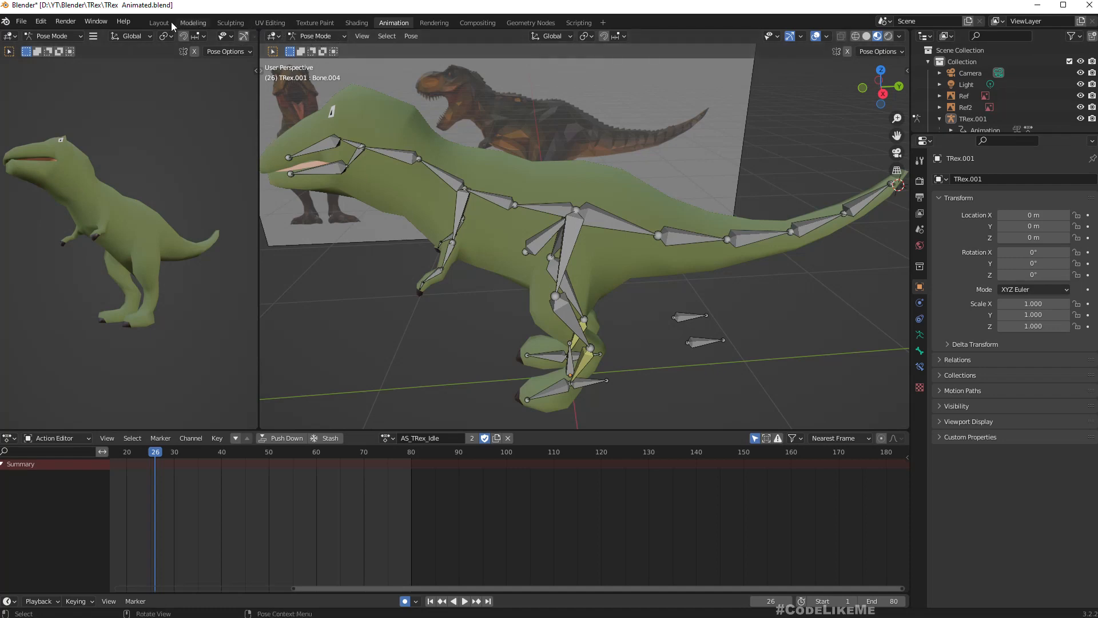
# Step: Edge-slide an edge on the T-Rex head mesh in Edit Mode to clean up its geometry
pyautogui.click(158, 23)
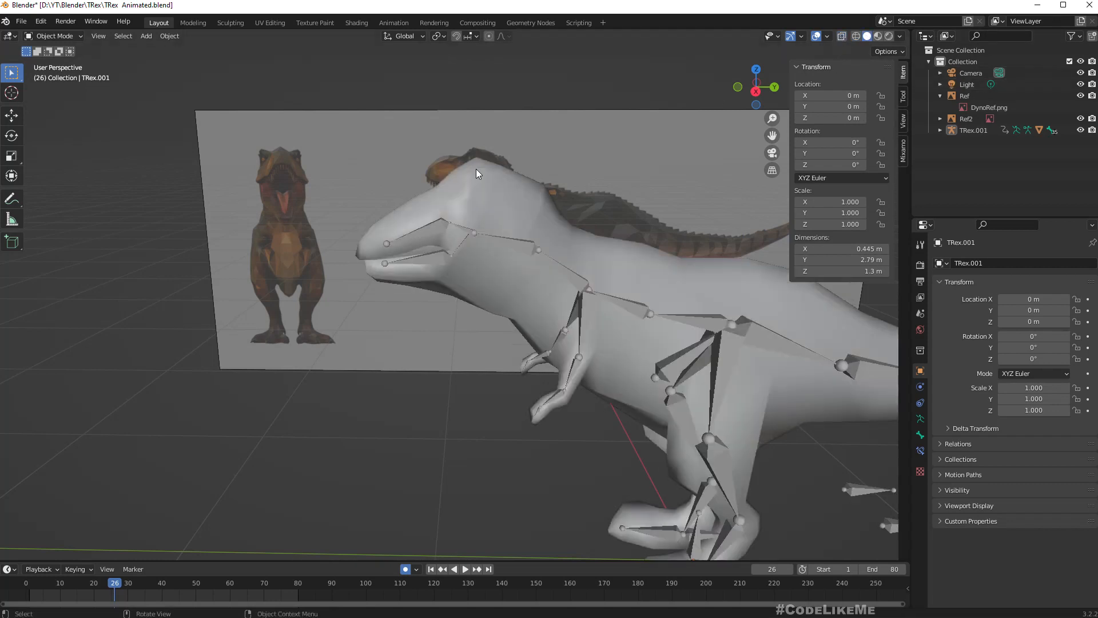
pyautogui.click(498, 199)
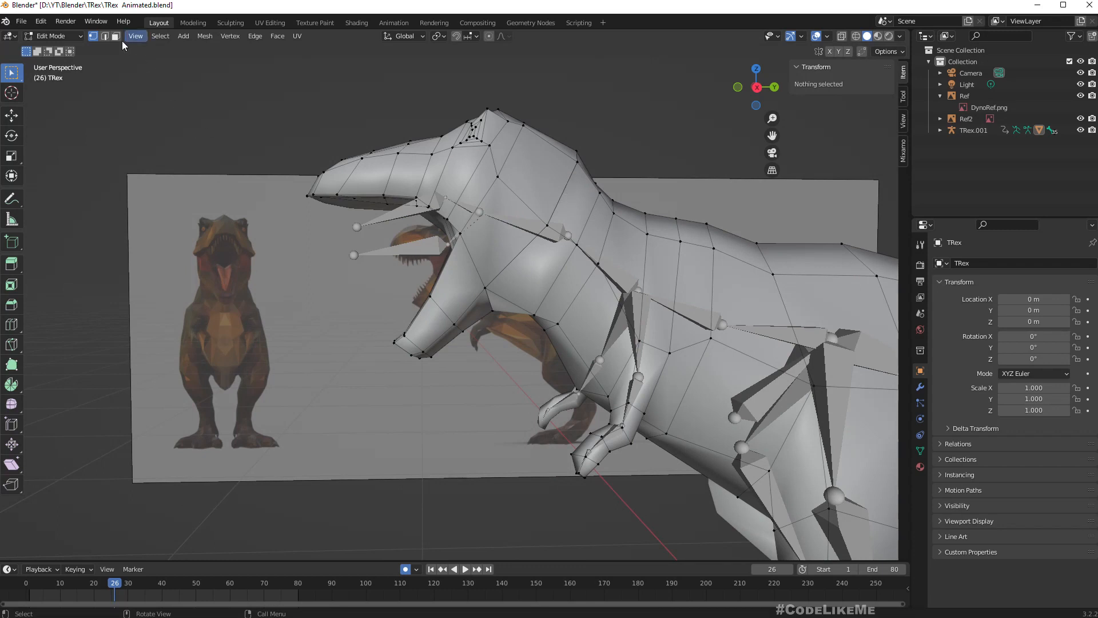
pyautogui.click(573, 177)
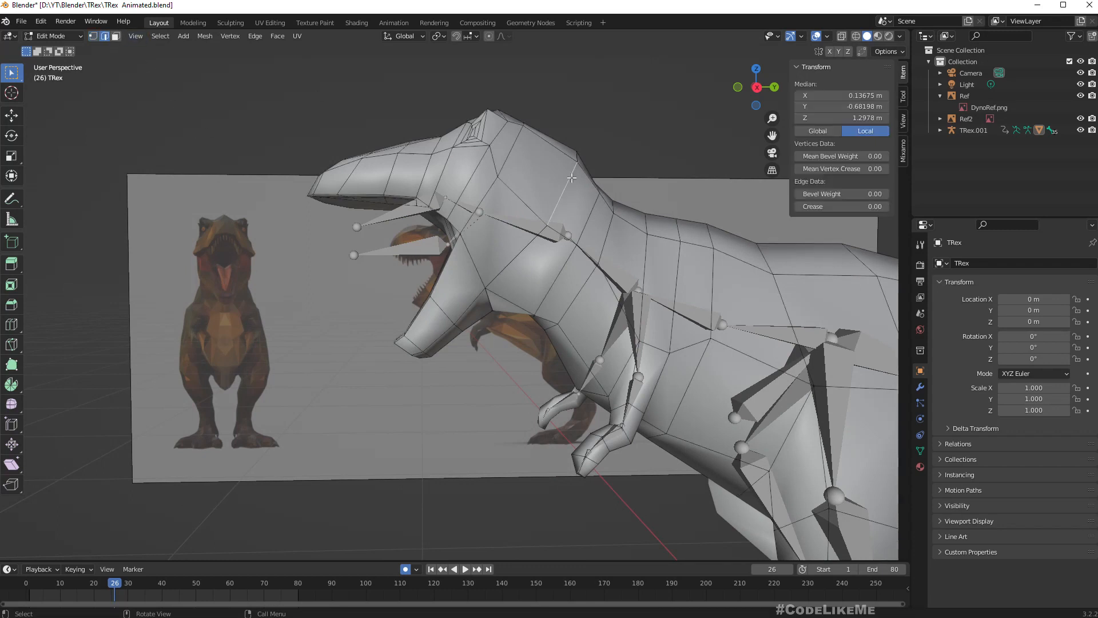
pyautogui.press('g')
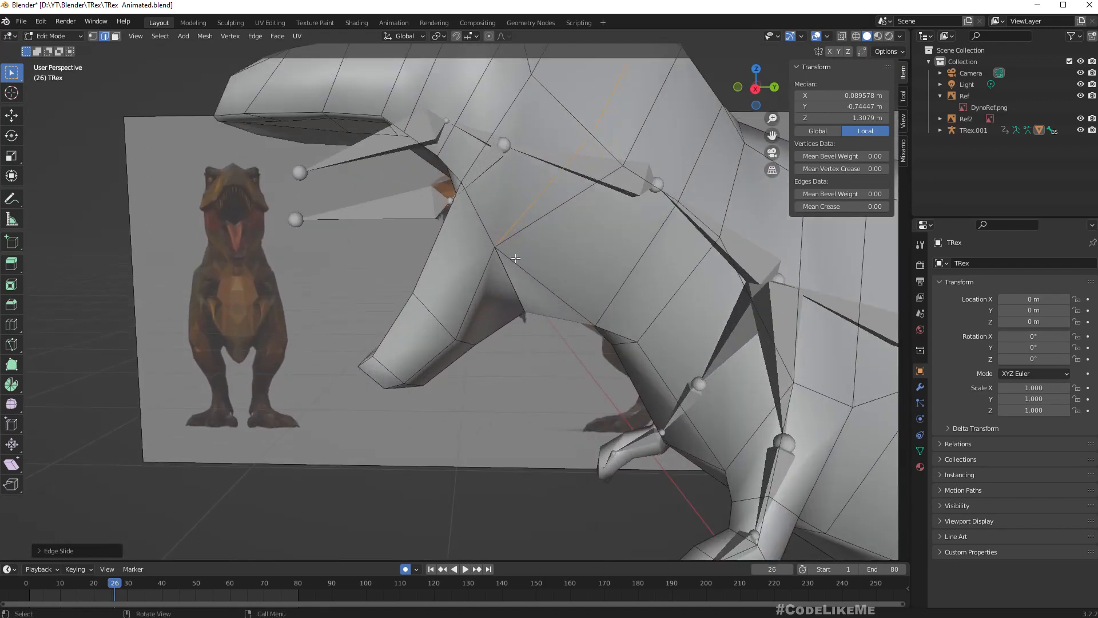
pyautogui.click(495, 247)
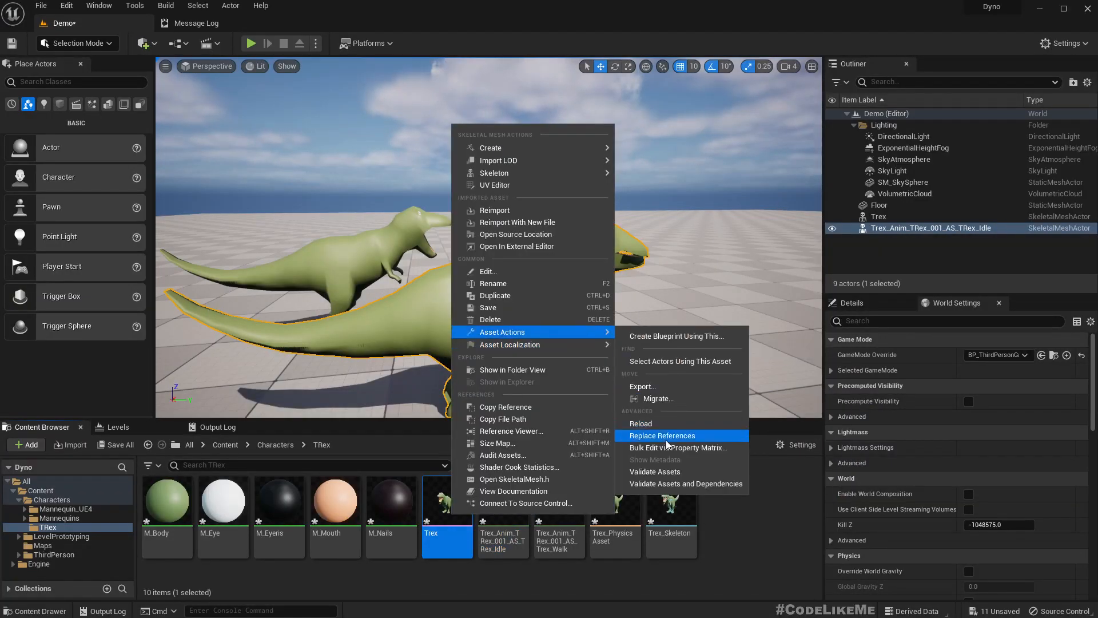
pyautogui.moveTo(680, 360)
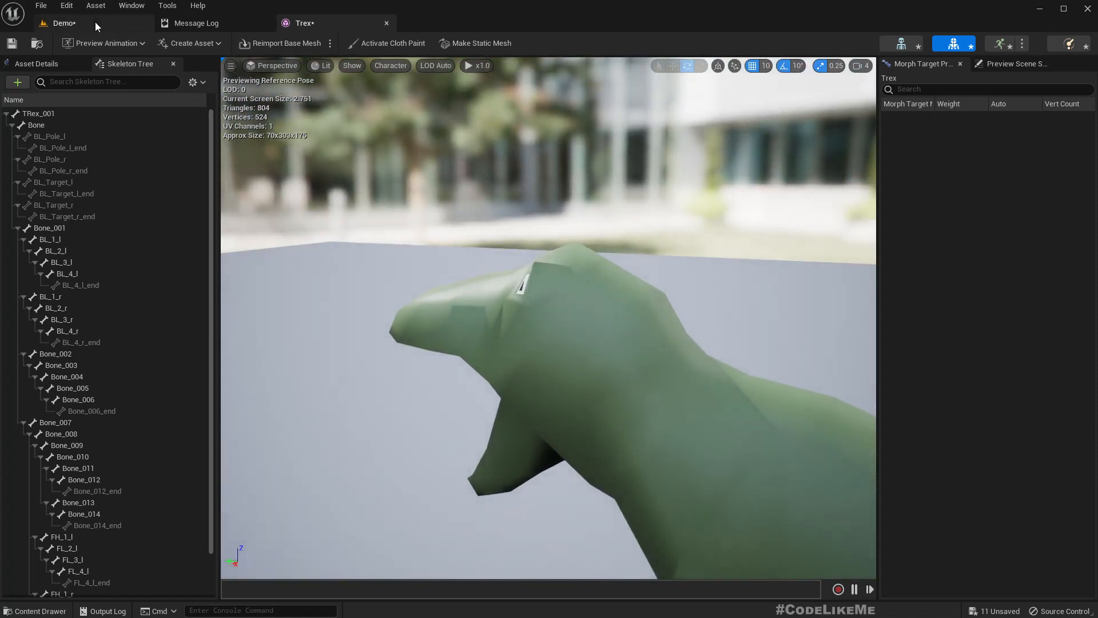
# Step: Return to the level view showing both T-Rex actors
pyautogui.click(63, 23)
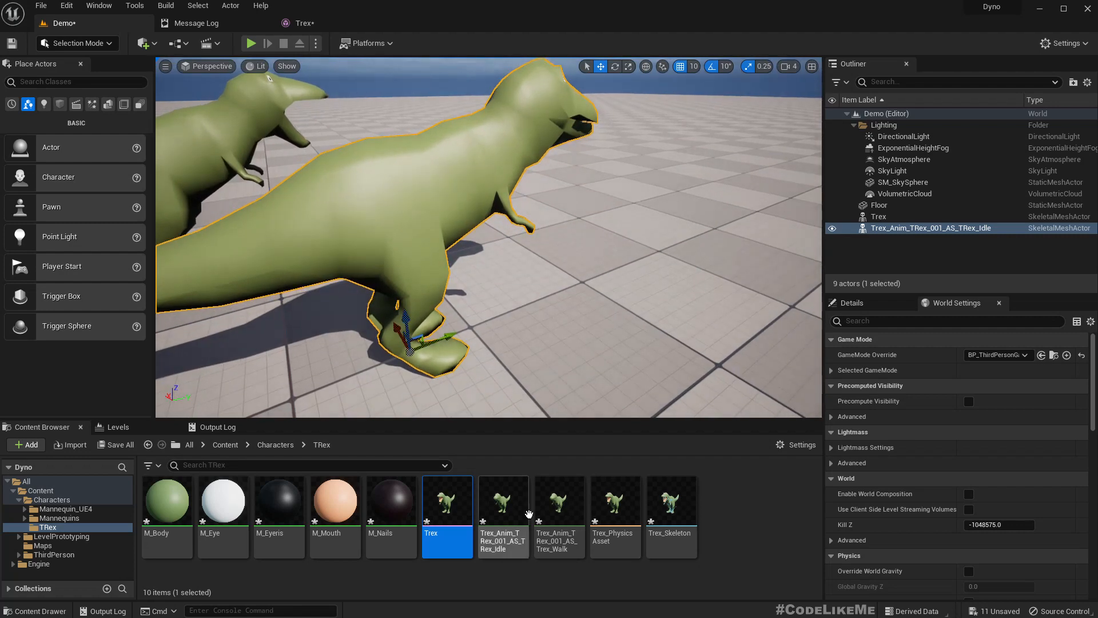
# Step: Preview the Trex_Anim_TRex_001_AS_TRex_Idle animation asset
pyautogui.doubleClick(558, 500)
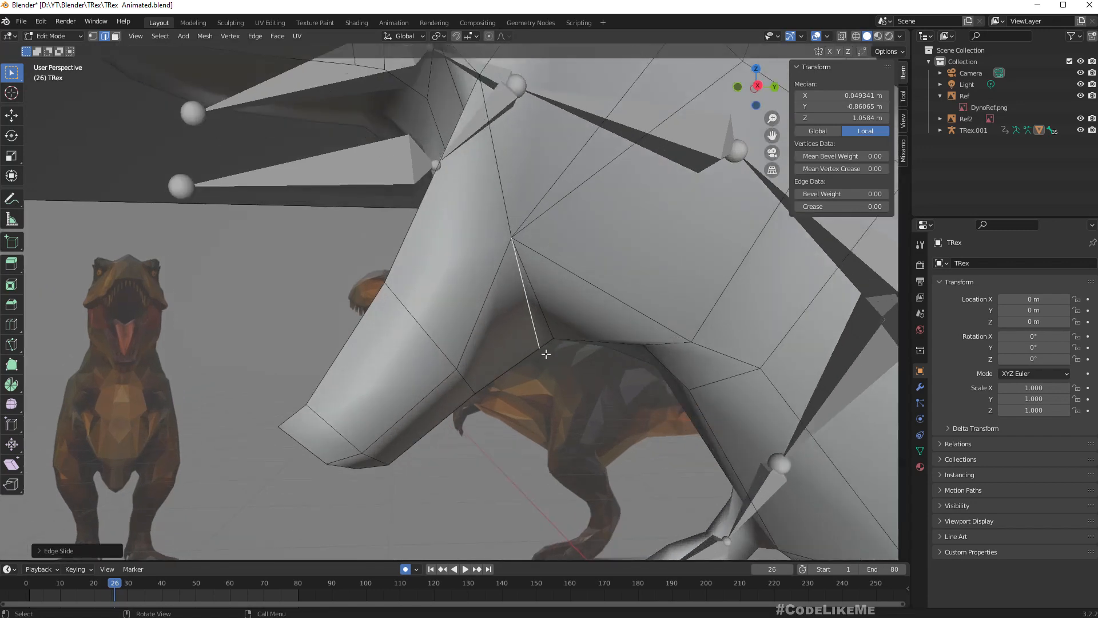
pyautogui.moveTo(560, 349)
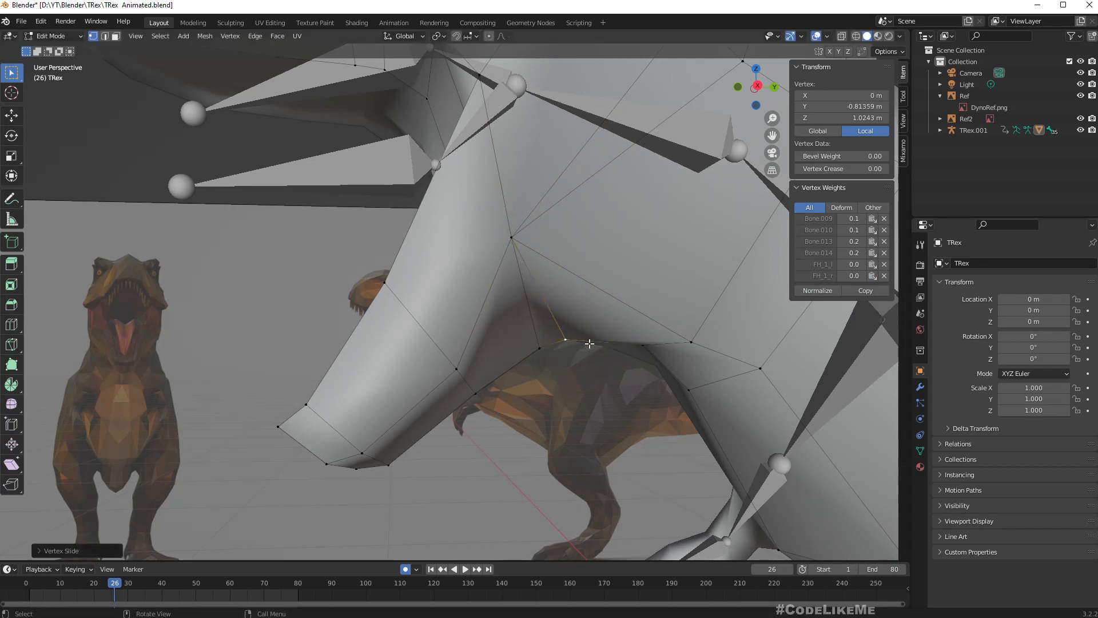
# Step: Finish the throat vertex slide and start an FBX export of the T-Rex model
pyautogui.click(580, 388)
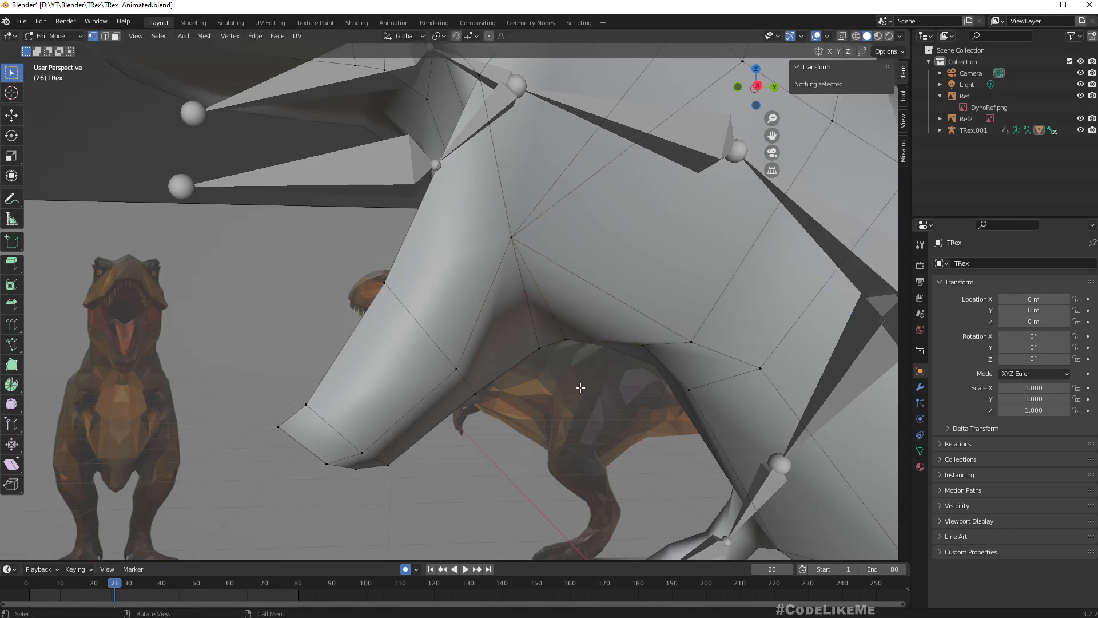
pyautogui.click(21, 21)
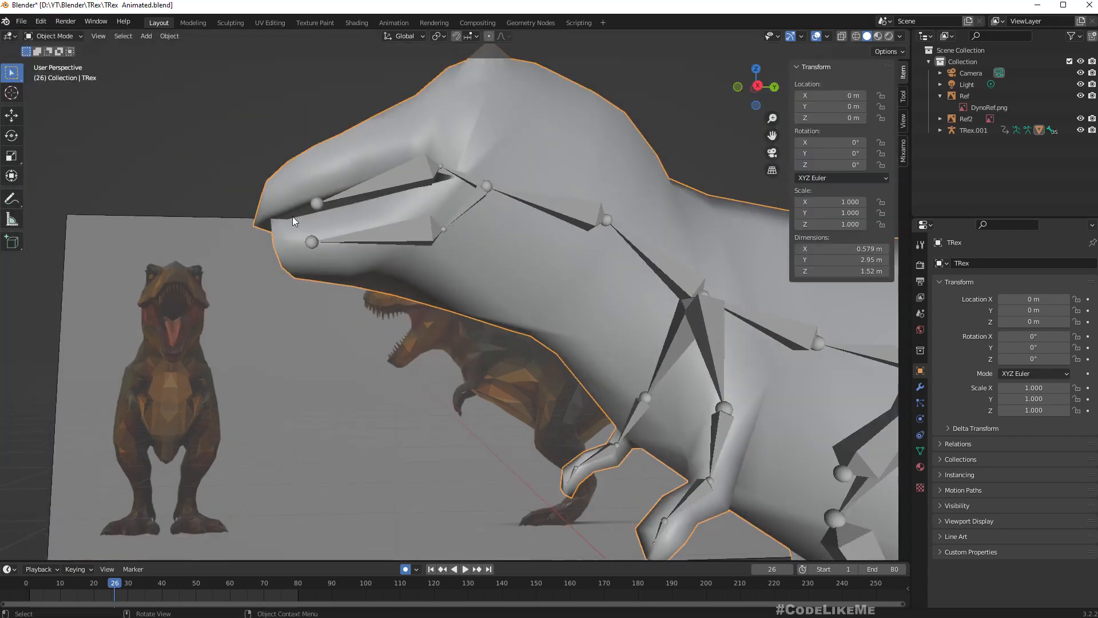
pyautogui.click(20, 22)
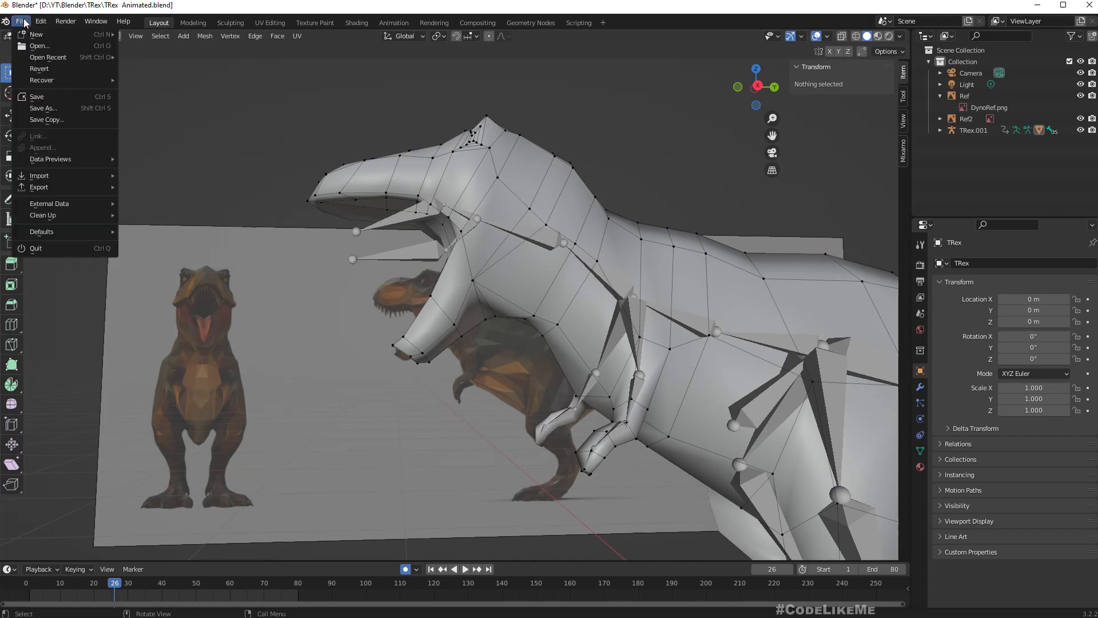
pyautogui.click(39, 186)
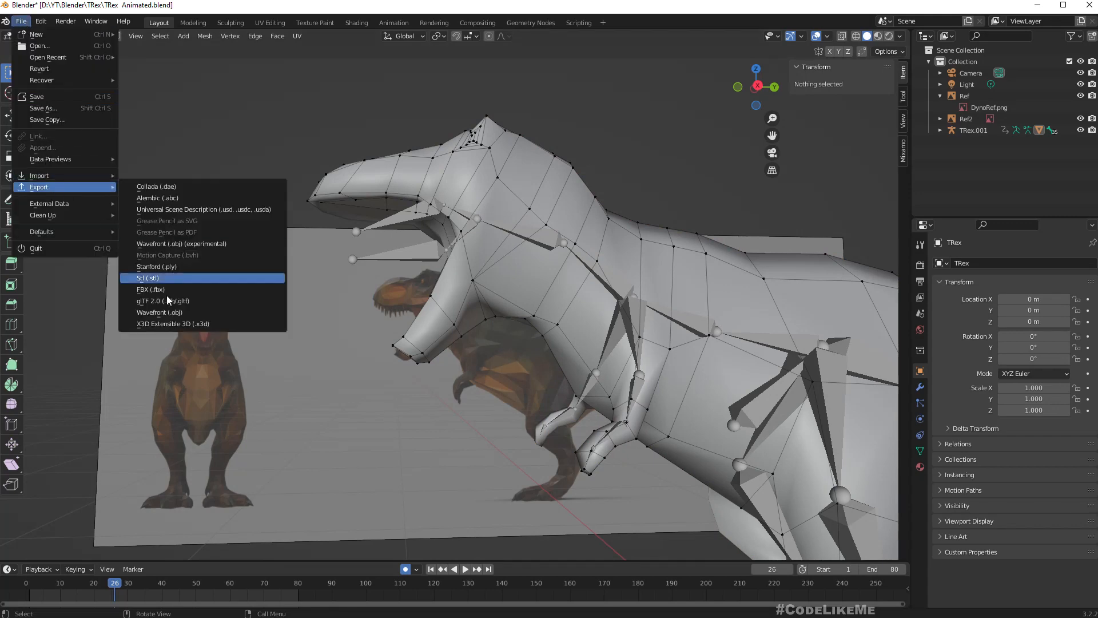
pyautogui.click(151, 290)
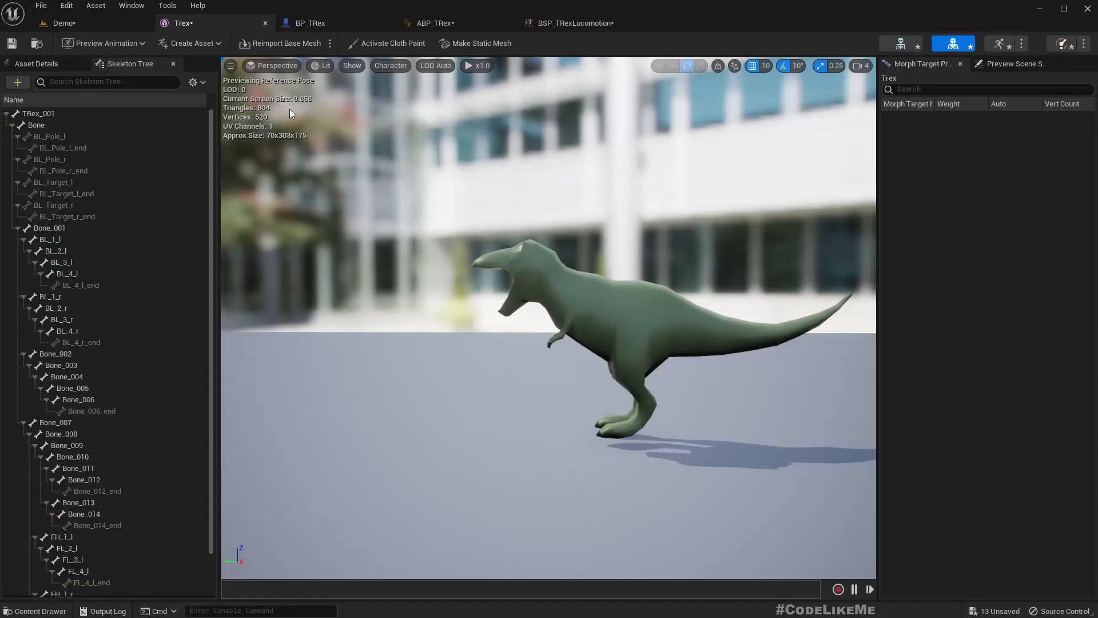
# Step: Play-test the level with the mannequin beside the T-Rexes from the ThirdPerson Blueprints folder, then stop
pyautogui.click(283, 43)
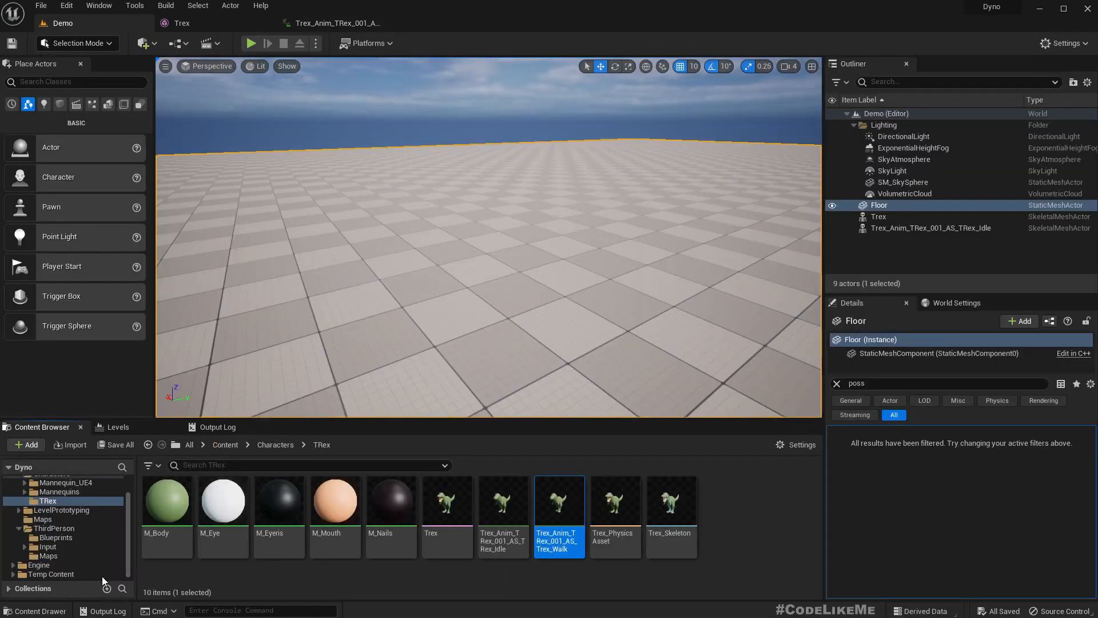
pyautogui.click(55, 538)
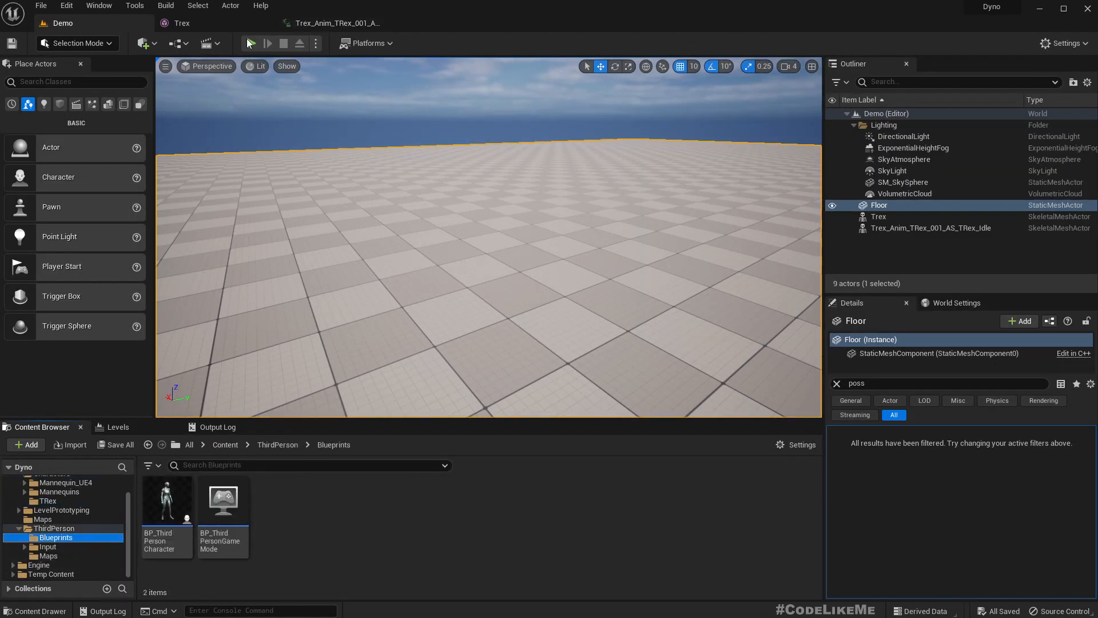
pyautogui.click(250, 43)
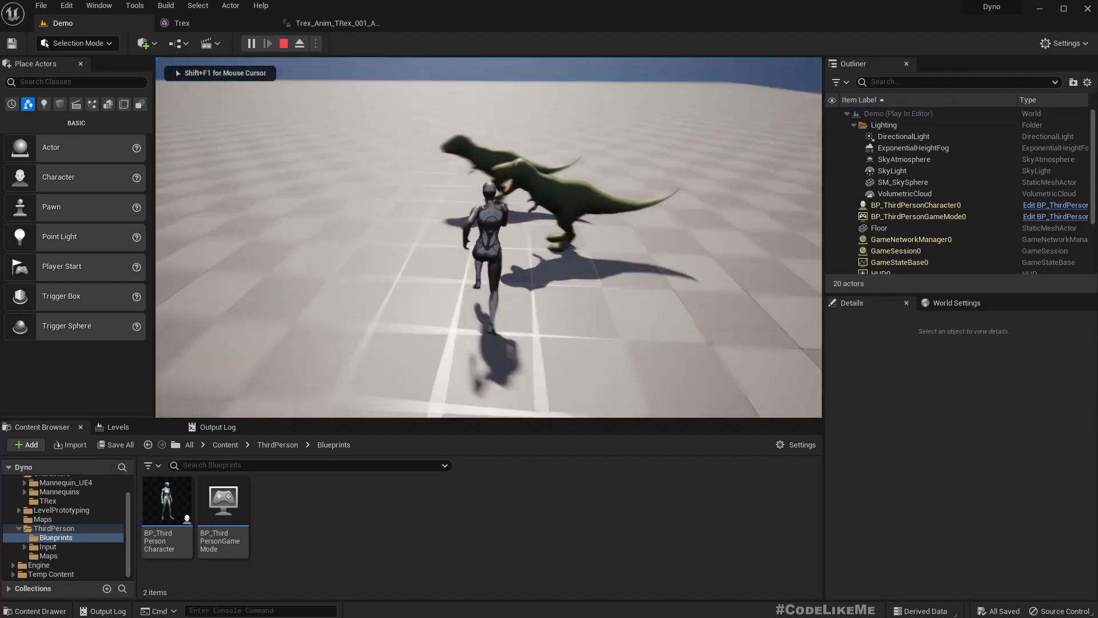
pyautogui.click(282, 43)
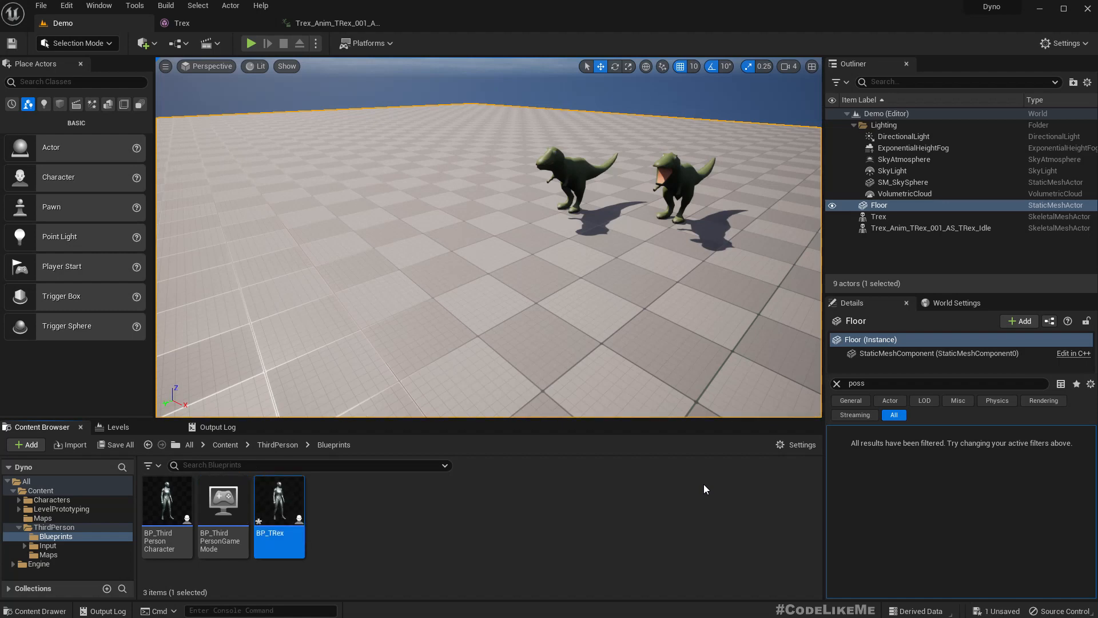
pyautogui.moveTo(280, 500)
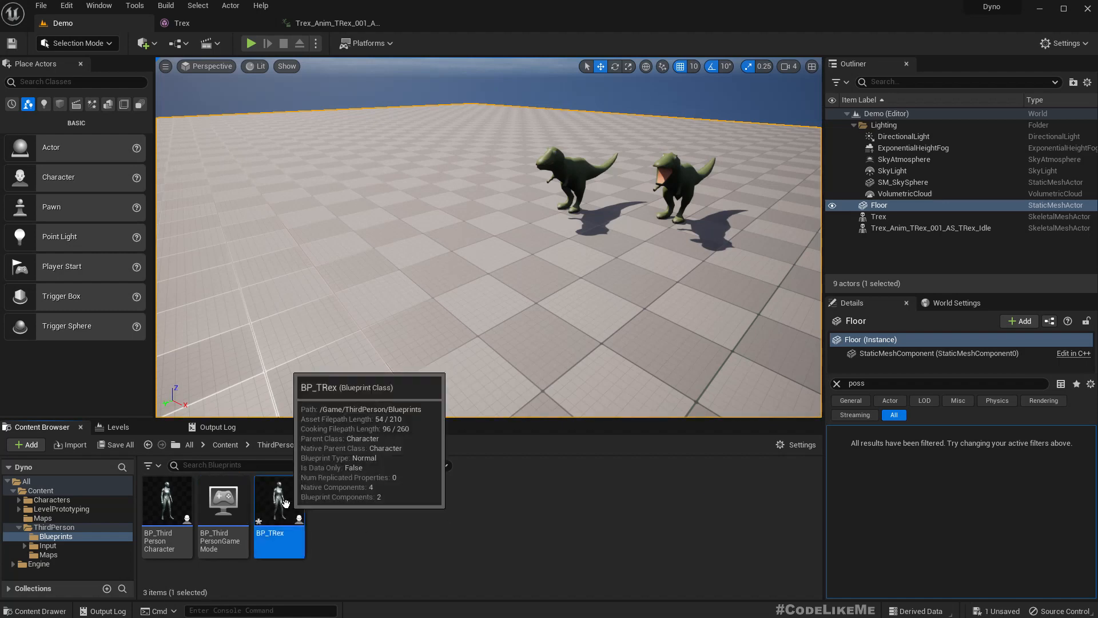
# Step: Swap BP_TRex's mesh component to the Trex skeletal mesh and compile
pyautogui.doubleClick(279, 500)
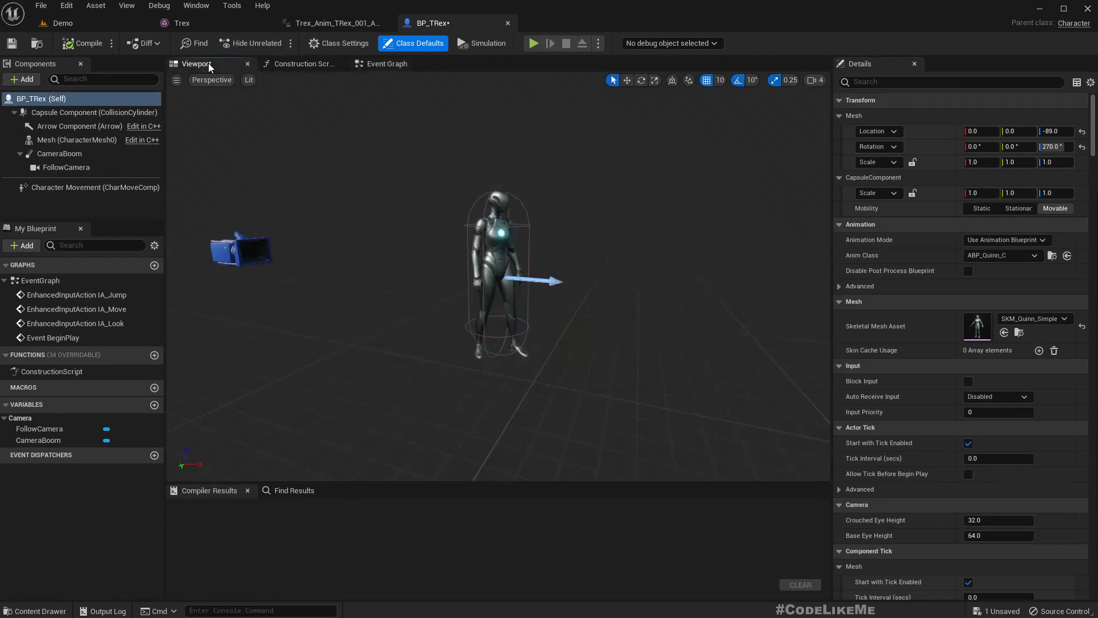
pyautogui.click(76, 139)
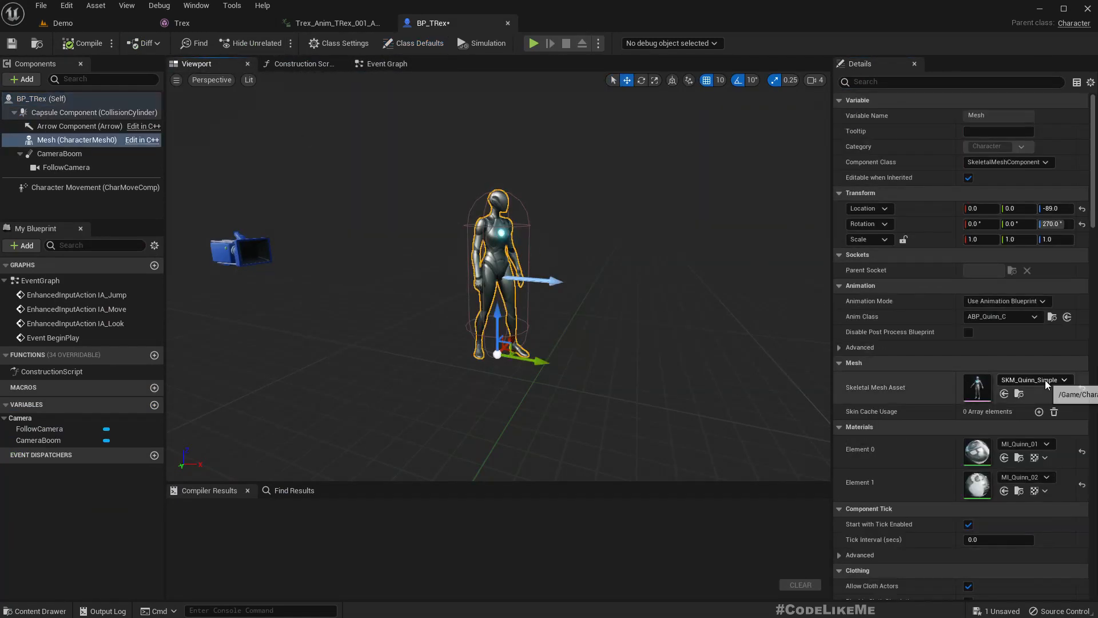
pyautogui.click(1062, 380)
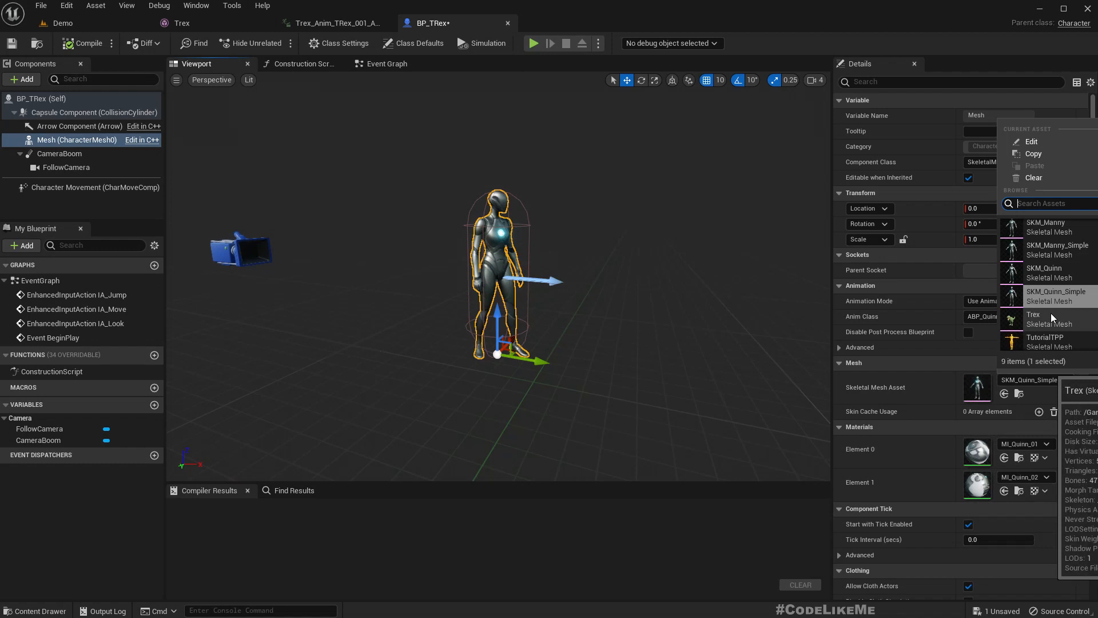
pyautogui.click(1034, 314)
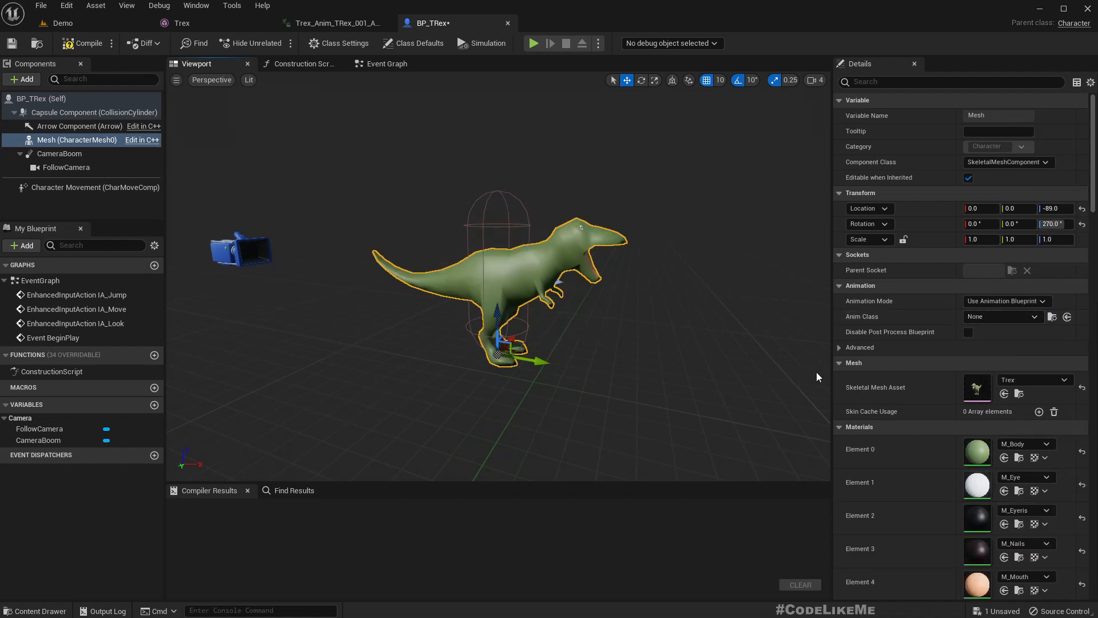
pyautogui.moveTo(976, 311)
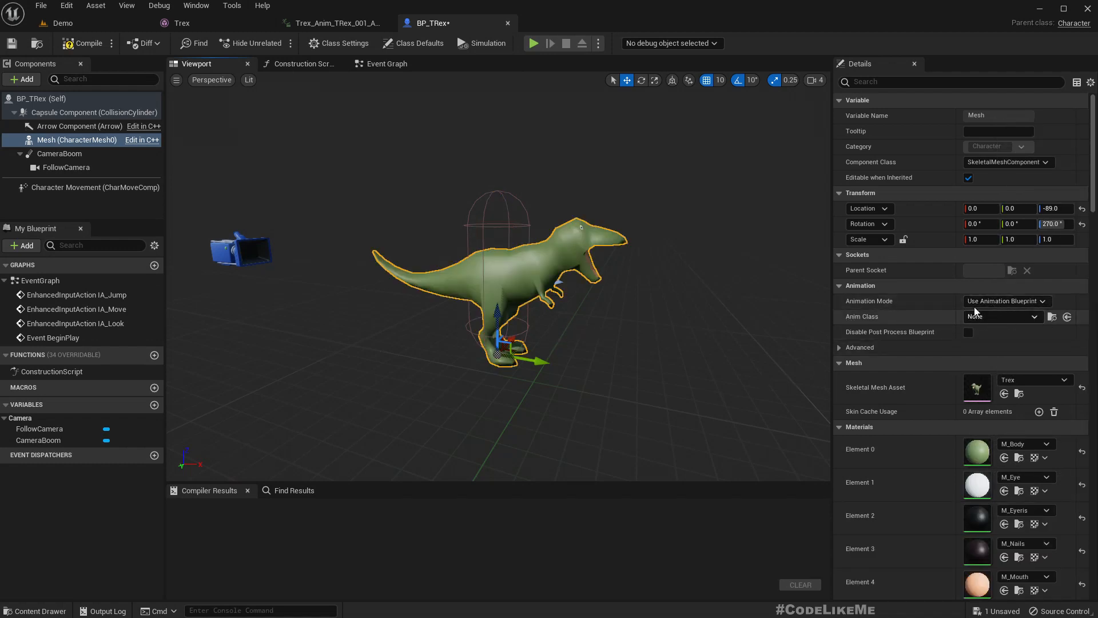
pyautogui.click(83, 42)
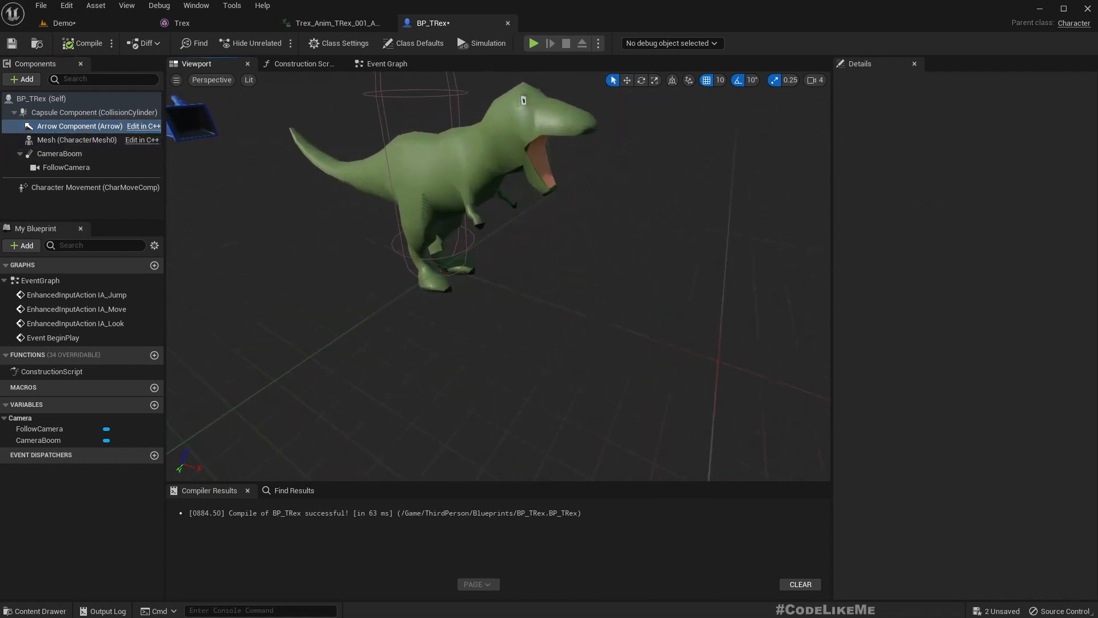
# Step: Reselect the mesh, orbit to face the T-Rex front, and recompile BP_TRex
pyautogui.scroll(-3)
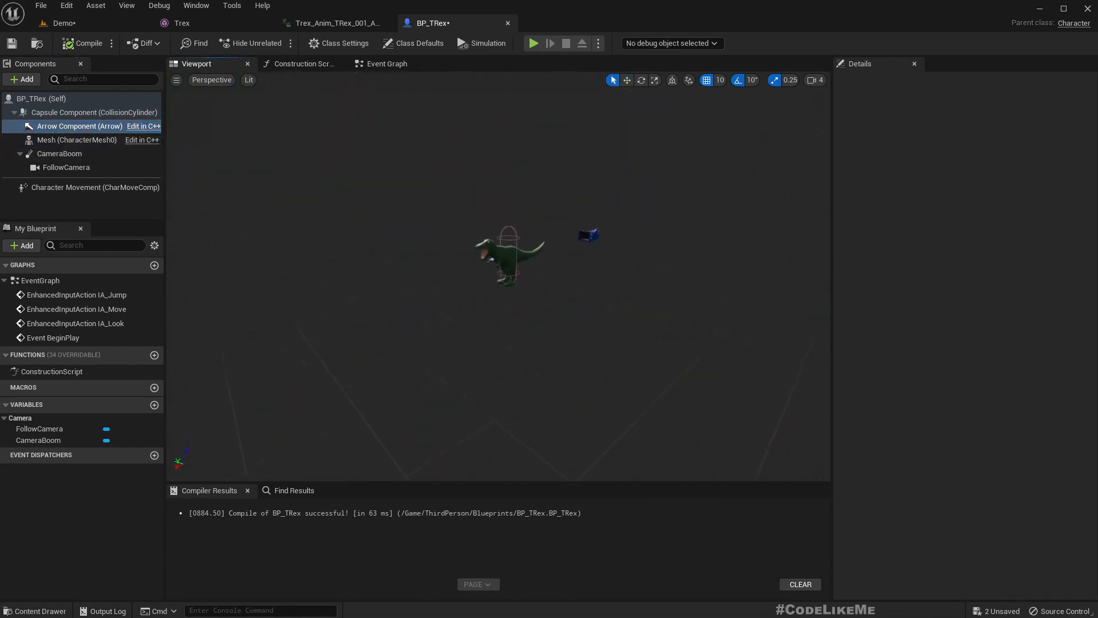
pyautogui.click(77, 140)
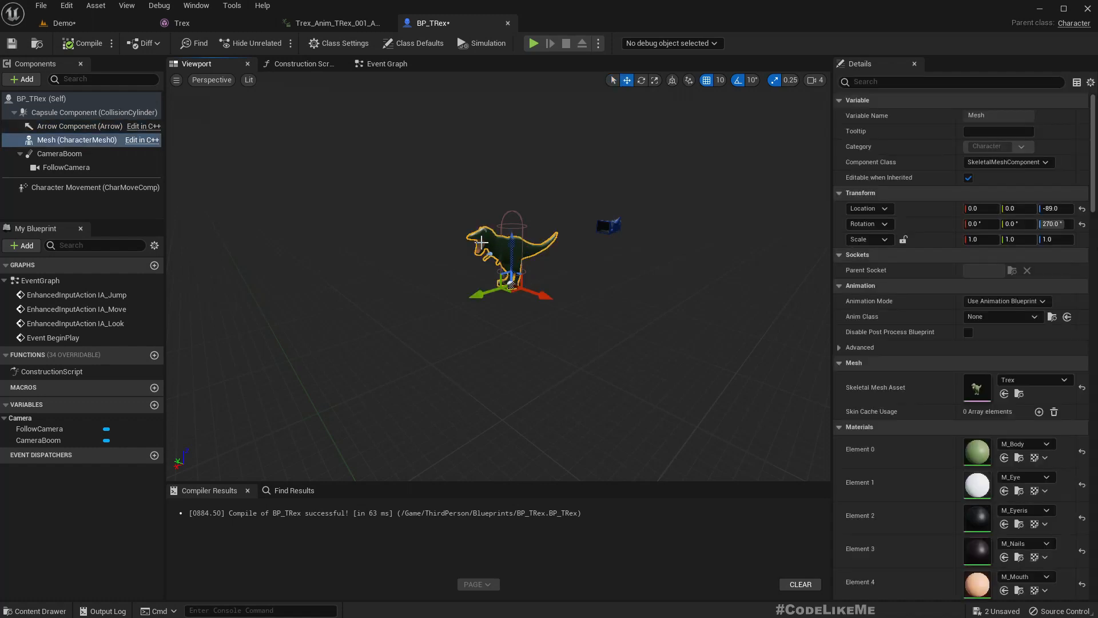
pyautogui.moveTo(482, 242); pyautogui.dragTo(522, 241)
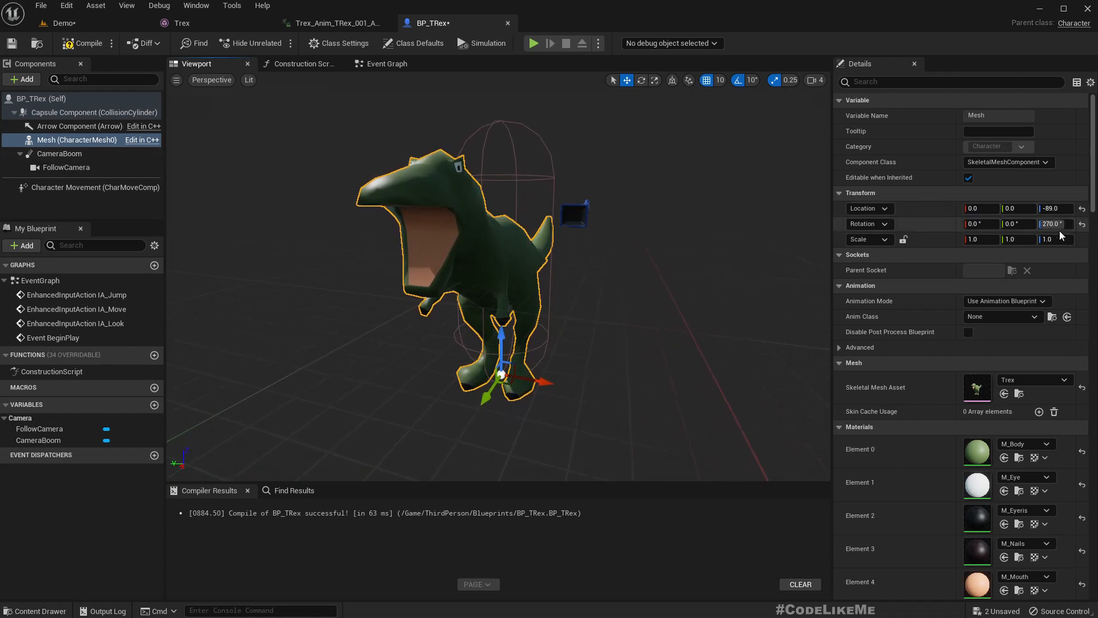
pyautogui.moveTo(419, 42)
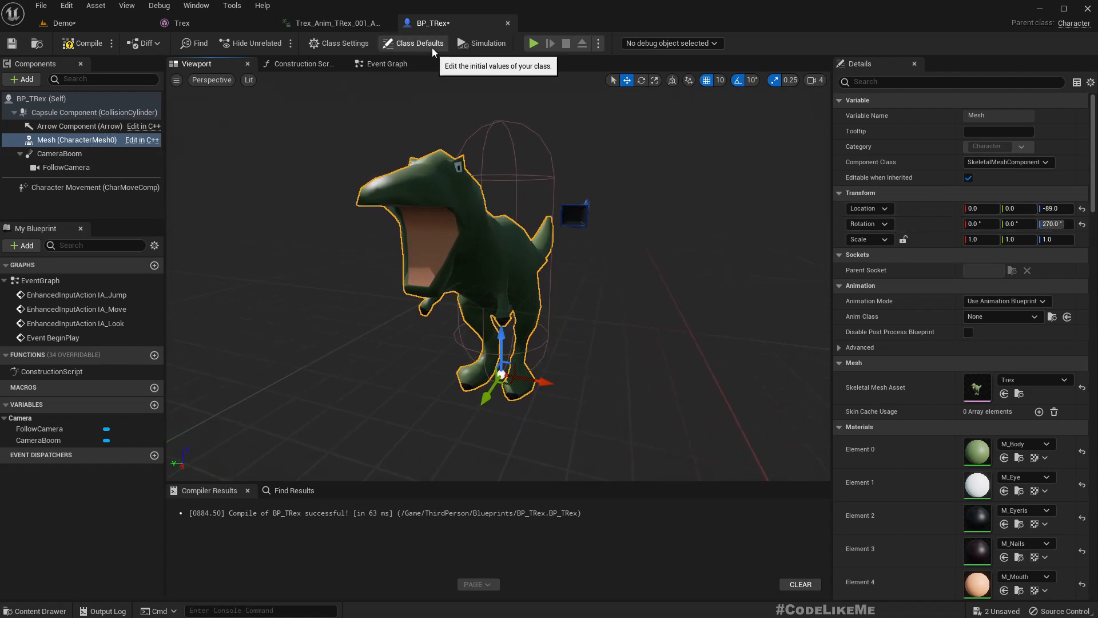
pyautogui.moveTo(86, 42)
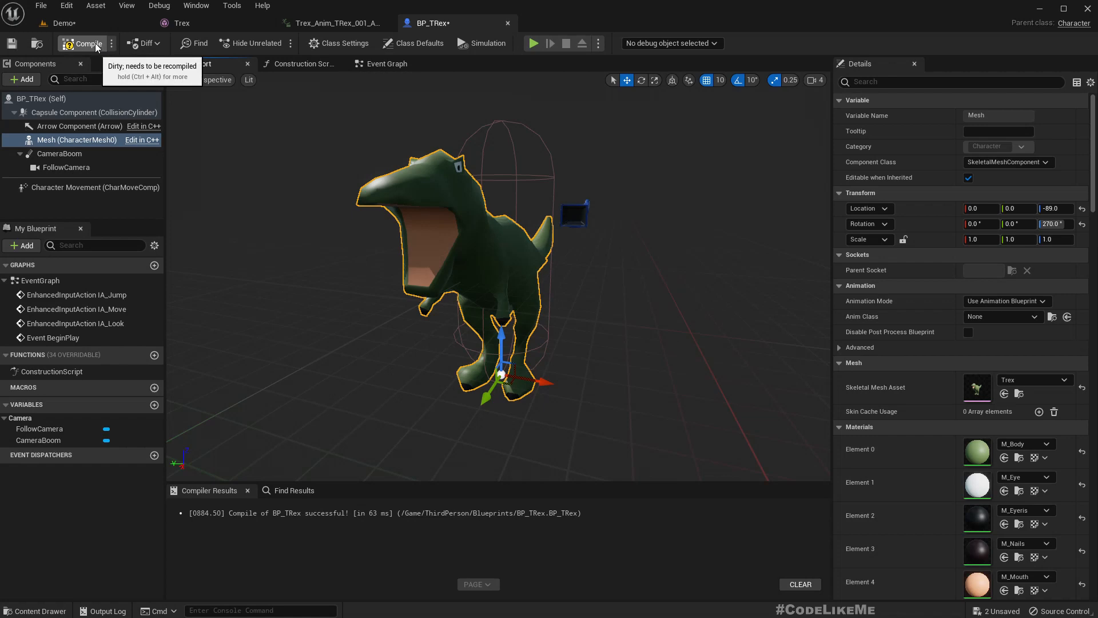
pyautogui.click(84, 43)
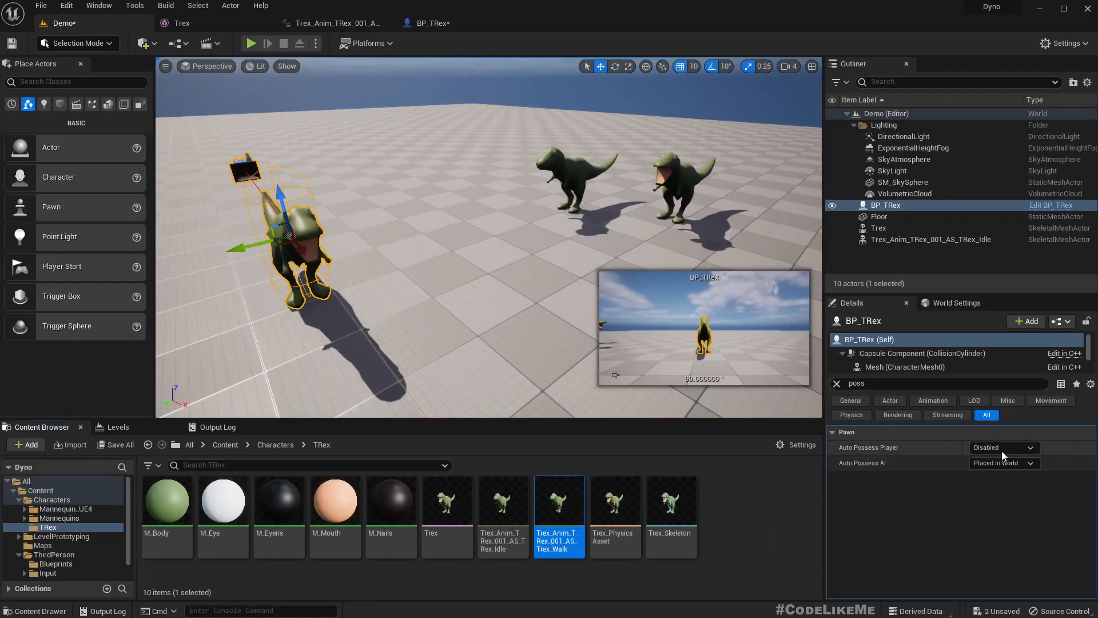
# Step: Create an ABP_TRex animation blueprint from the Trex skeletal mesh
pyautogui.click(879, 216)
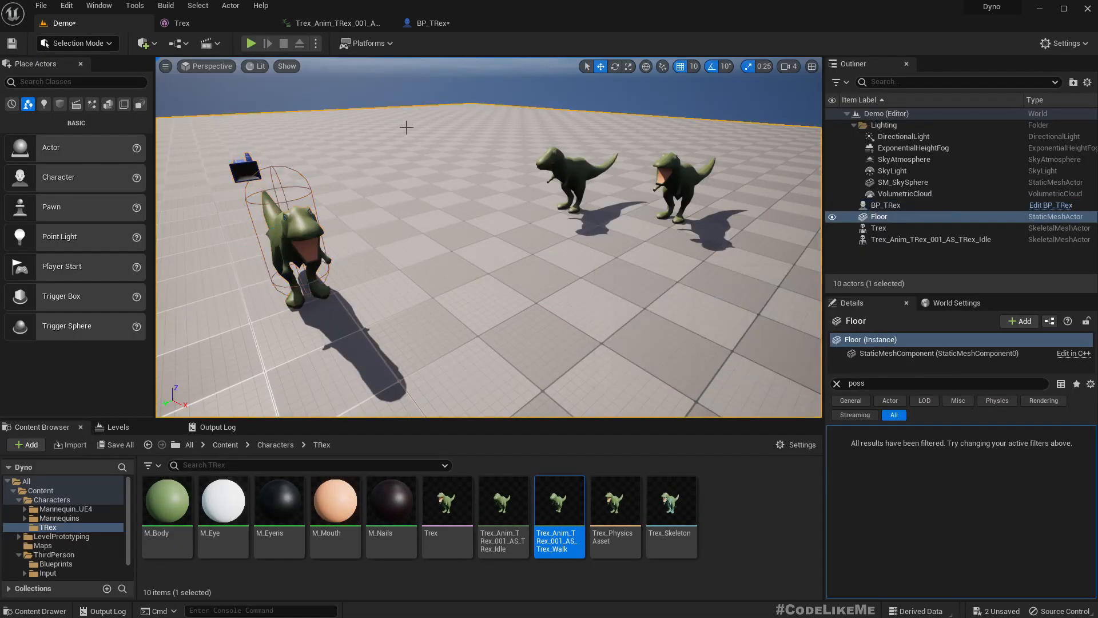
pyautogui.click(251, 42)
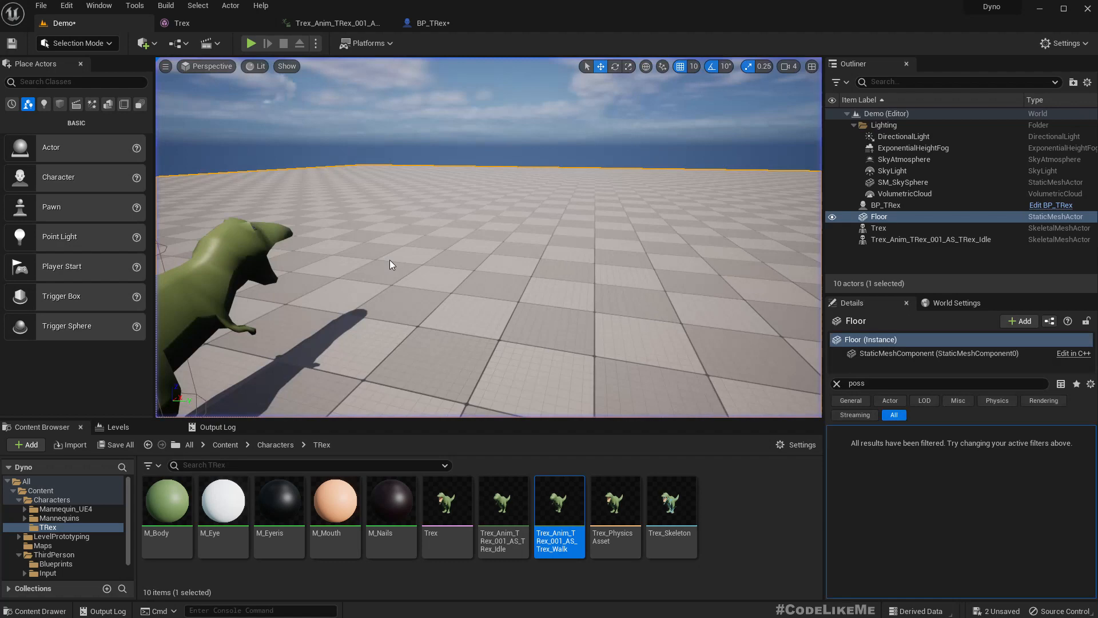
pyautogui.rightClick(447, 500)
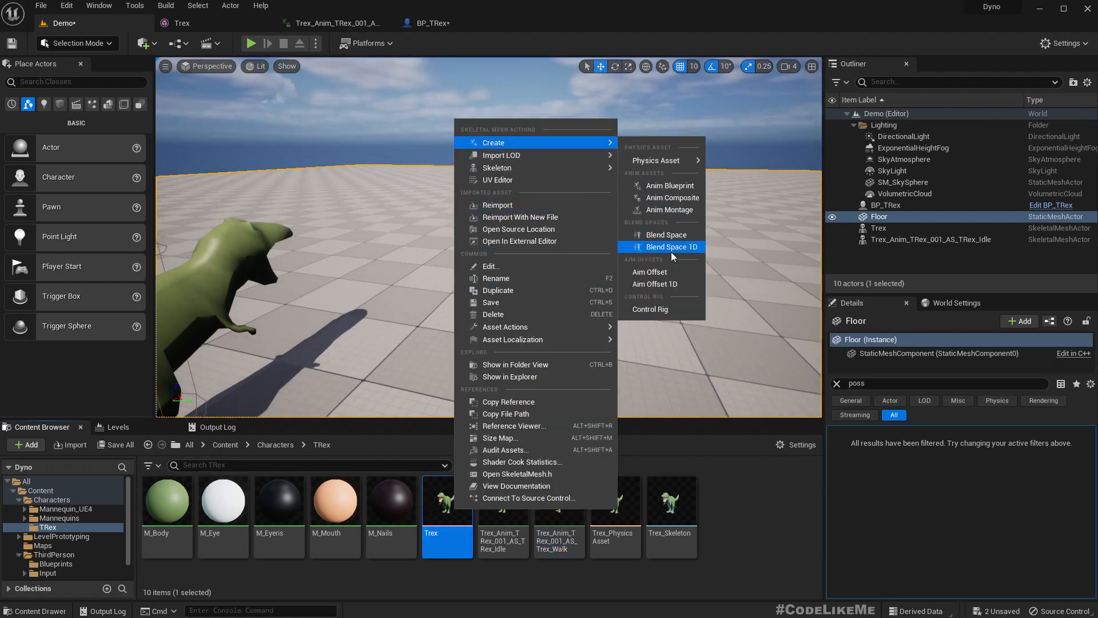
pyautogui.moveTo(670, 209)
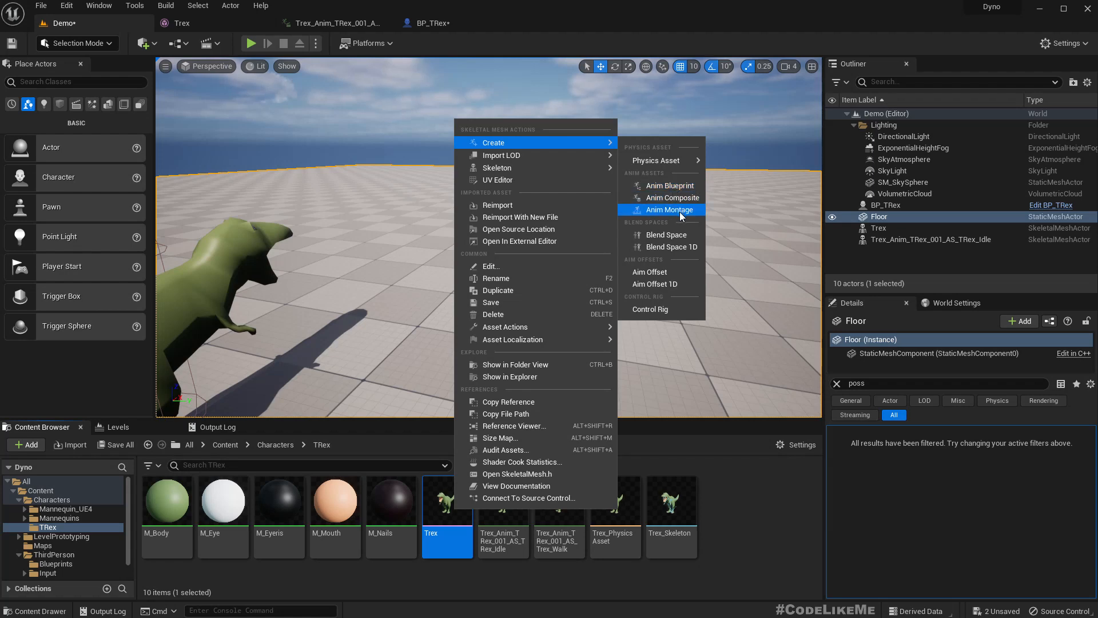
pyautogui.click(672, 209)
pyautogui.write('ABP_TRex')
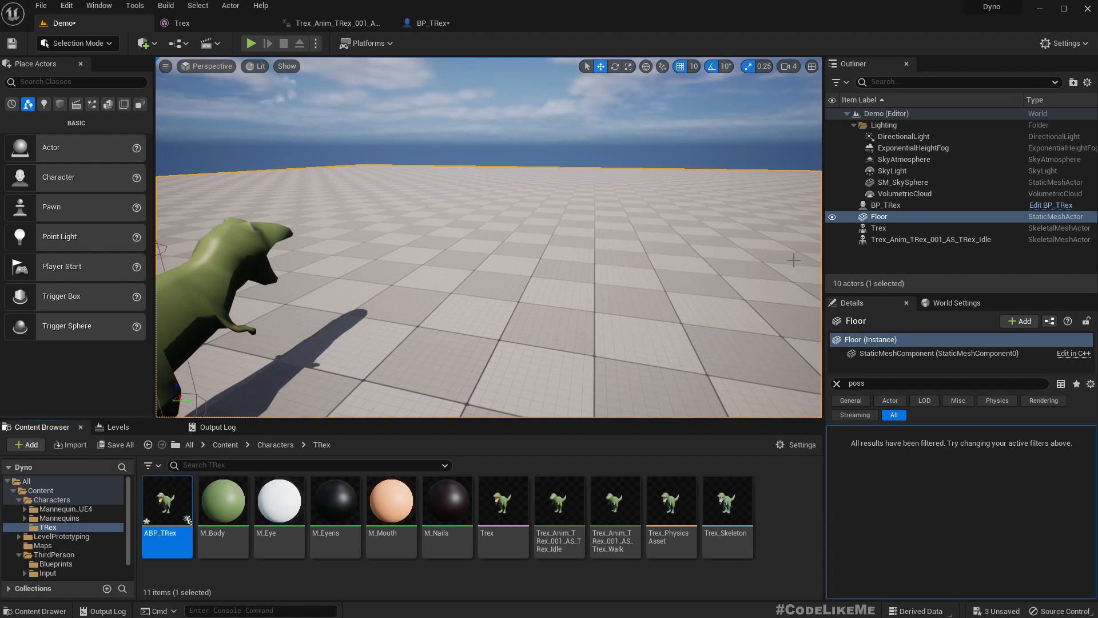
pyautogui.moveTo(581, 528)
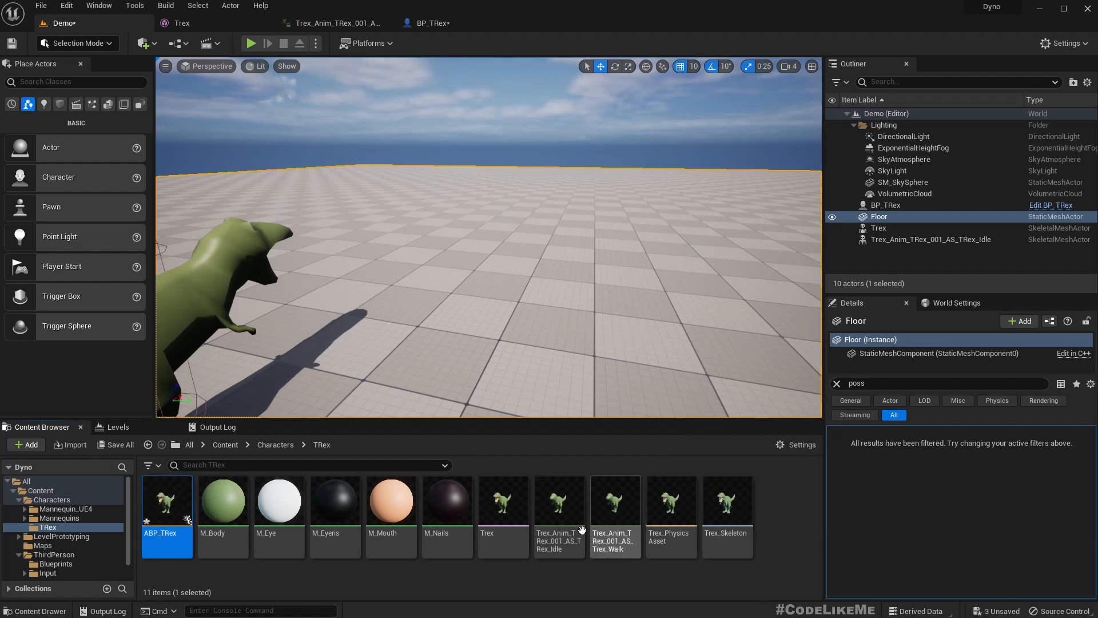
# Step: Create a Blend Space 1D from the Trex mesh named BSP_TRex_Locomotion
pyautogui.rightClick(503, 501)
pyautogui.write('B')
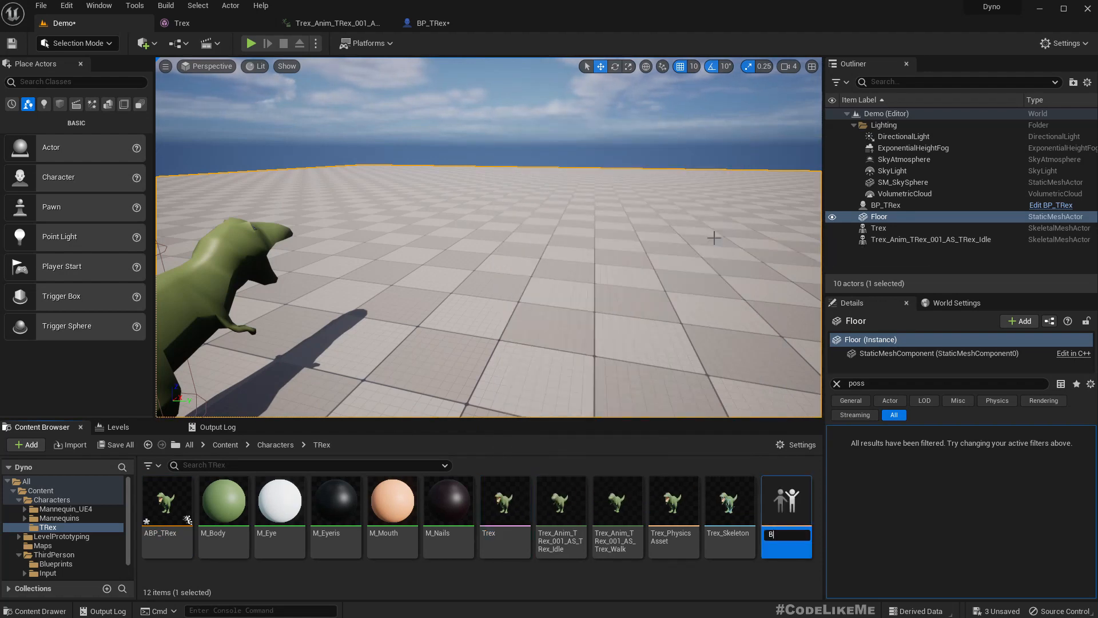
pyautogui.write('SP_TRex_Locomotion')
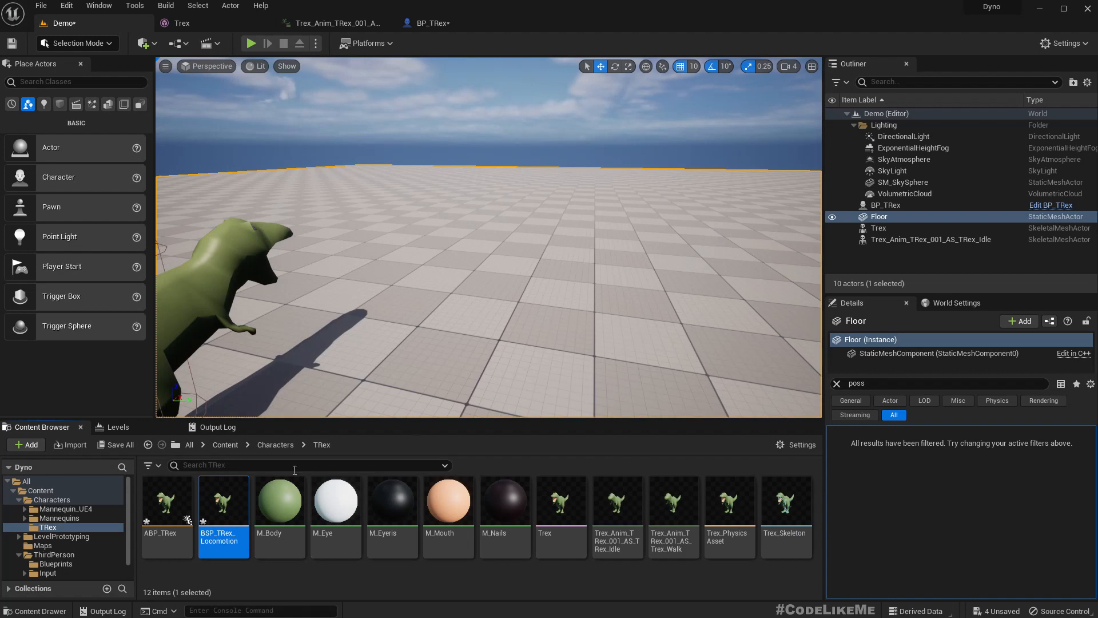
# Step: Wire a BSP_TRex_Locomotion blendspace player into ABP_TRex's Output Pose and open the blend space
pyautogui.doubleClick(167, 500)
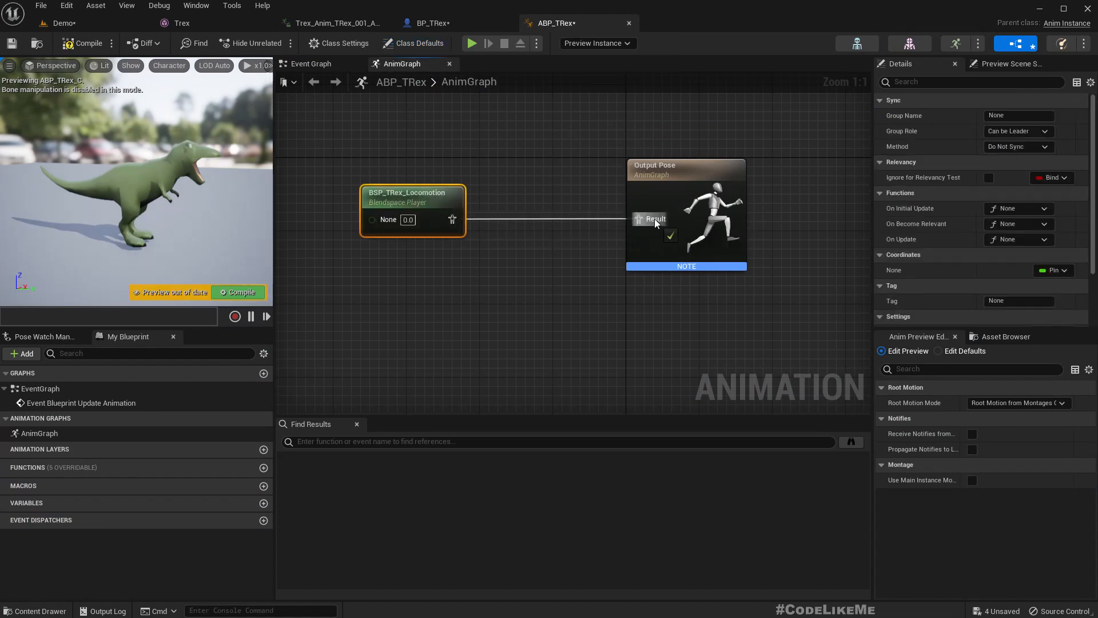
pyautogui.click(442, 273)
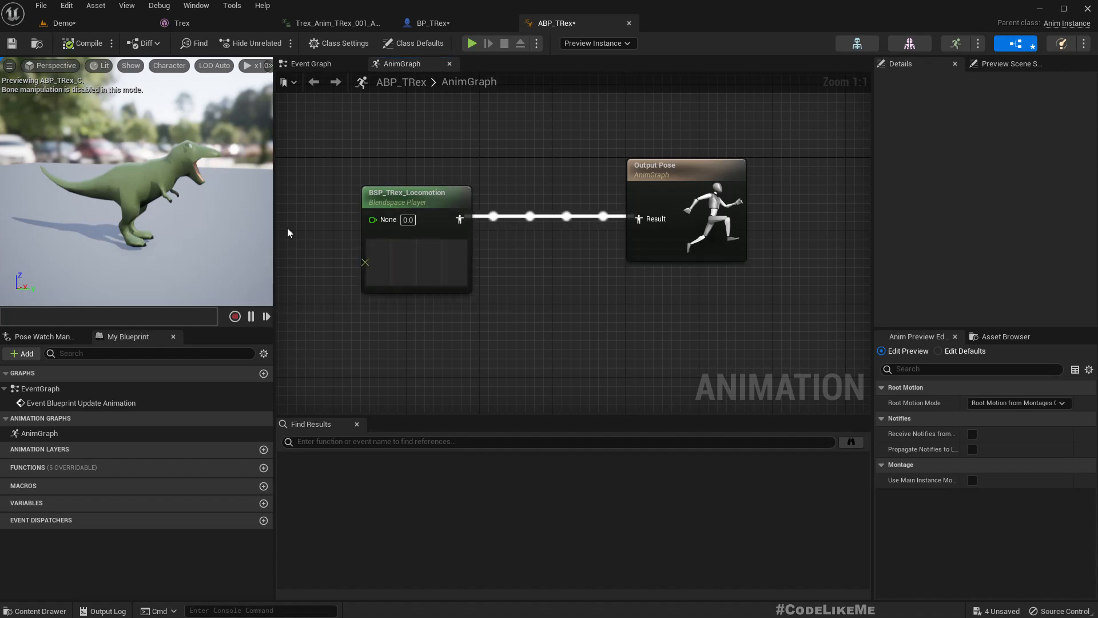
pyautogui.moveTo(417, 201)
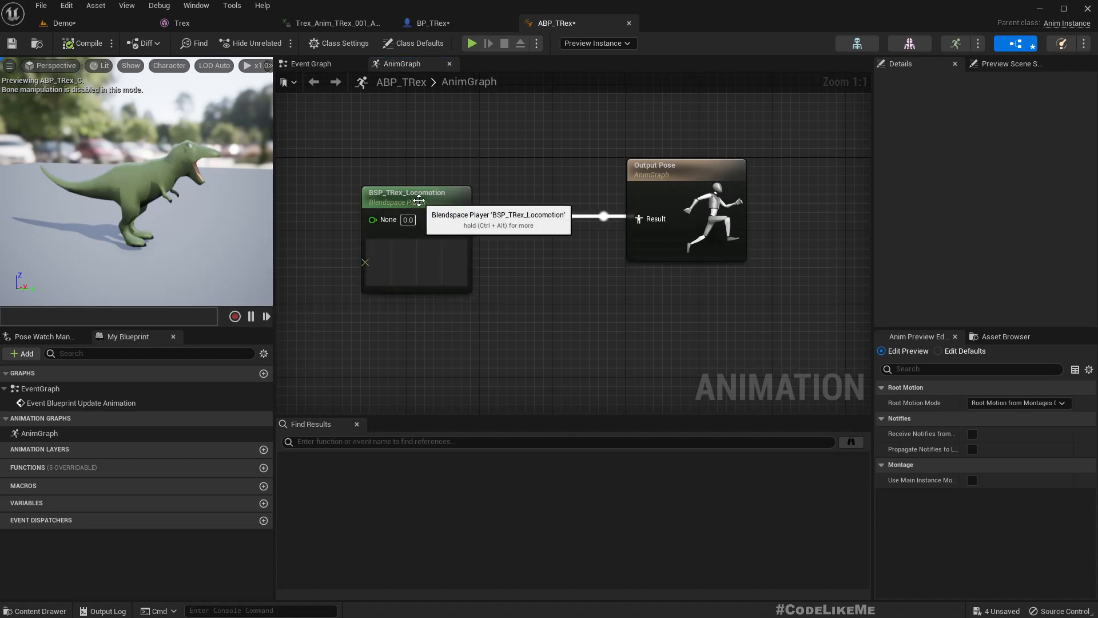
pyautogui.doubleClick(406, 196)
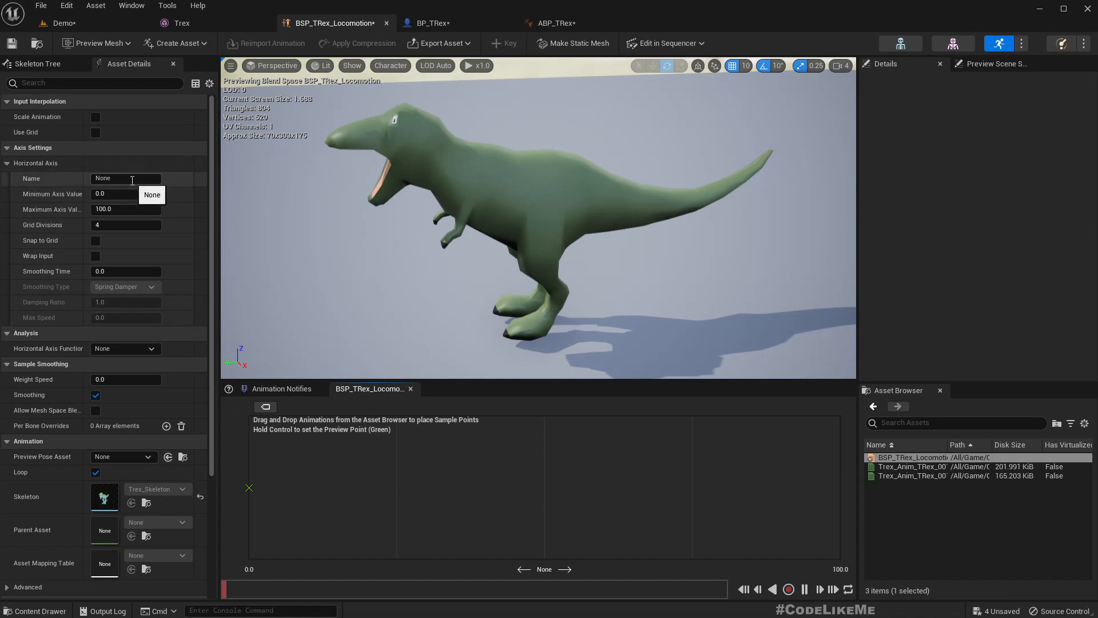
# Step: Name the horizontal axis Speed (0–400), place idle and walk samples, and promote Speed to a variable
pyautogui.write('Speed')
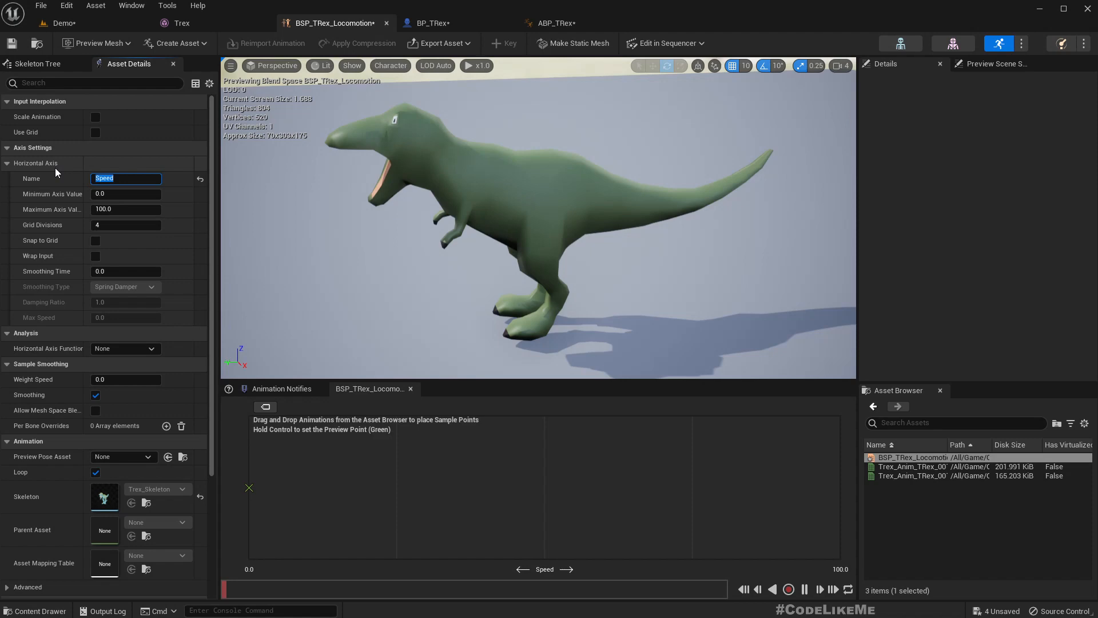
pyautogui.click(435, 23)
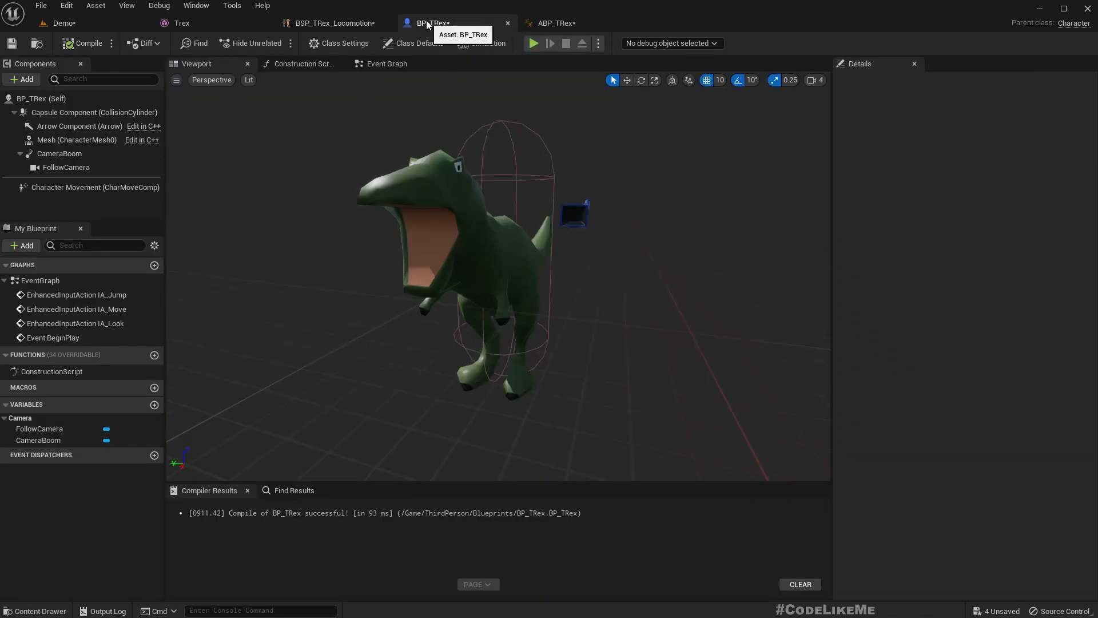
pyautogui.moveTo(106, 27)
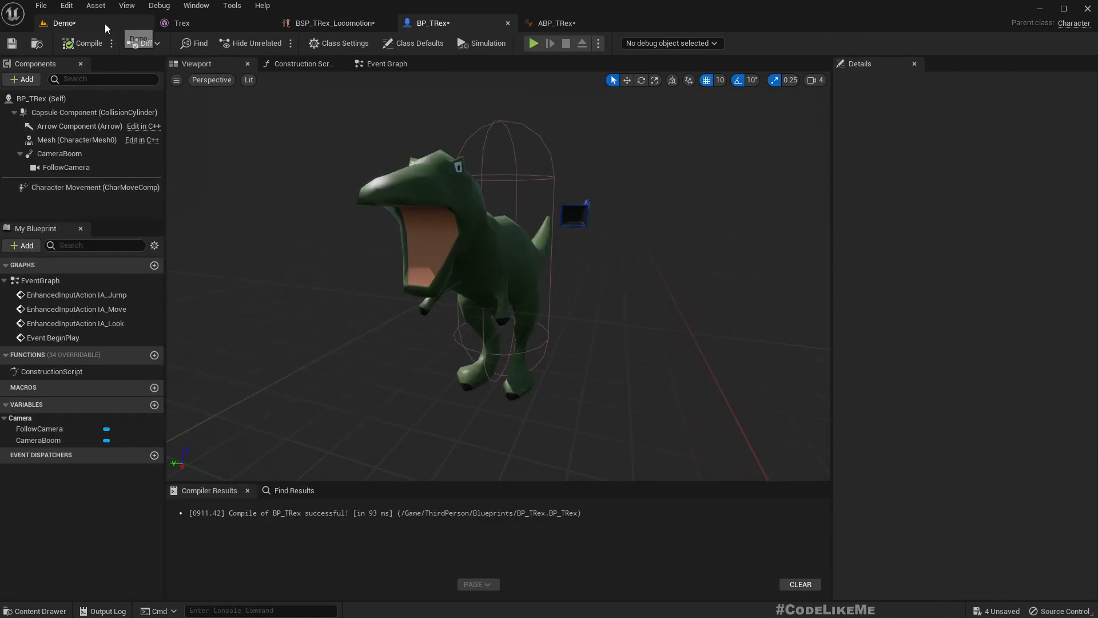
pyautogui.moveTo(109, 41)
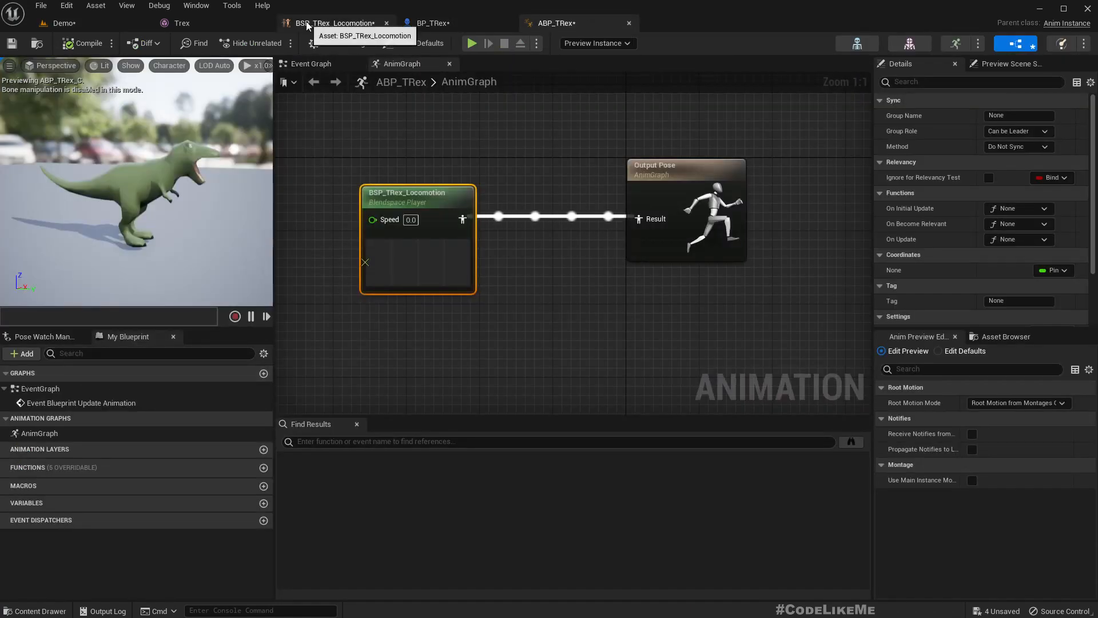
pyautogui.click(336, 23)
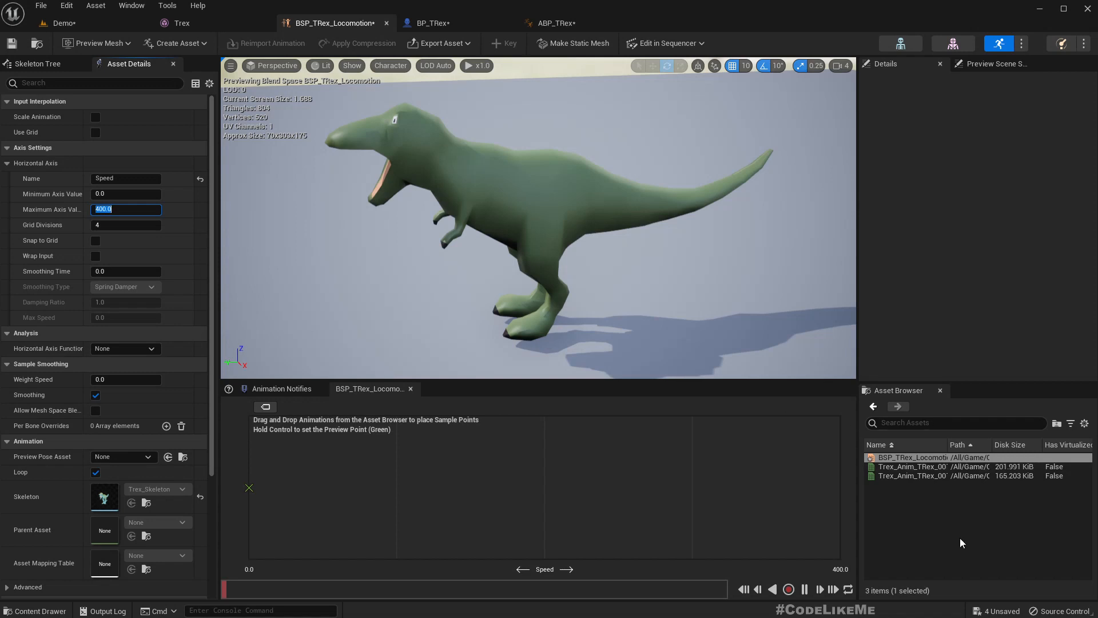
pyautogui.click(913, 467)
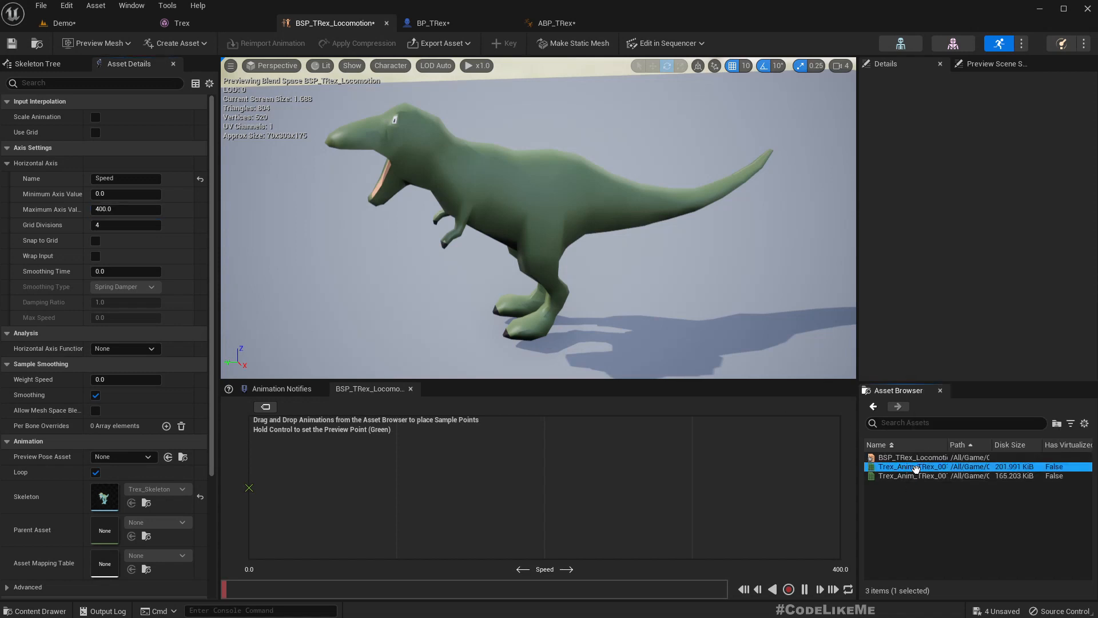
pyautogui.moveTo(913, 467)
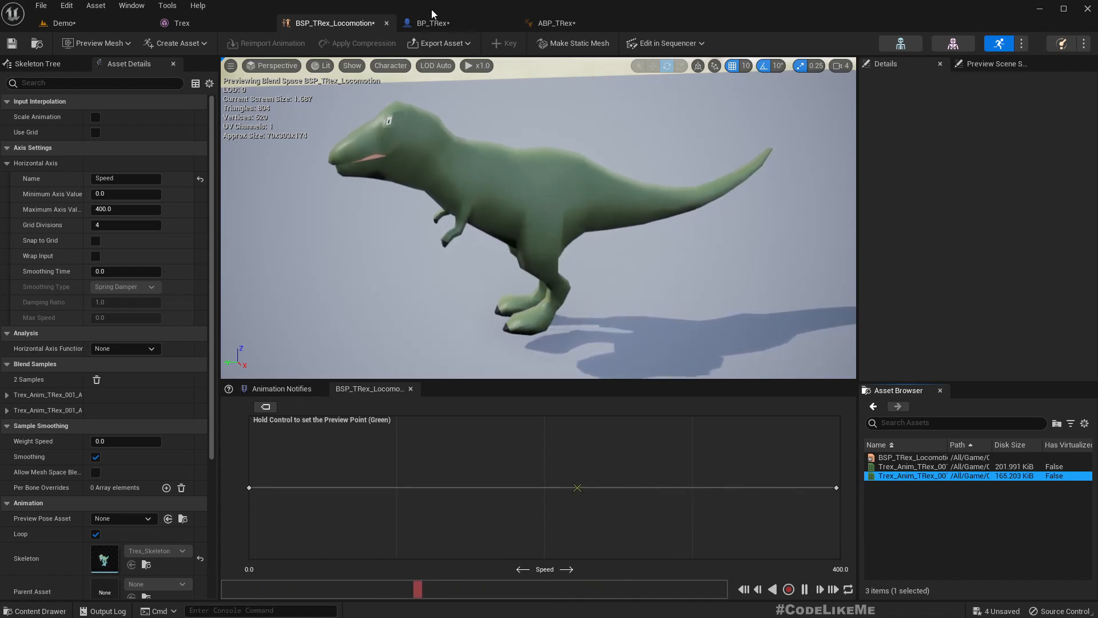
pyautogui.click(557, 23)
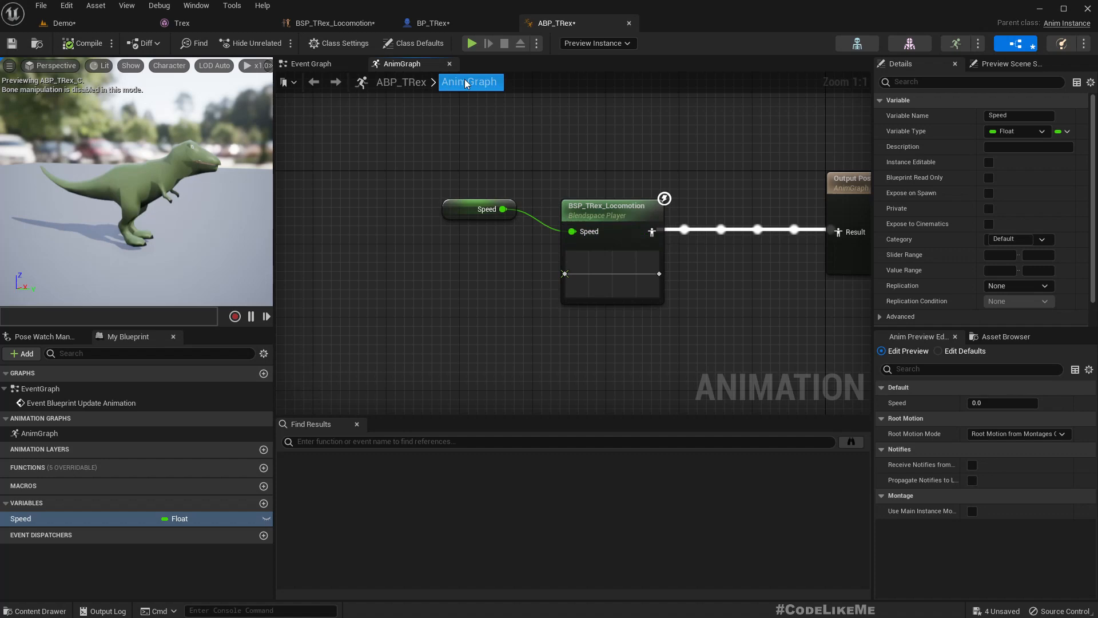
# Step: In the Event Graph, check Try Get Pawn Owner with an Is Valid node
pyautogui.click(310, 64)
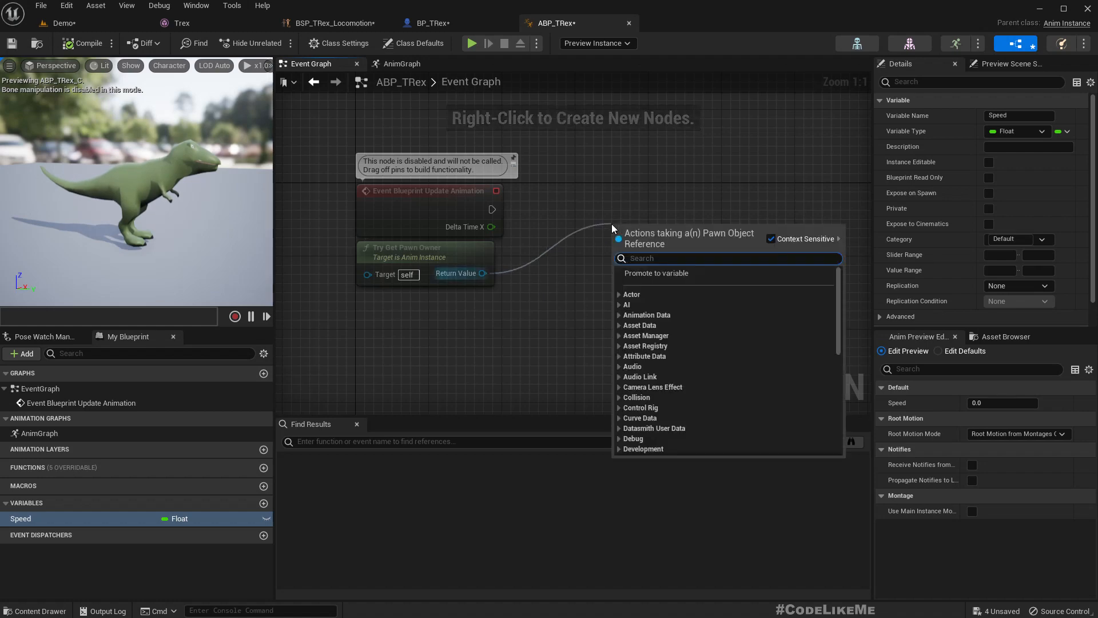
pyautogui.write('is')
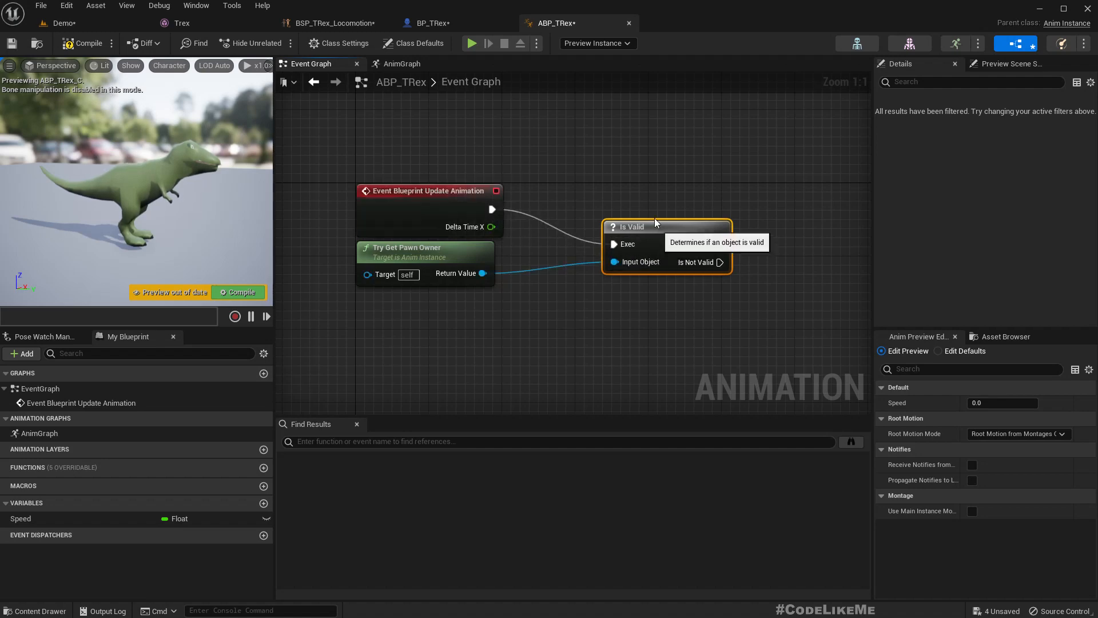
pyautogui.scroll(-3)
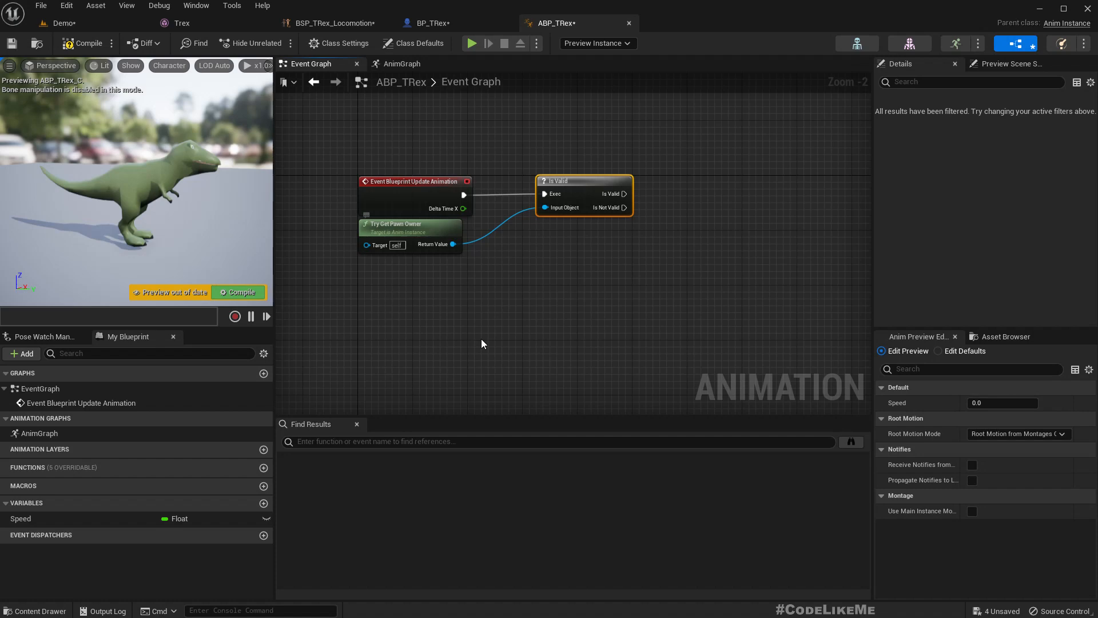
pyautogui.moveTo(411, 223)
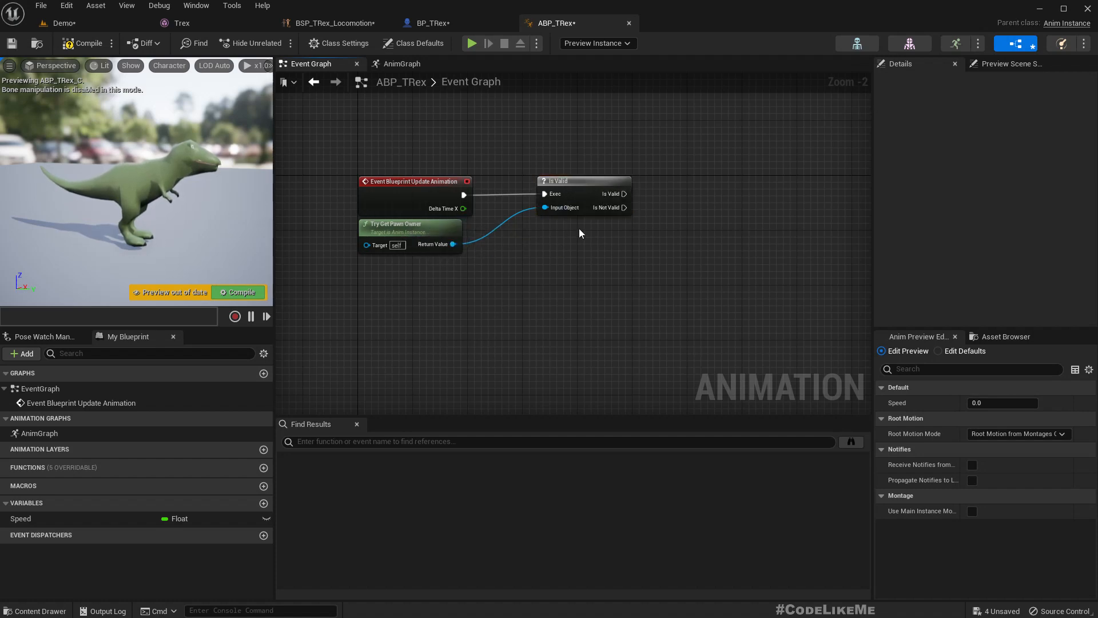
pyautogui.moveTo(469, 270)
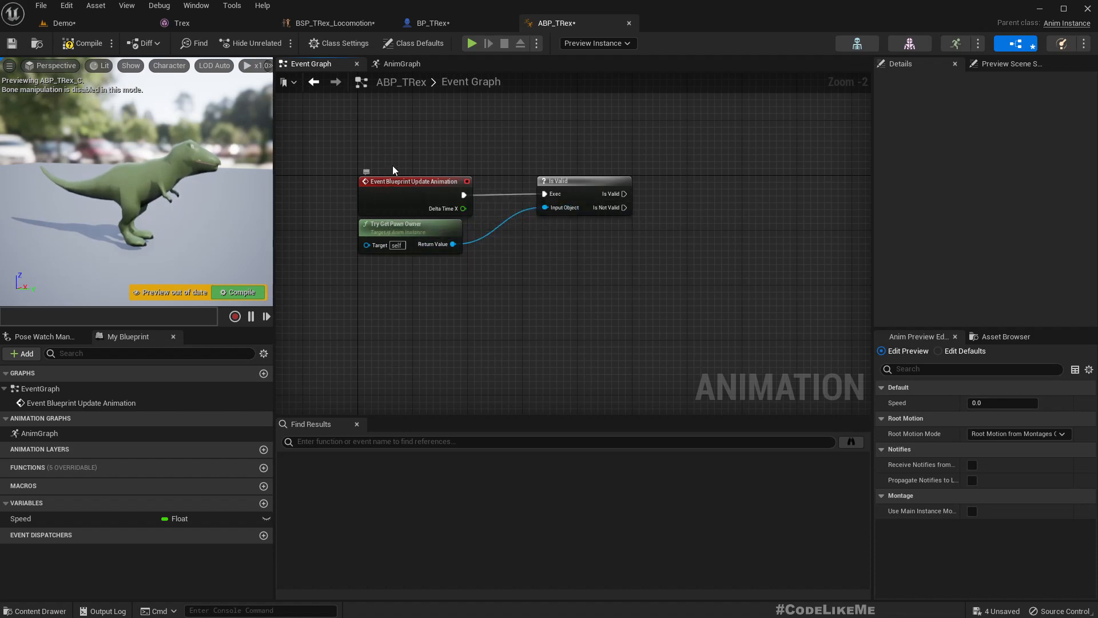
pyautogui.moveTo(627, 11)
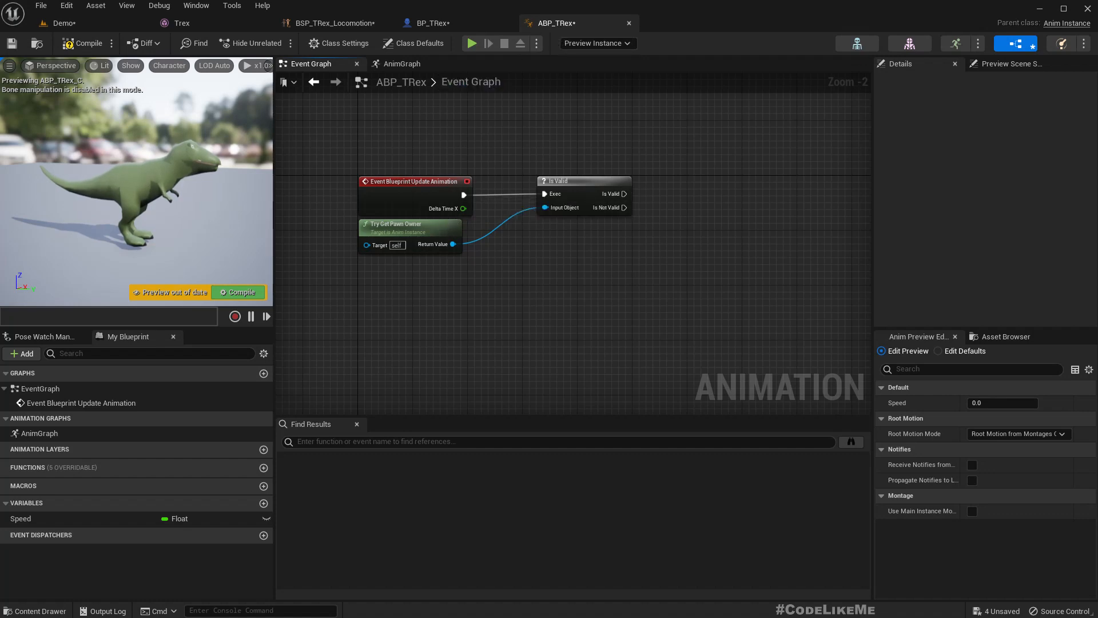
pyautogui.click(428, 22)
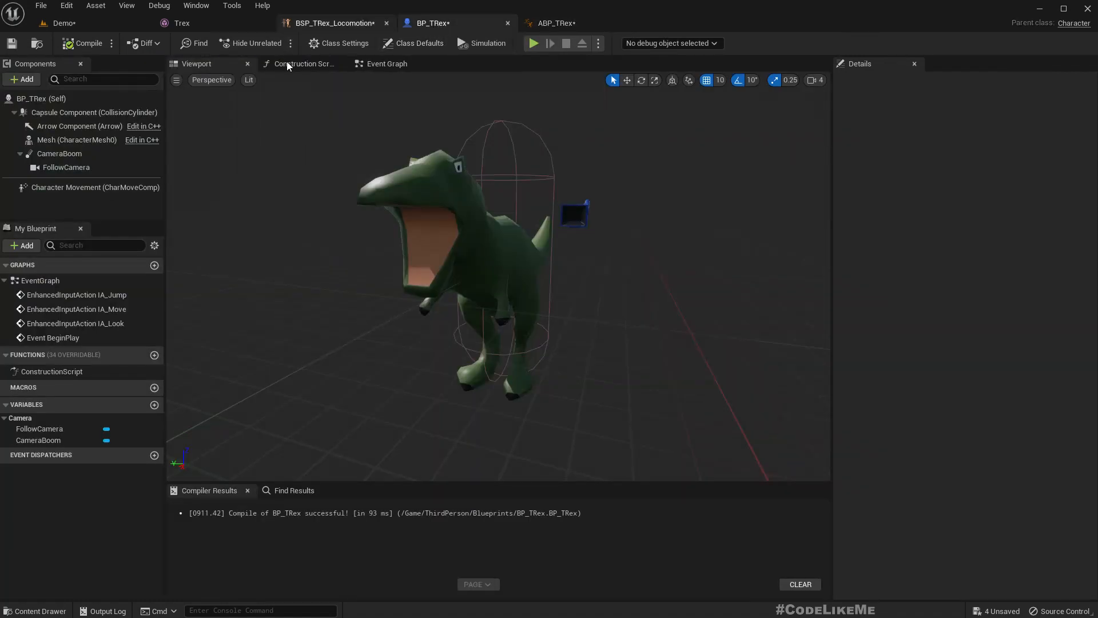
pyautogui.click(556, 23)
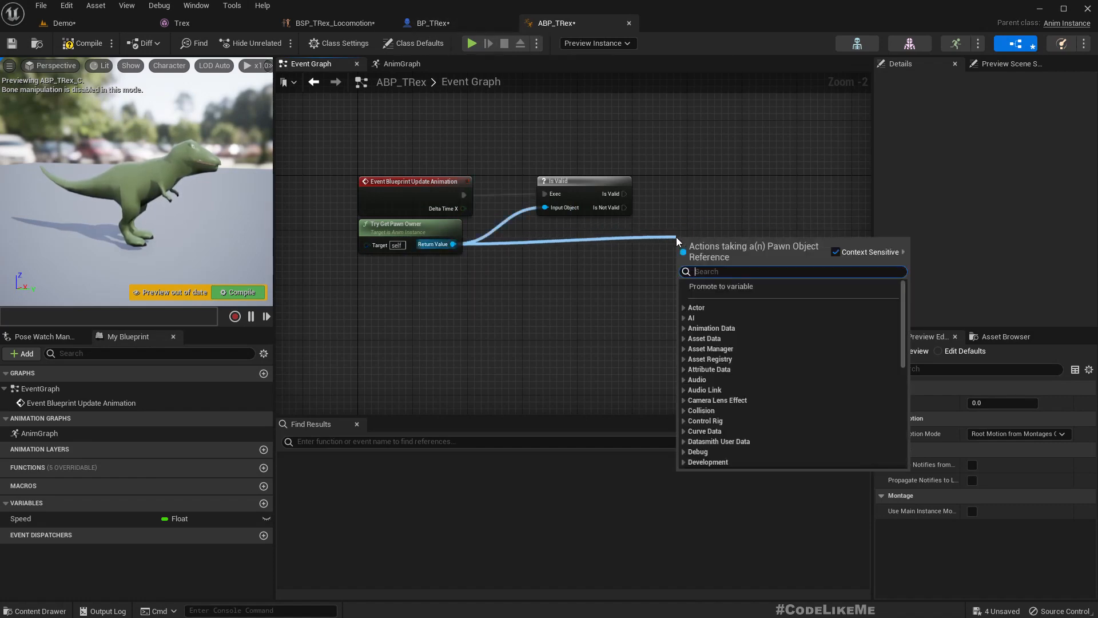
# Step: Set Speed from Get Velocity → Vector Length on the Is Valid exec
pyautogui.write('get vel')
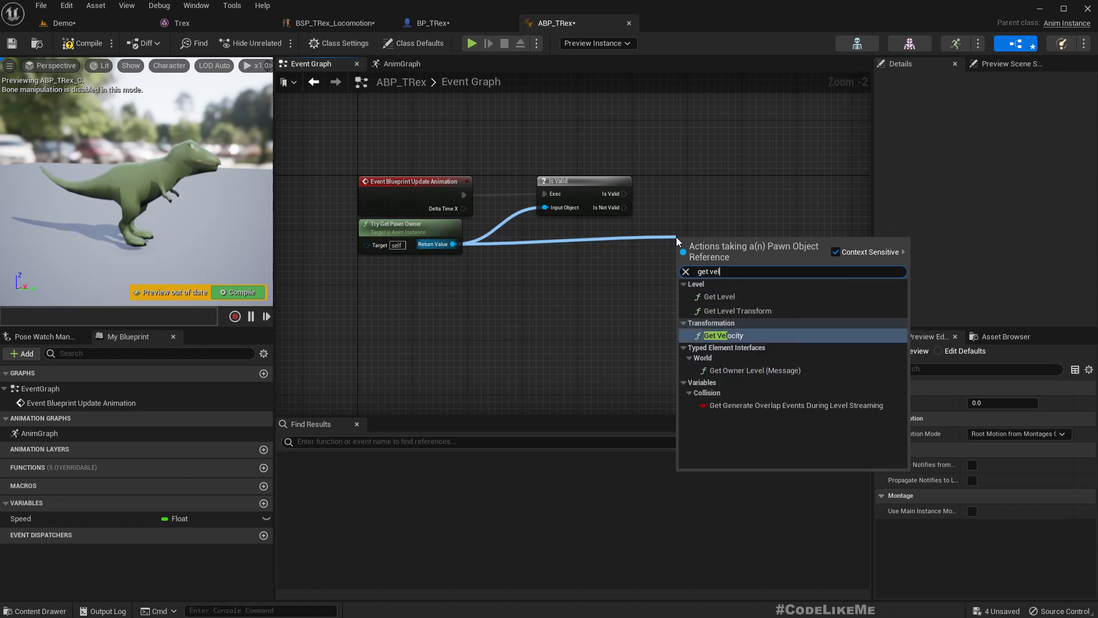
pyautogui.click(723, 335)
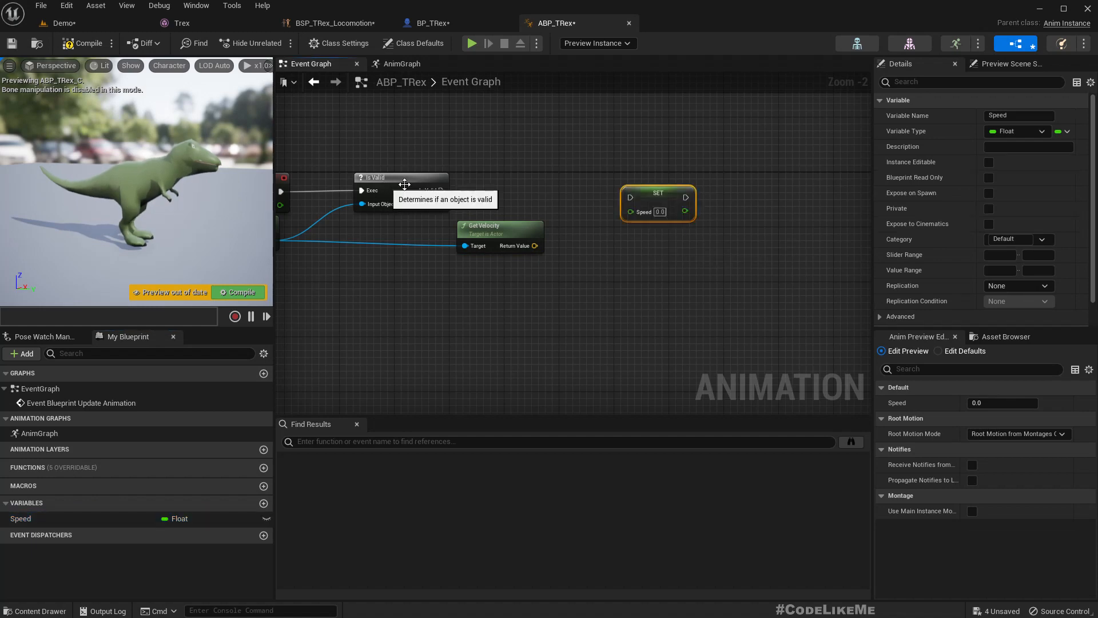
pyautogui.moveTo(671, 191)
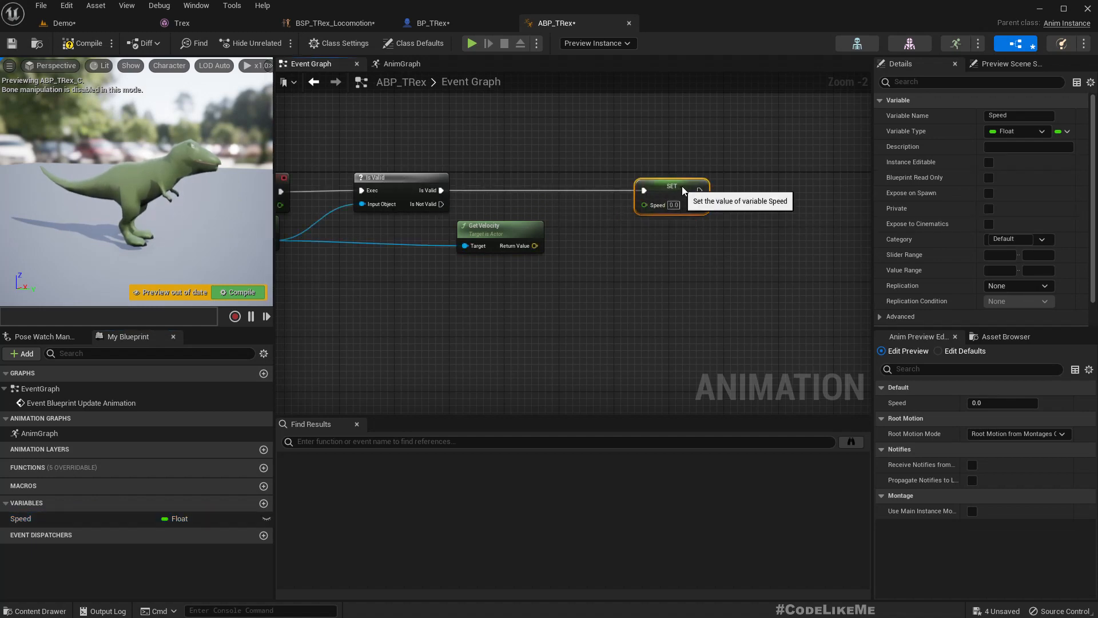
pyautogui.rightClick(512, 249)
pyautogui.write('vector l')
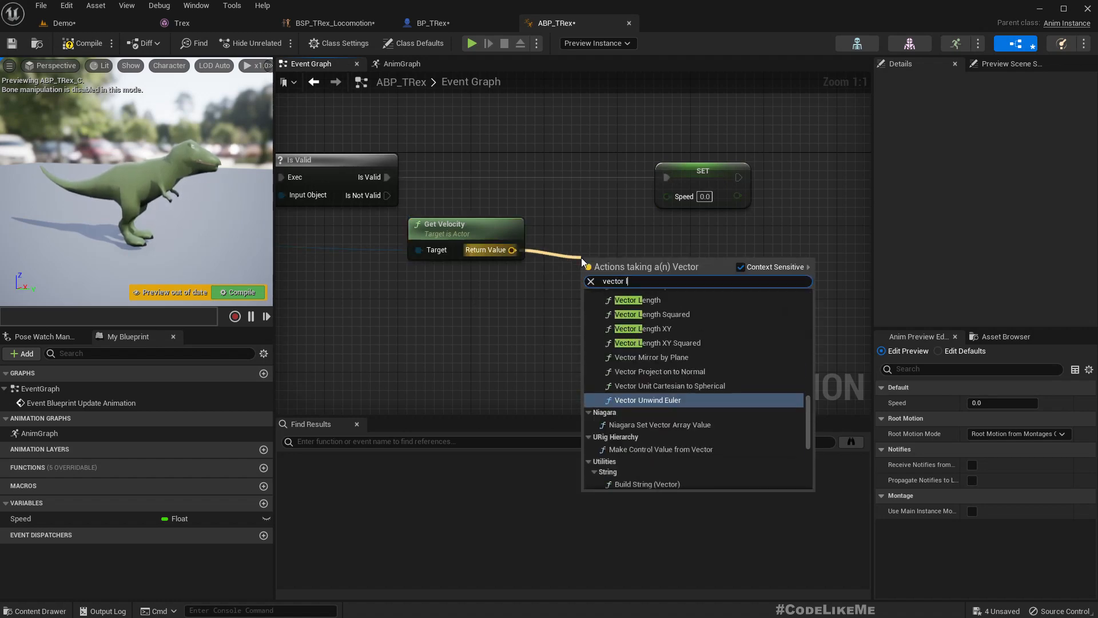
pyautogui.click(637, 299)
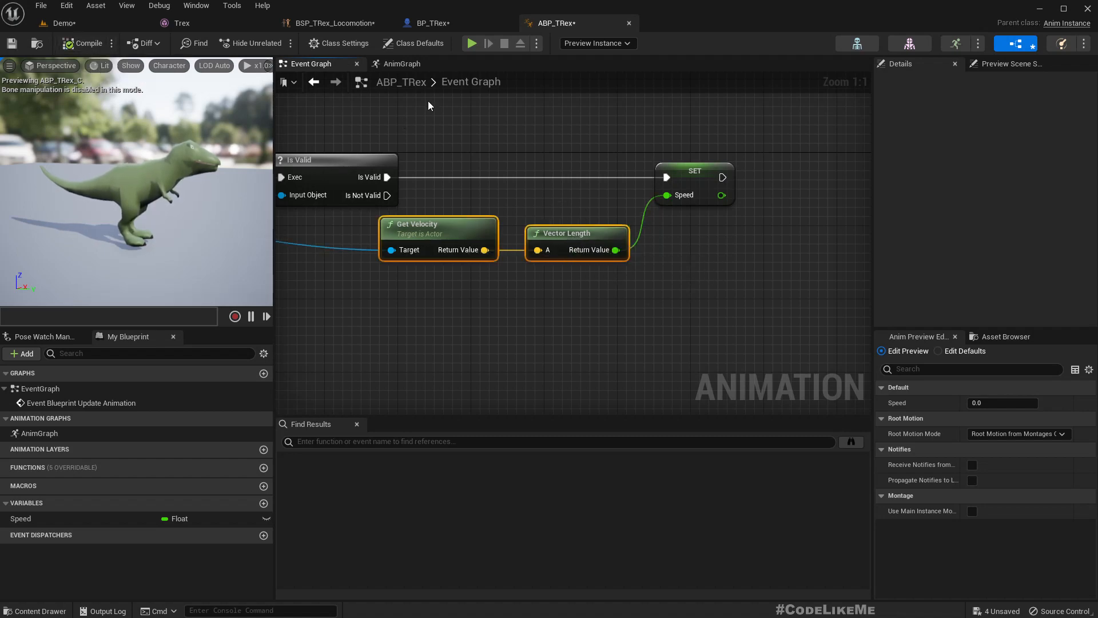
pyautogui.click(422, 23)
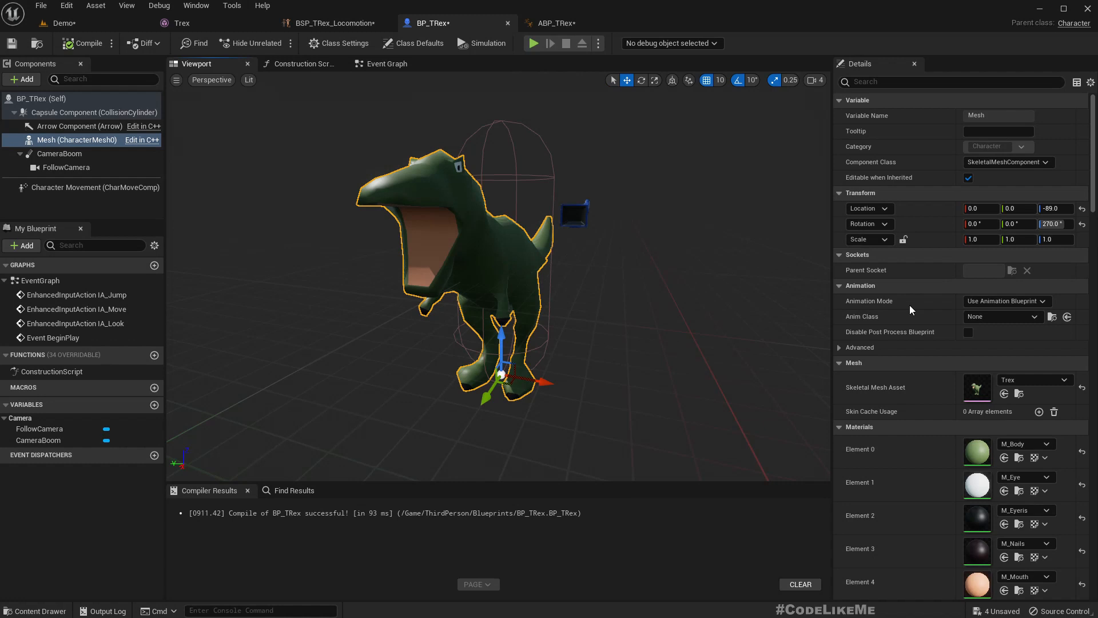
# Step: Assign ABP_TRex as the BP_TRex mesh's Anim Class and check the idle pose in the level
pyautogui.click(1003, 315)
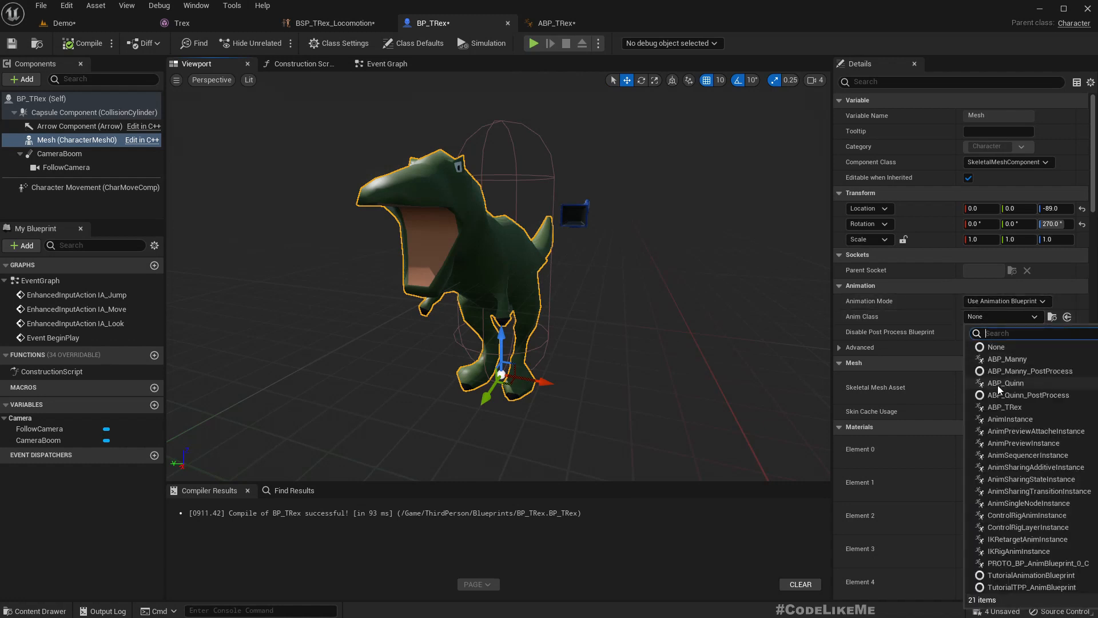
pyautogui.moveTo(1004, 407)
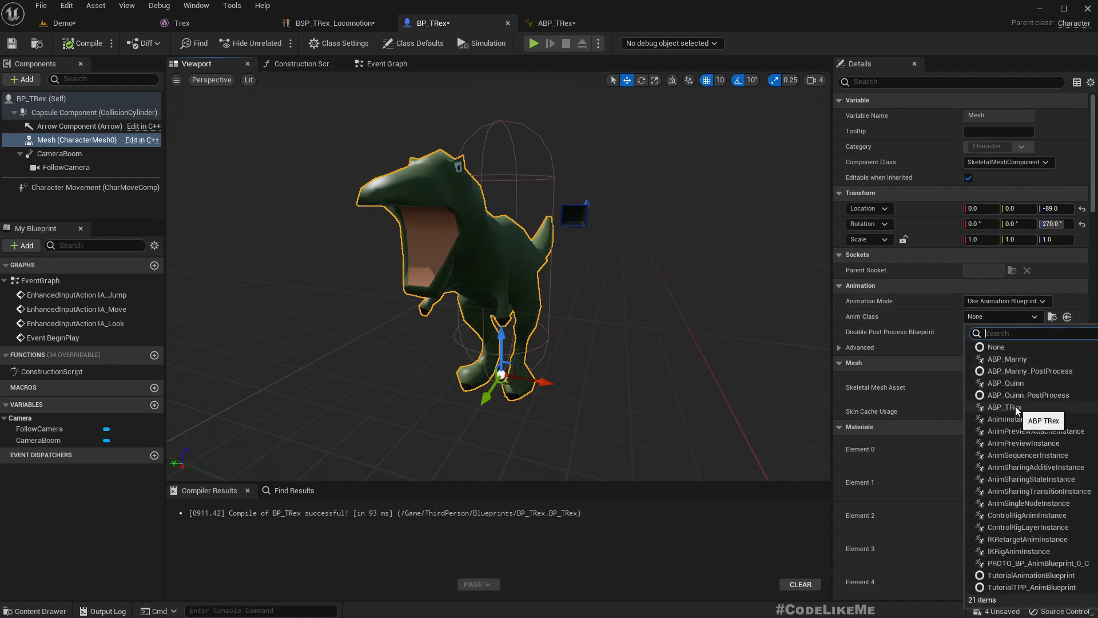
pyautogui.click(1005, 407)
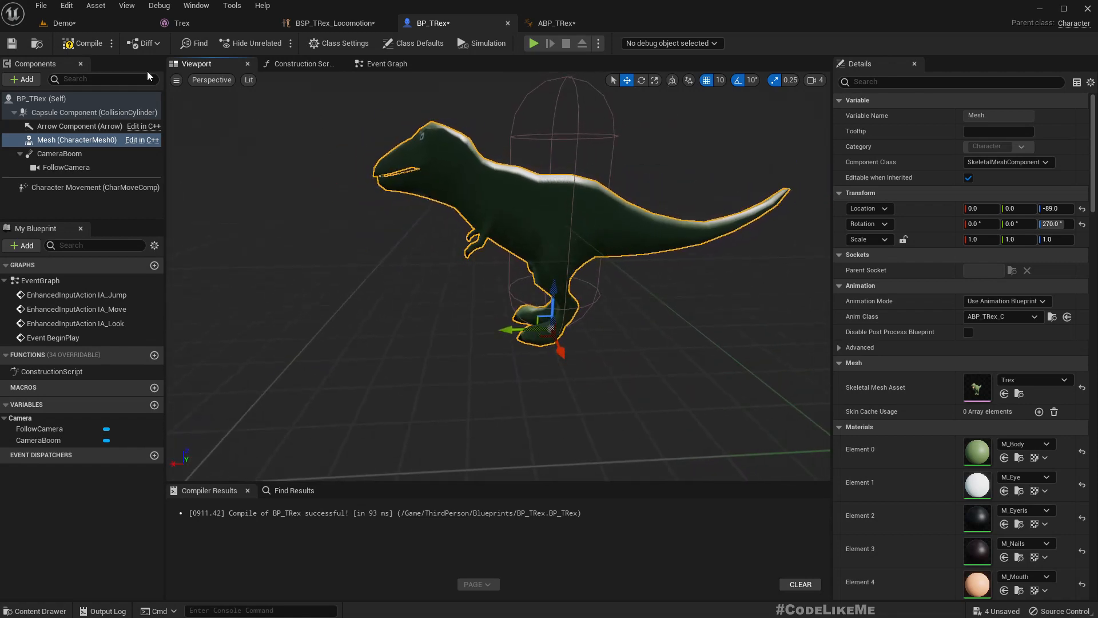
pyautogui.click(64, 23)
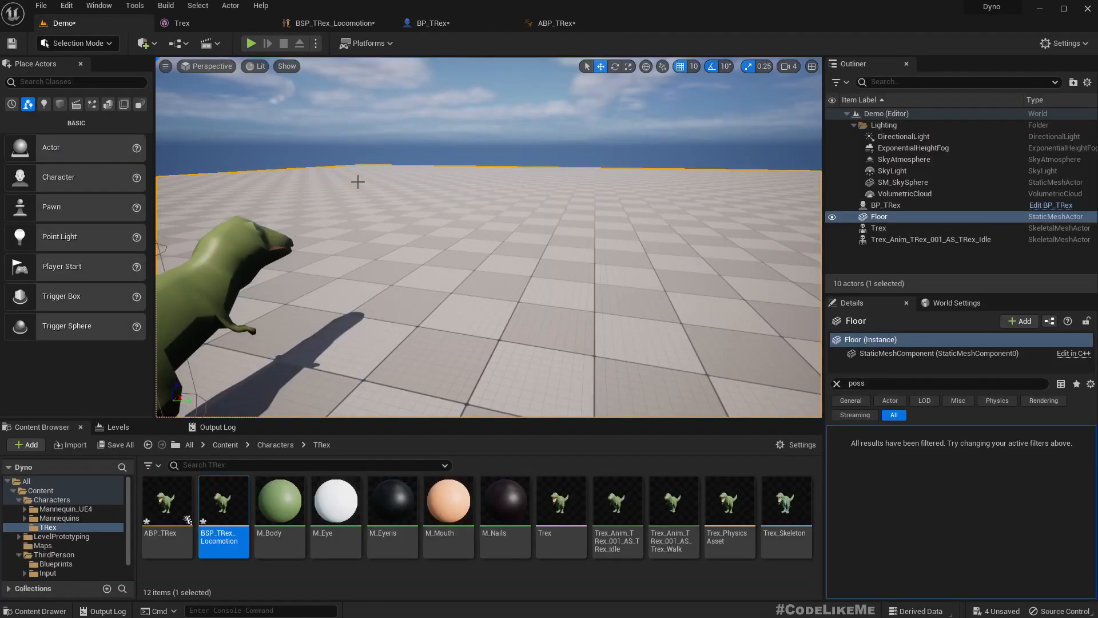
pyautogui.click(251, 43)
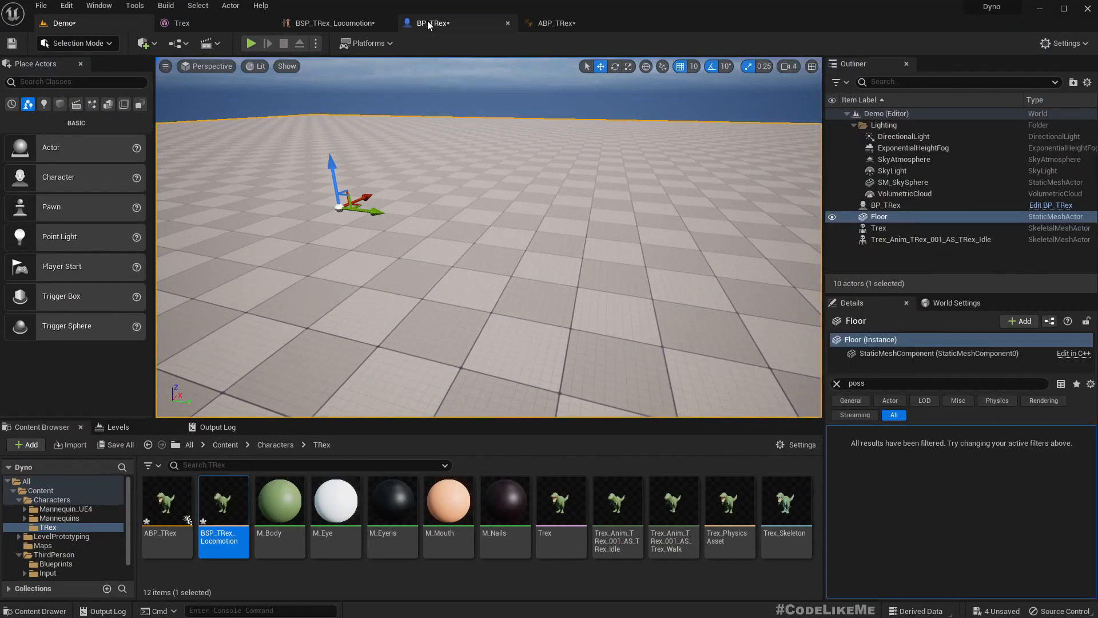
pyautogui.click(430, 22)
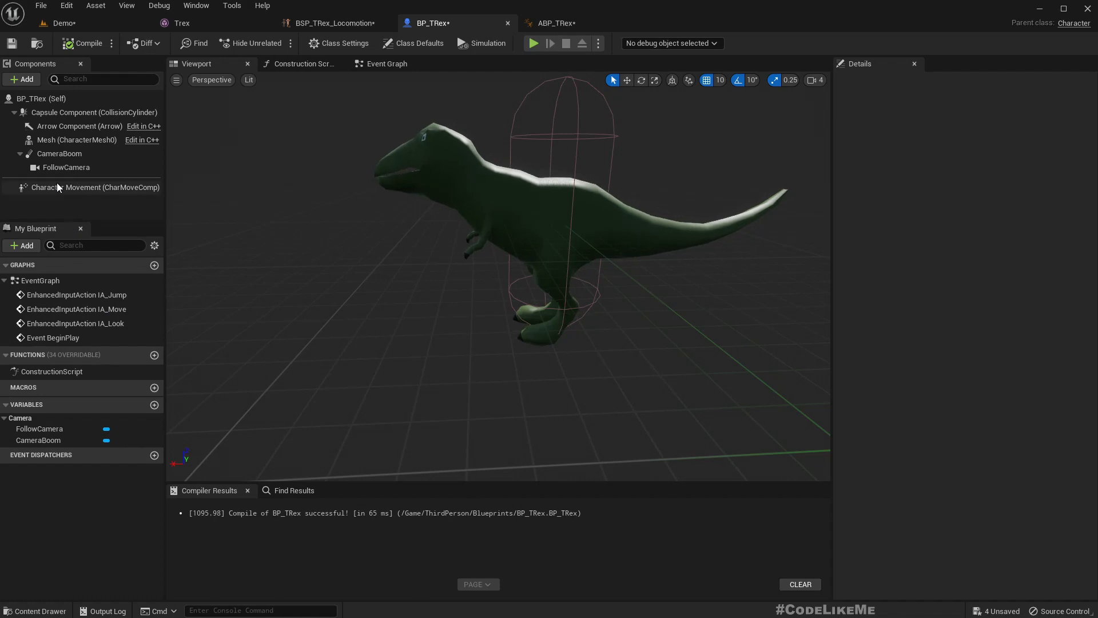
# Step: Set Character Movement Max Walk Speed to 200 cm/s, compile and test in the Demo level
pyautogui.click(95, 186)
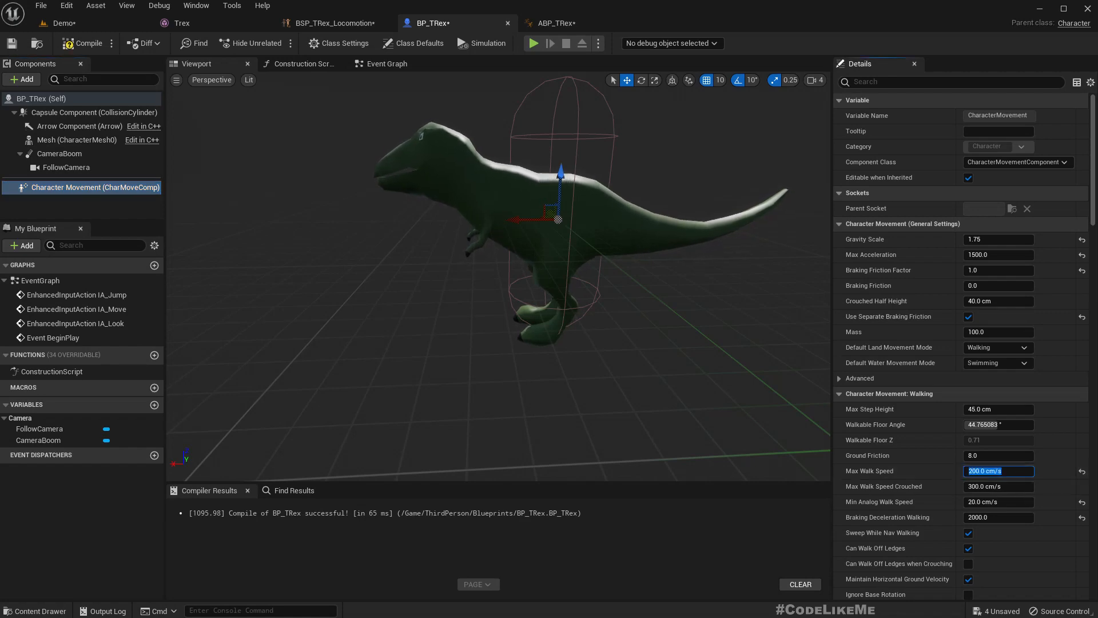
pyautogui.click(63, 23)
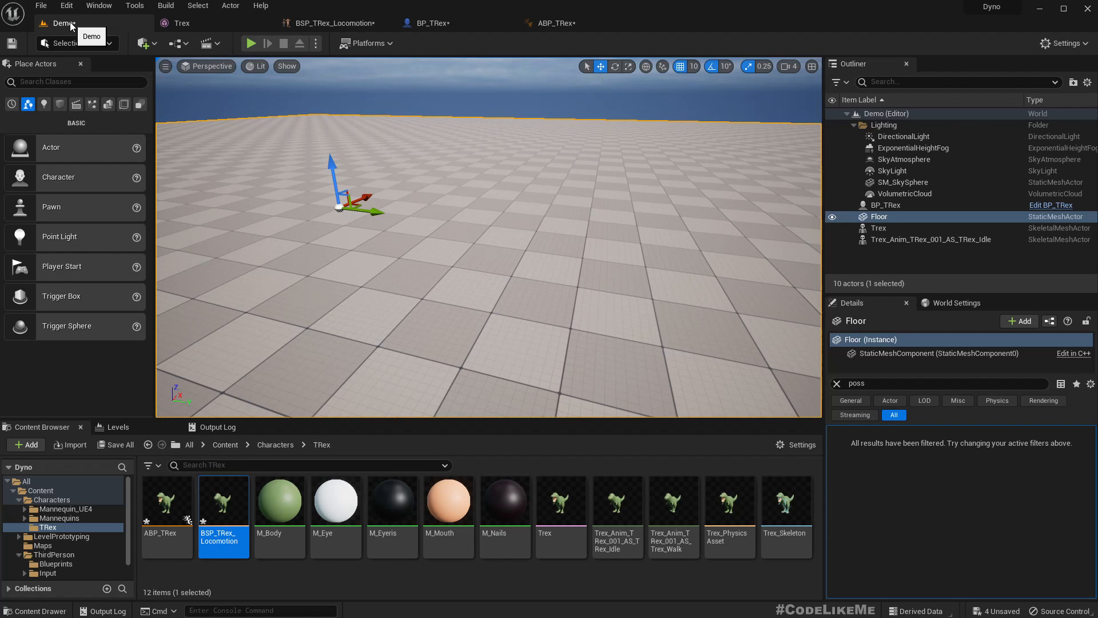
pyautogui.click(250, 44)
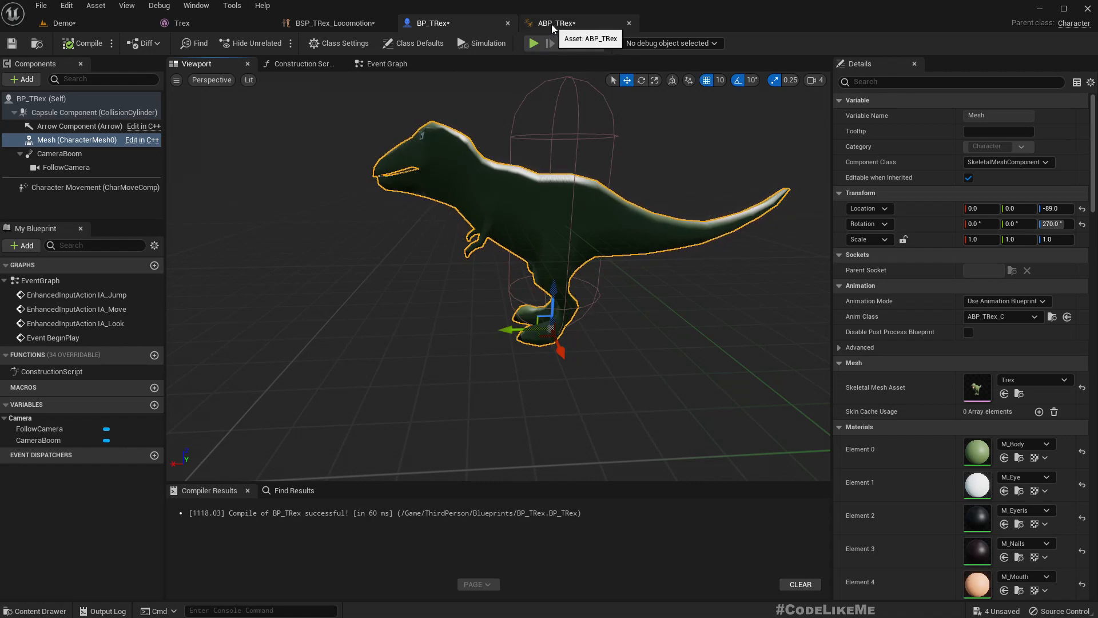
pyautogui.click(334, 23)
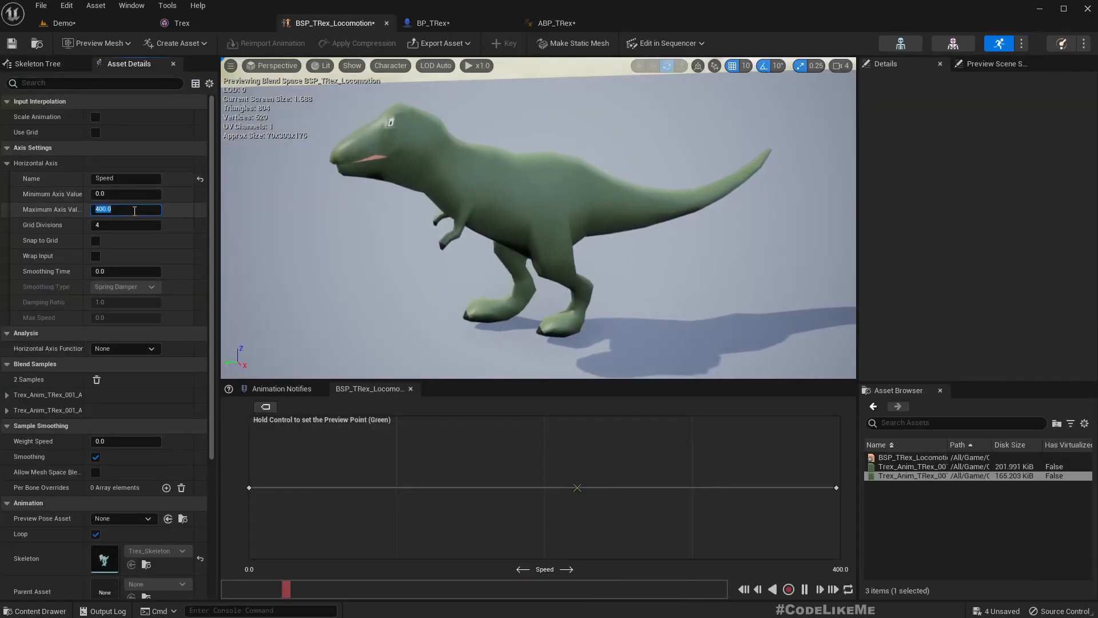
# Step: Set the Speed axis maximum to 100, move the walk sample to 100 and save the blend space
pyautogui.write('100.0')
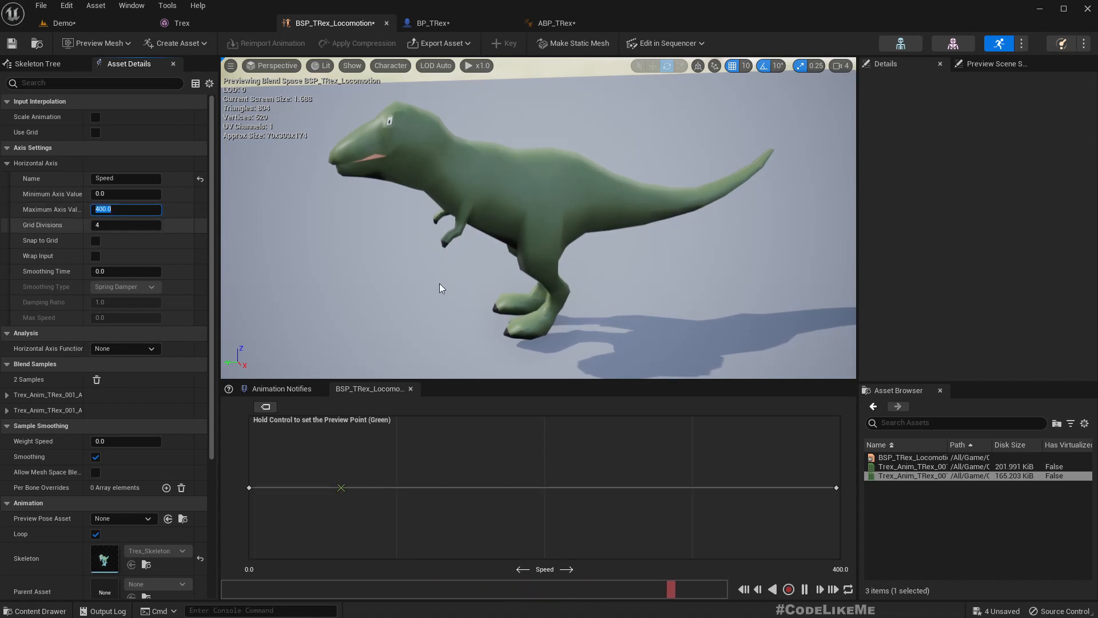
pyautogui.moveTo(835, 488)
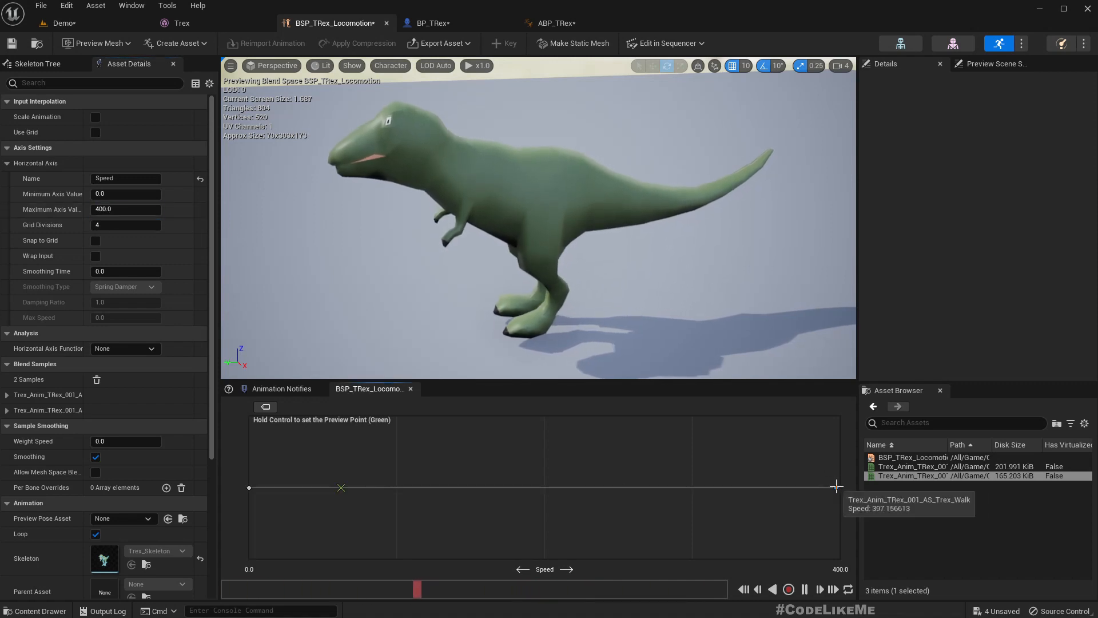
pyautogui.moveTo(398, 485)
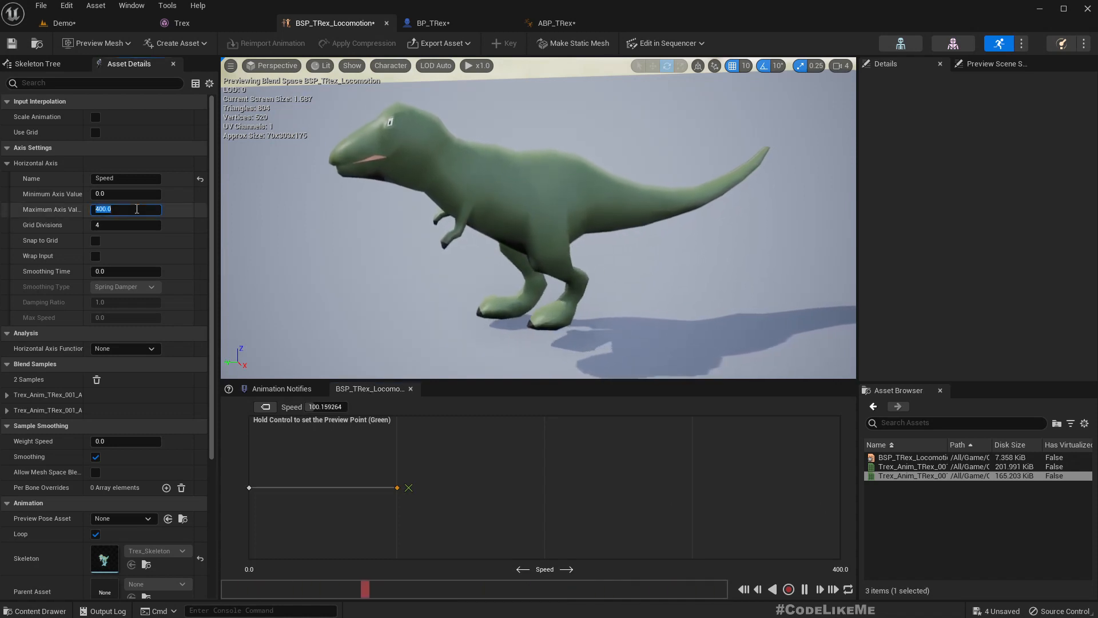
pyautogui.write('100.0')
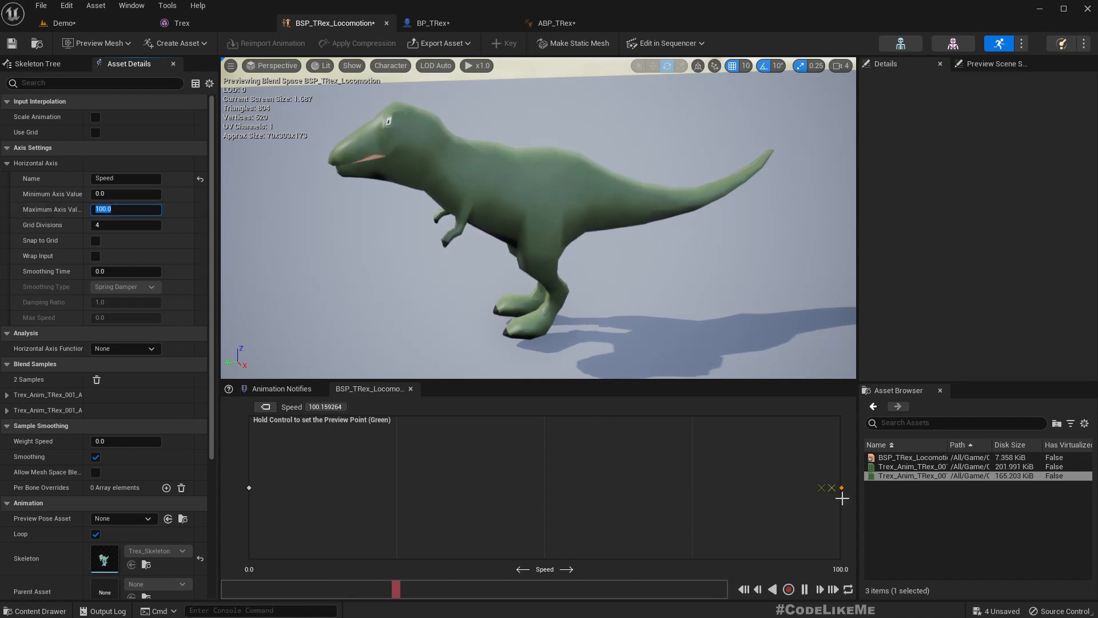
pyautogui.rightClick(830, 489)
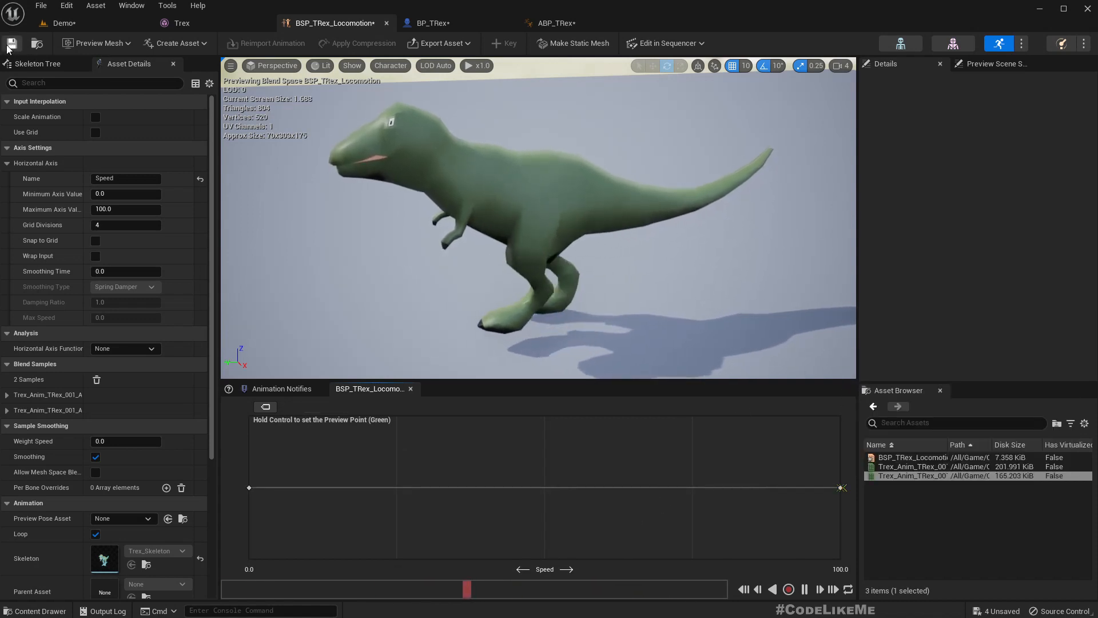
pyautogui.click(431, 23)
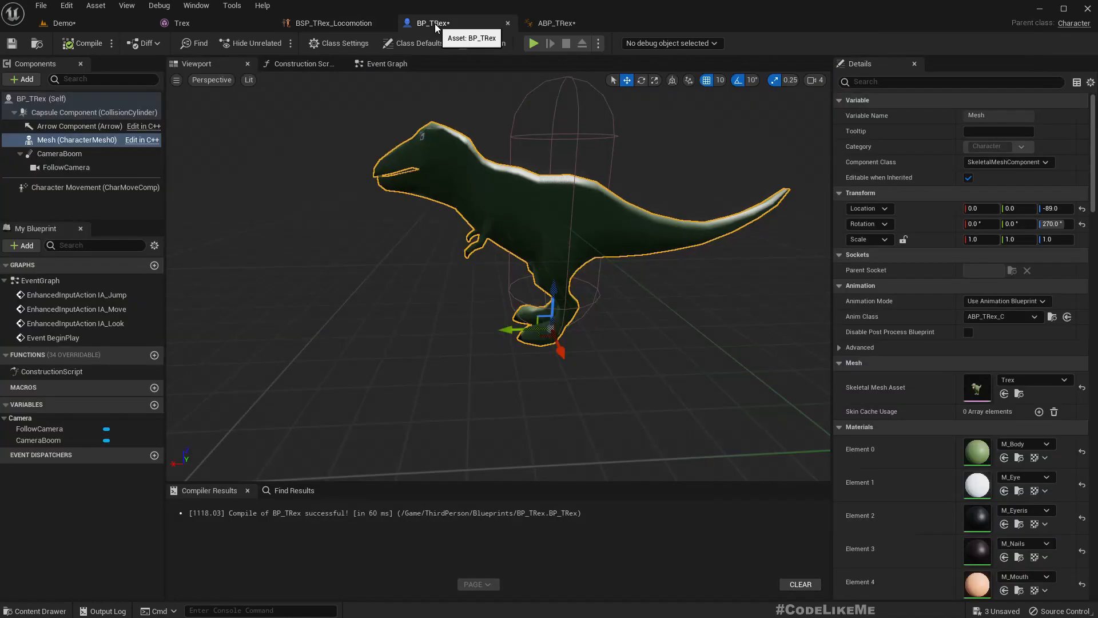
pyautogui.moveTo(100, 324)
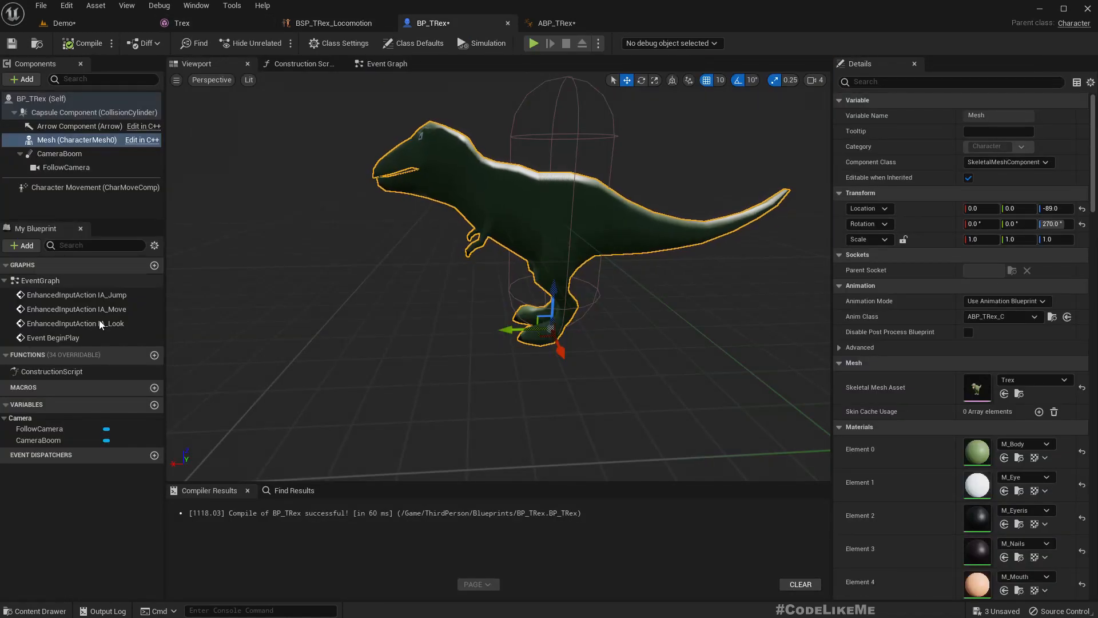
# Step: Recompile BP_TRex, test in the Demo level and recheck the locomotion blend space samples
pyautogui.click(94, 187)
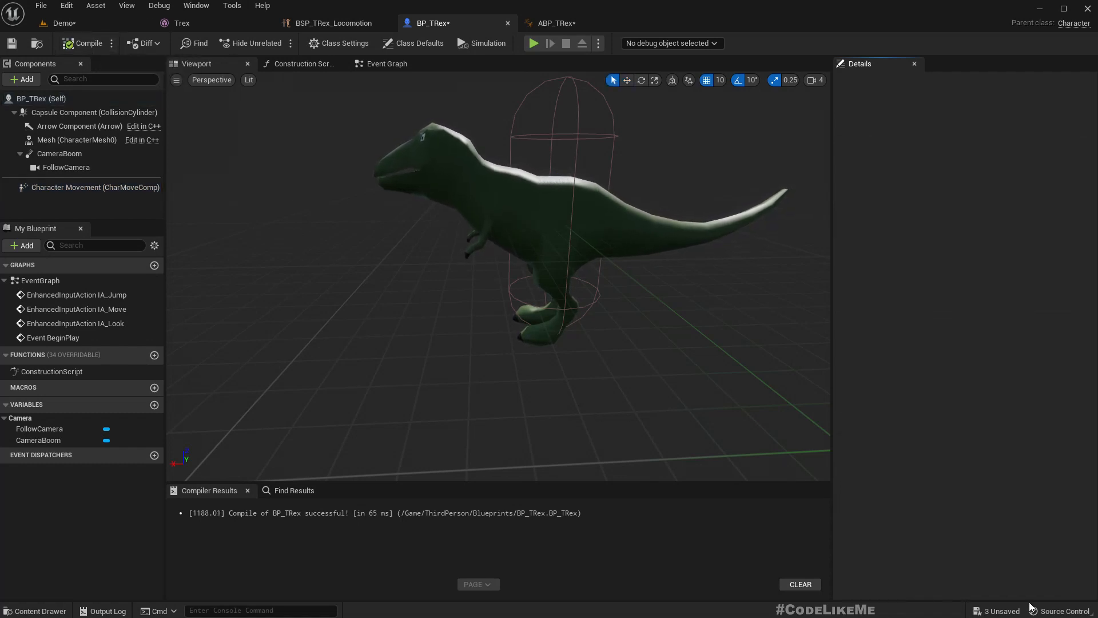
pyautogui.click(62, 23)
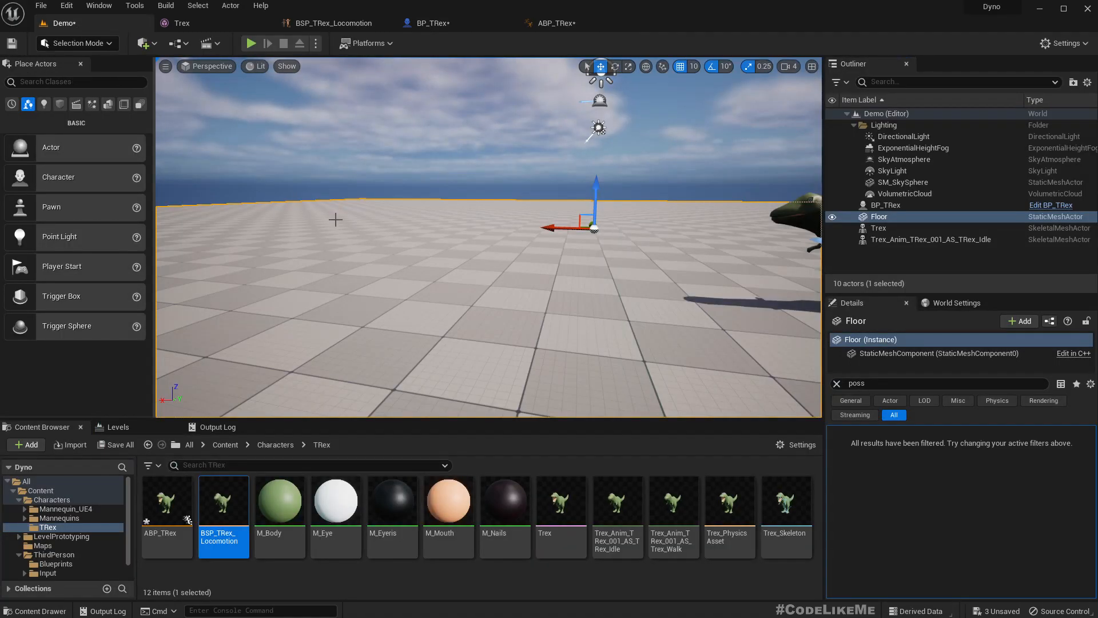
pyautogui.click(251, 43)
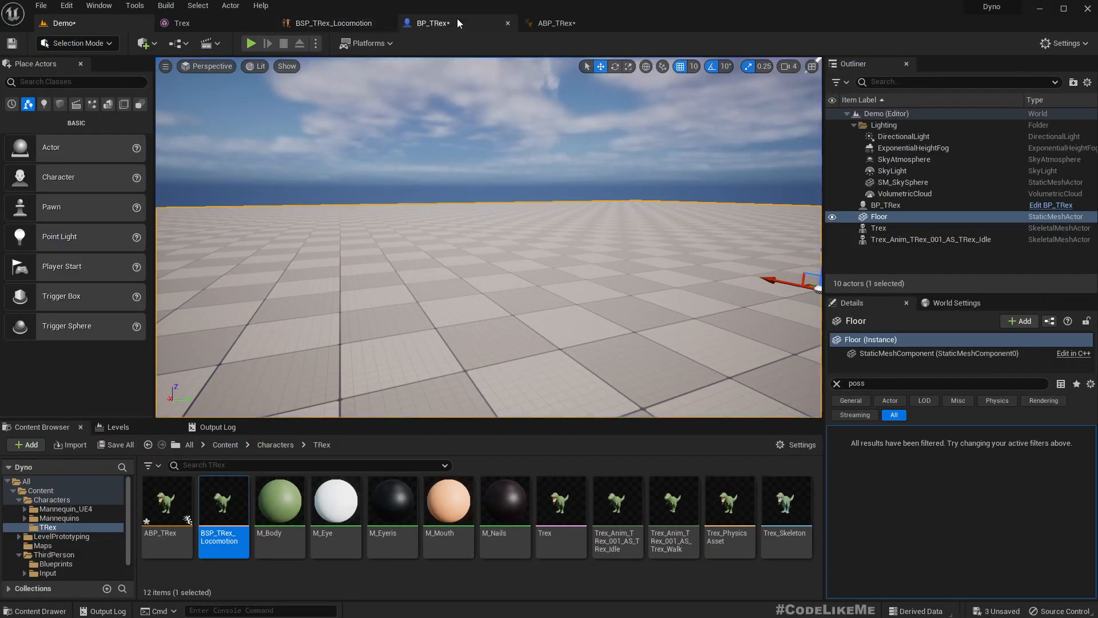
pyautogui.doubleClick(223, 500)
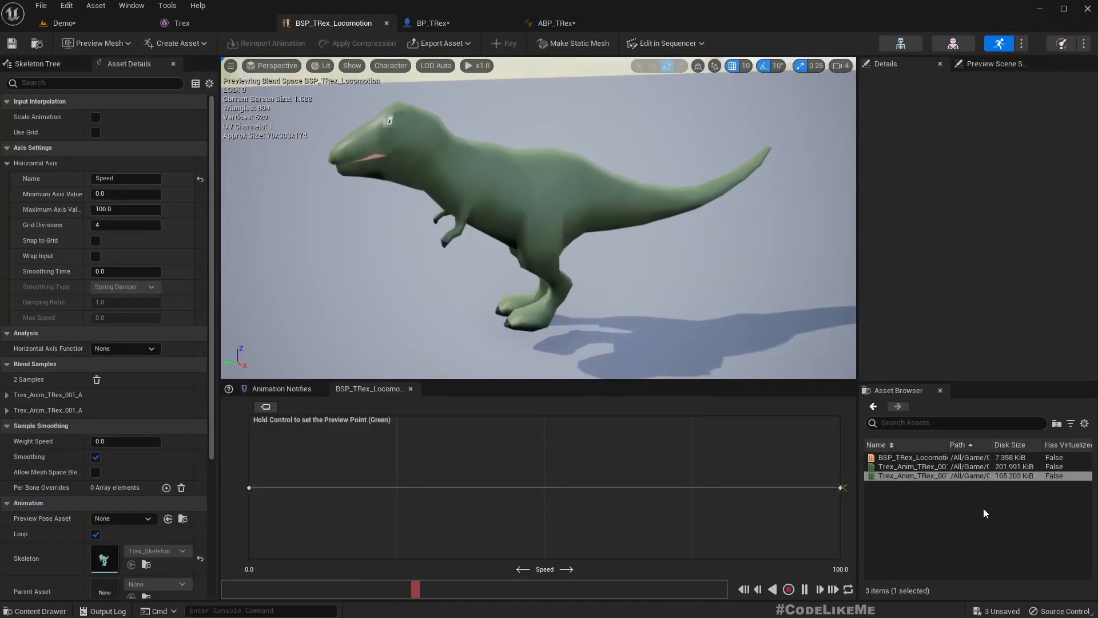
pyautogui.rightClick(841, 487)
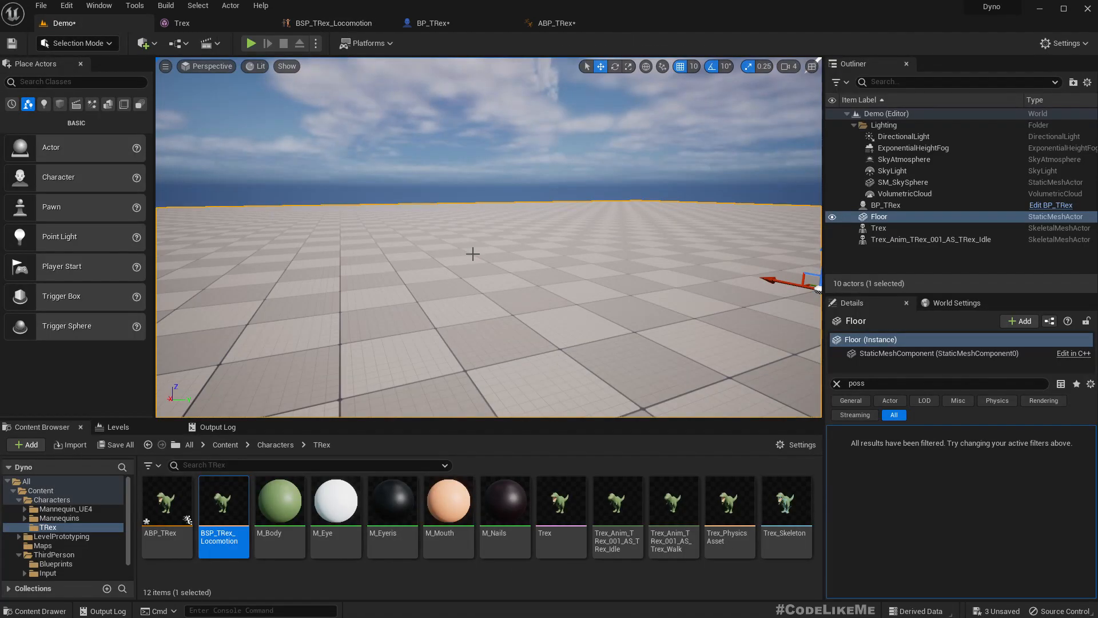
# Step: Confirm Max Walk Speed 200 in Character Movement and play the Demo level
pyautogui.click(251, 42)
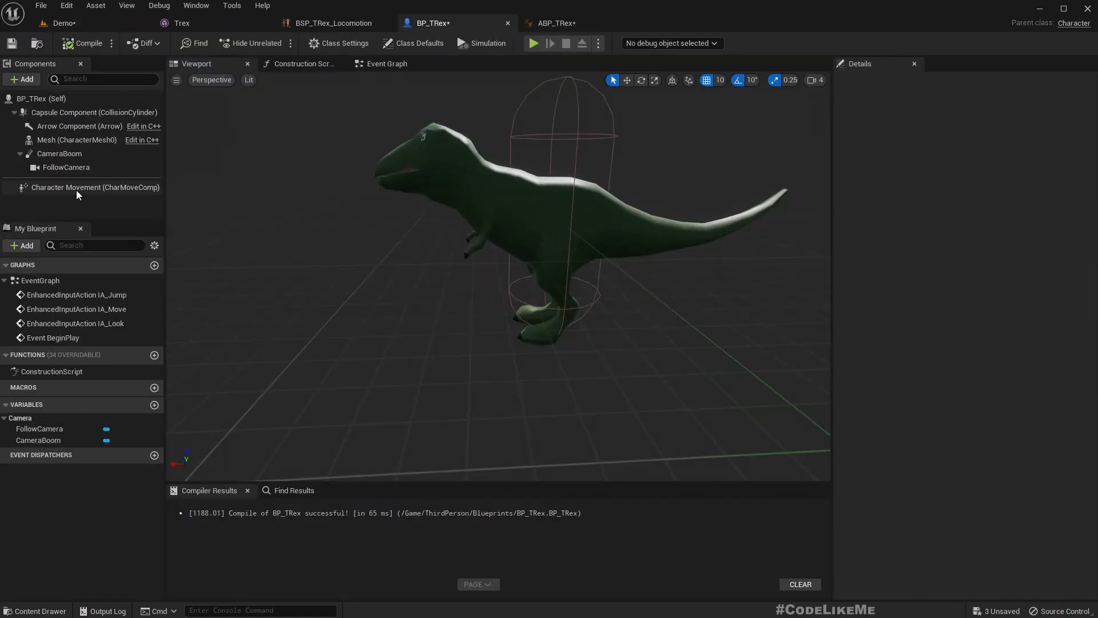
pyautogui.click(95, 186)
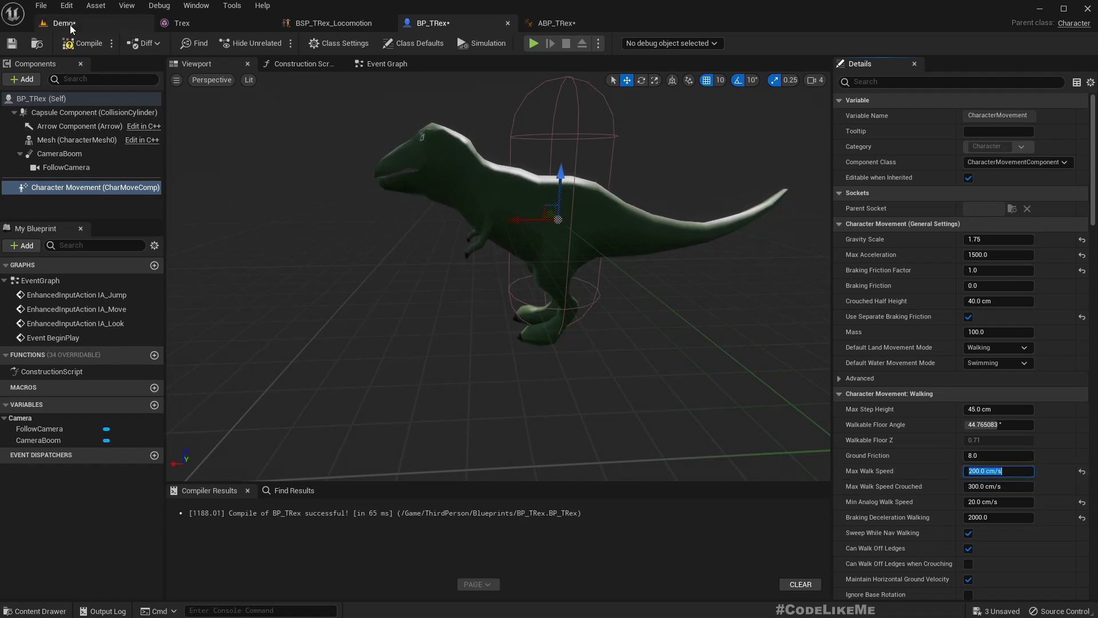
pyautogui.click(534, 42)
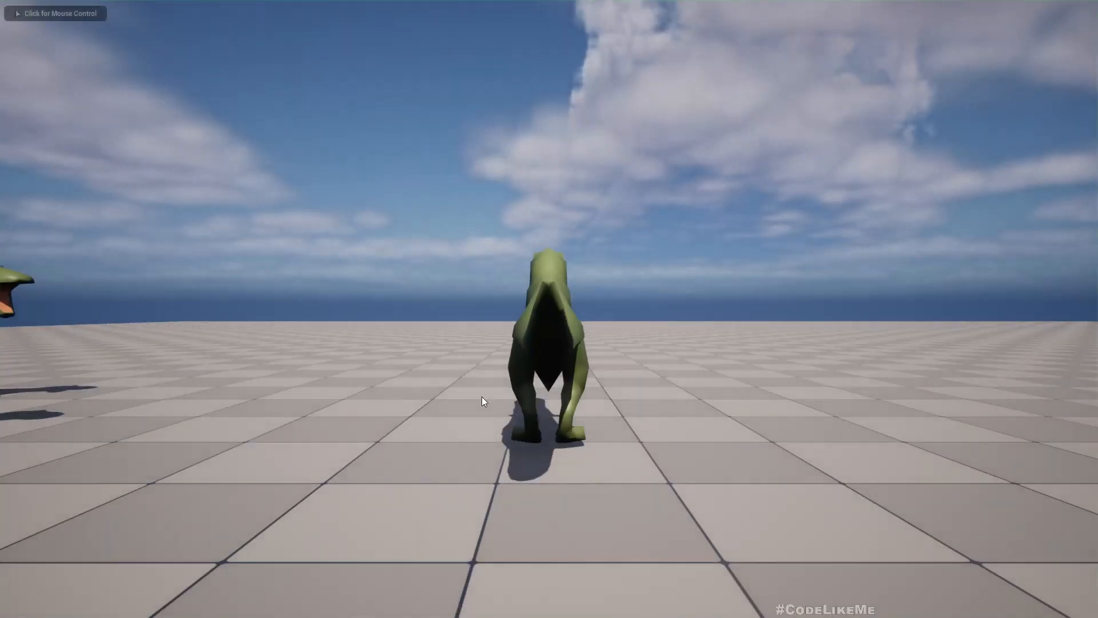
# Step: Walk the T-Rex around in play, restart the session and test walking again
pyautogui.click(483, 401)
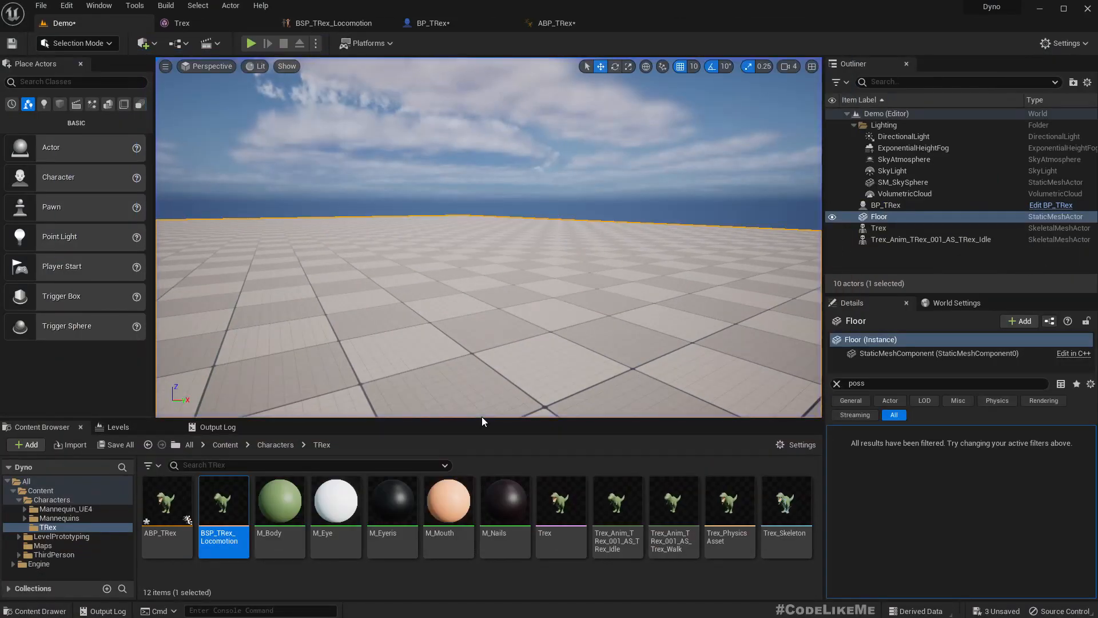
pyautogui.click(250, 43)
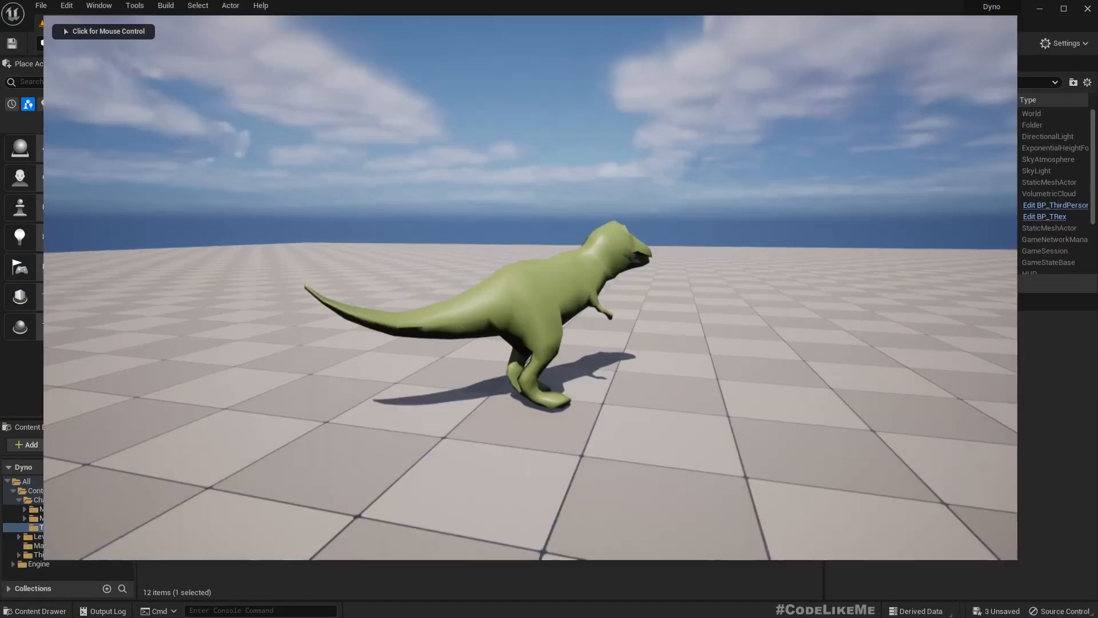
pyautogui.click(103, 31)
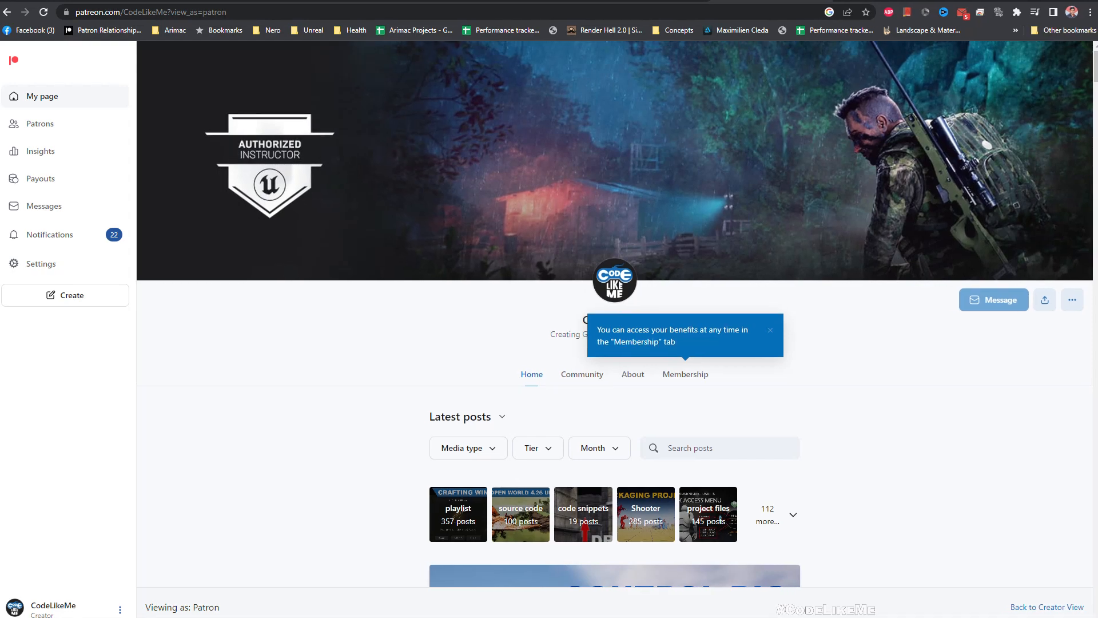
# Step: Scroll down the CodeLikeMe Patreon page through the latest tutorial posts
pyautogui.scroll(-3)
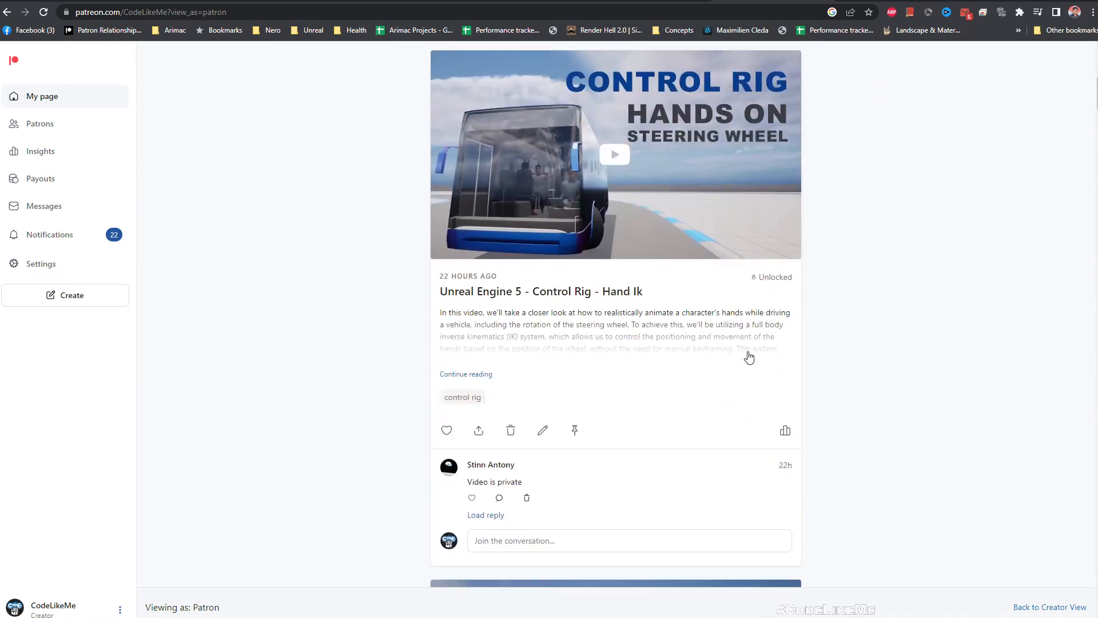
pyautogui.scroll(-3)
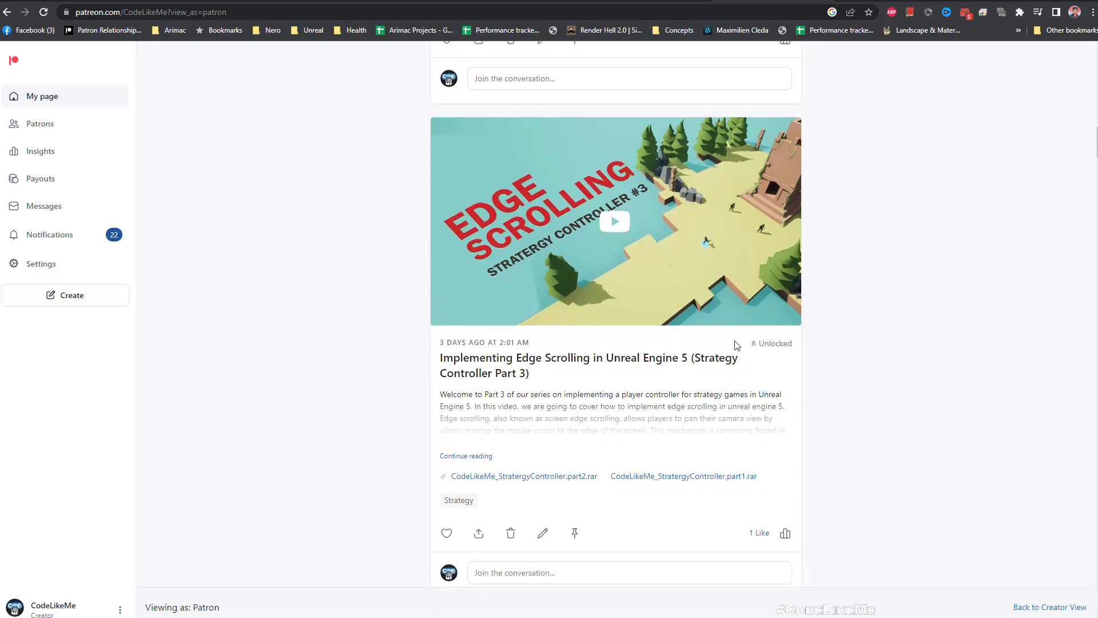
pyautogui.scroll(-3)
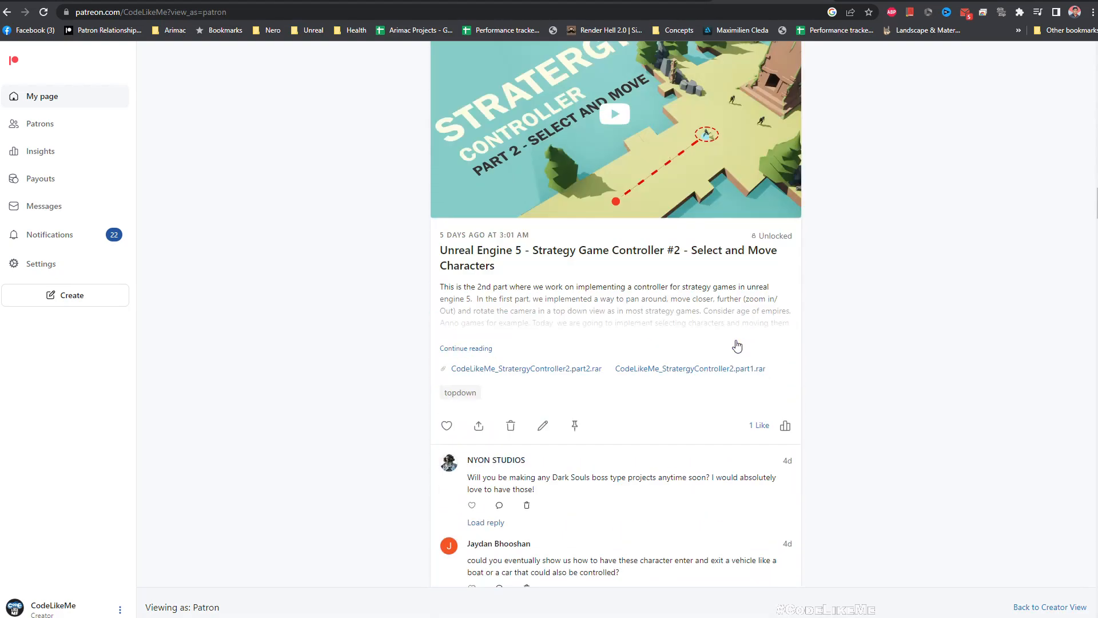
pyautogui.scroll(-3)
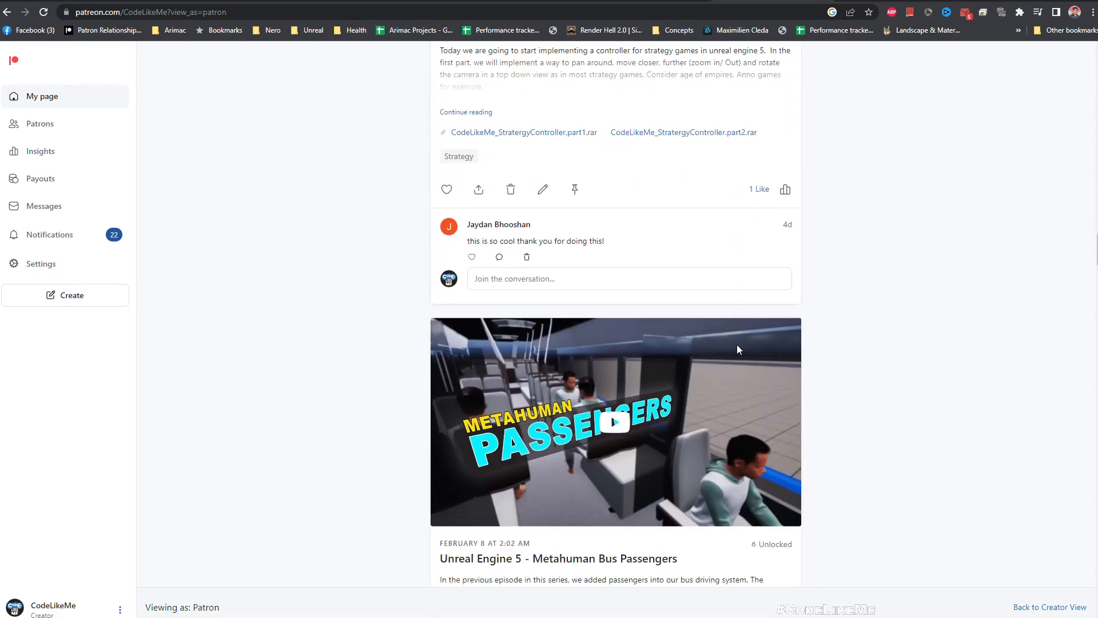
pyautogui.scroll(-3)
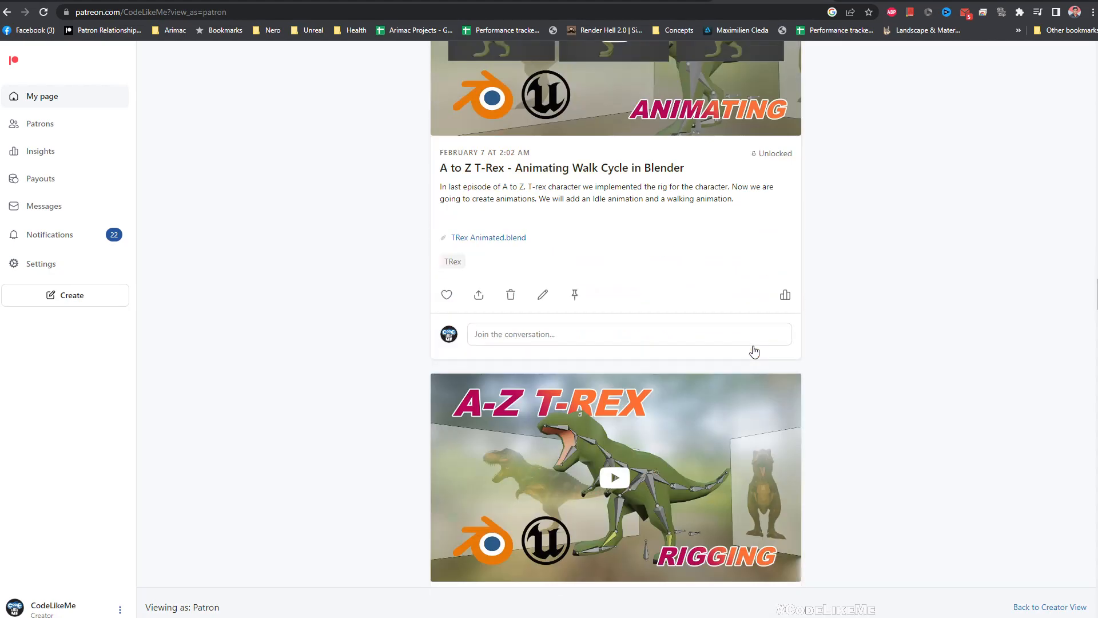
pyautogui.scroll(-3)
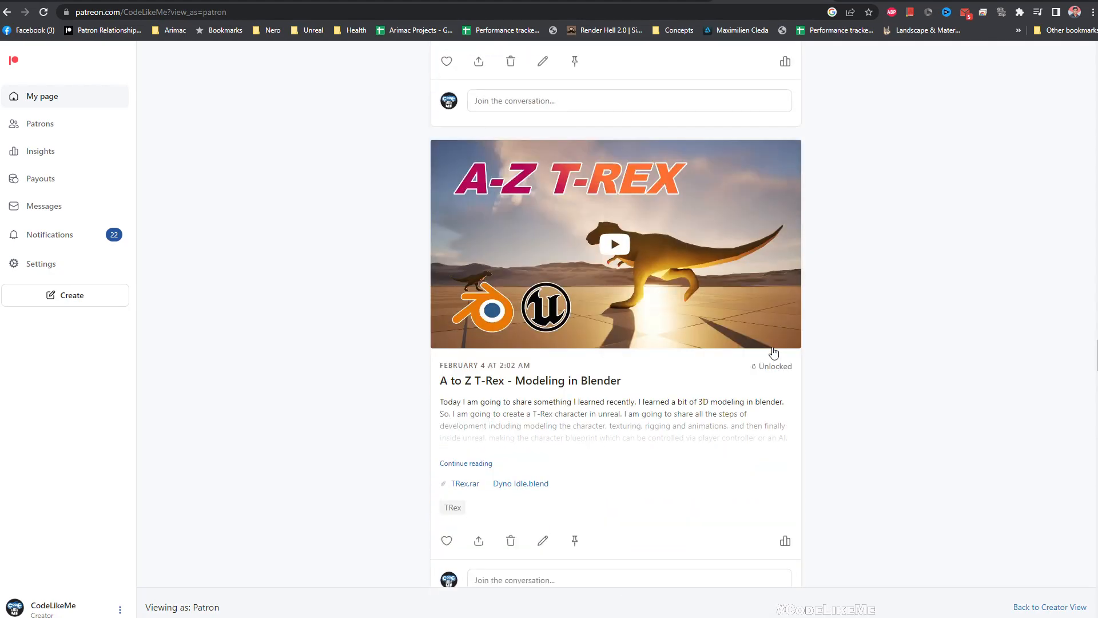
pyautogui.scroll(-3)
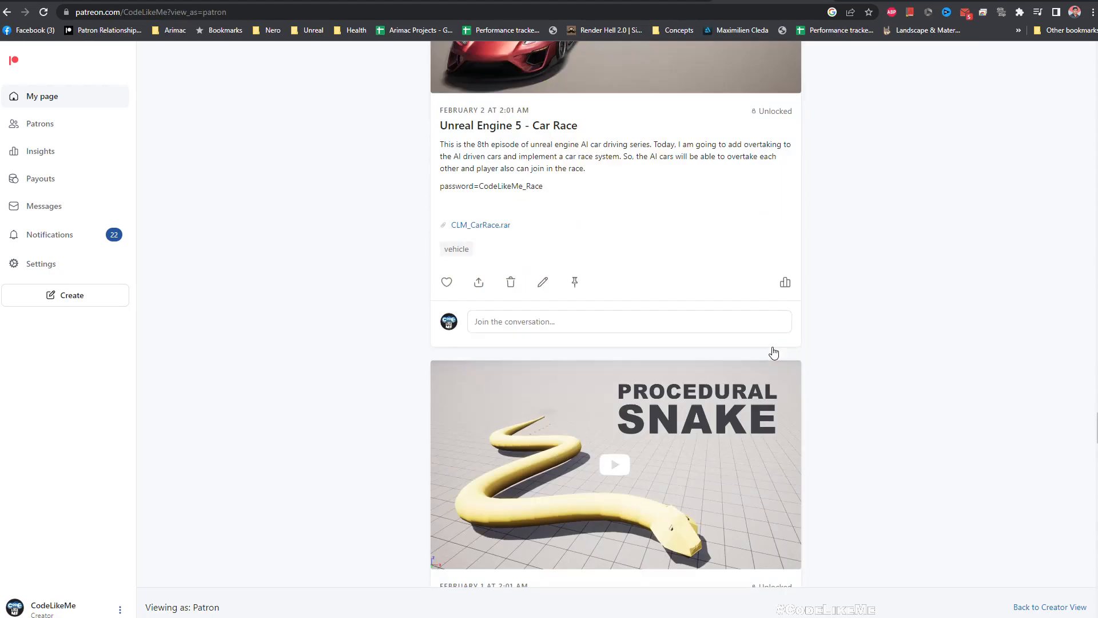